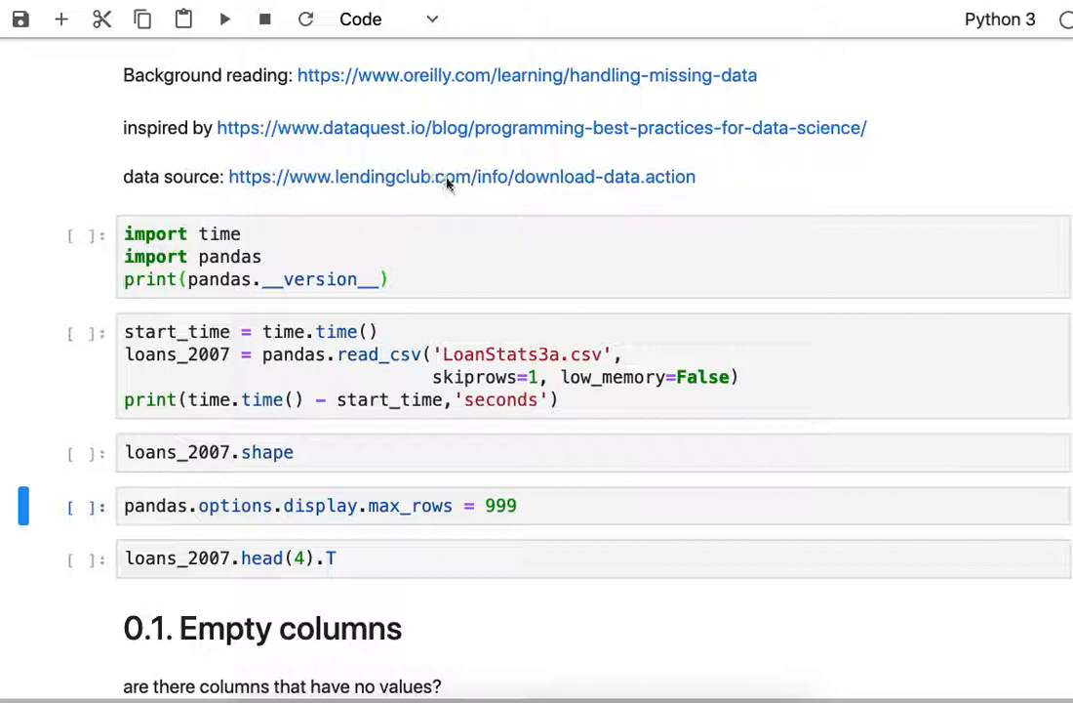
pyautogui.moveTo(458, 190)
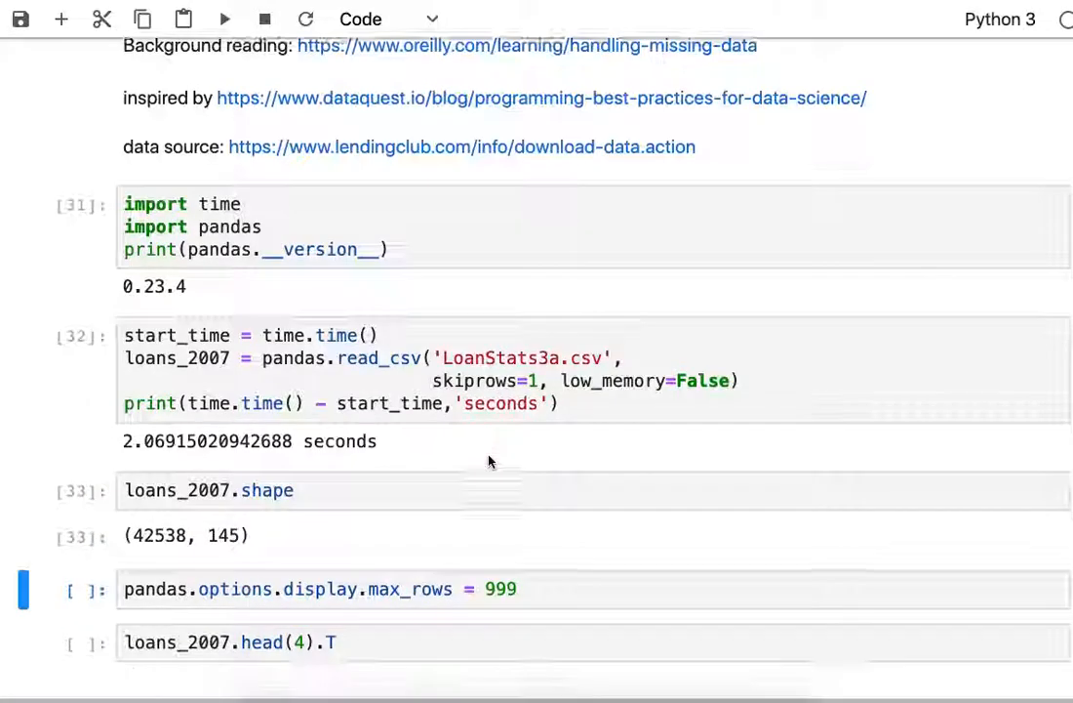
# - Scroll down to the next cell after setting pandas max_rows to 999
pyautogui.scroll(-3)
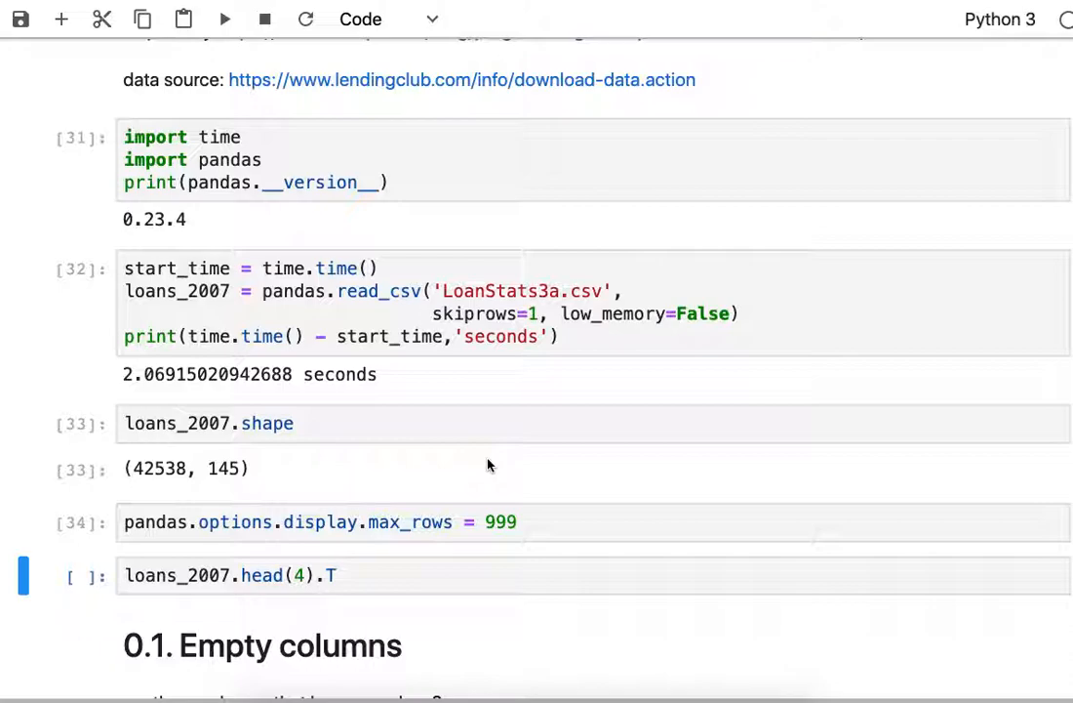
pyautogui.scroll(-3)
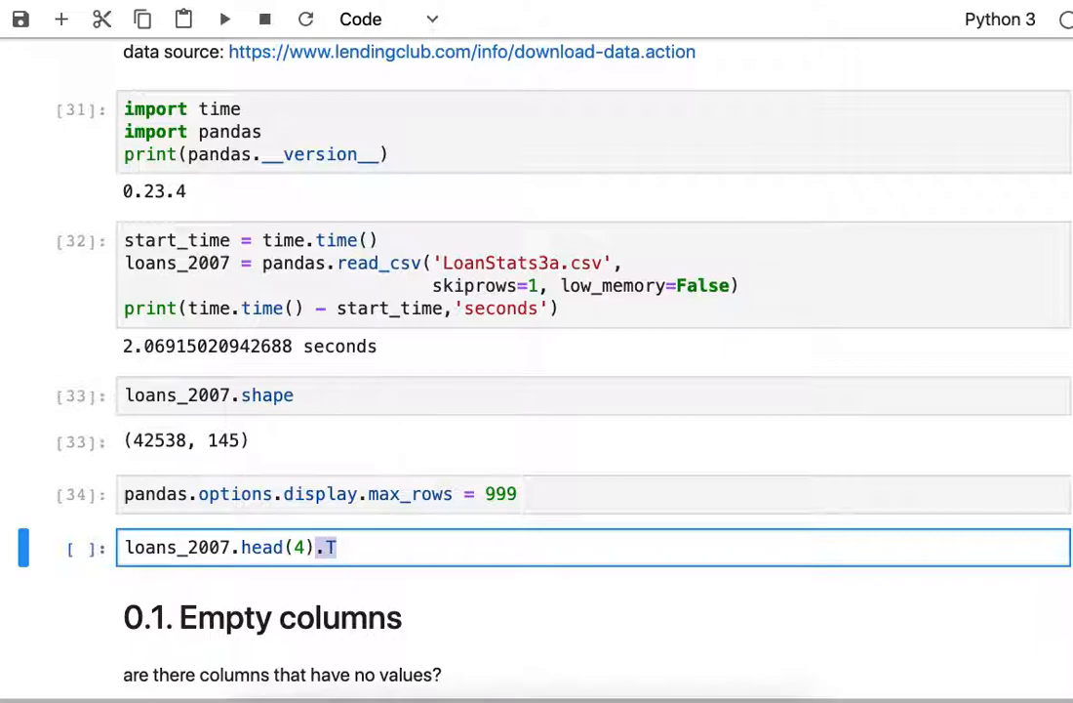
# - Run loans_2007.head(4).T and scroll through every transposed loan field
pyautogui.press('shift+enter')
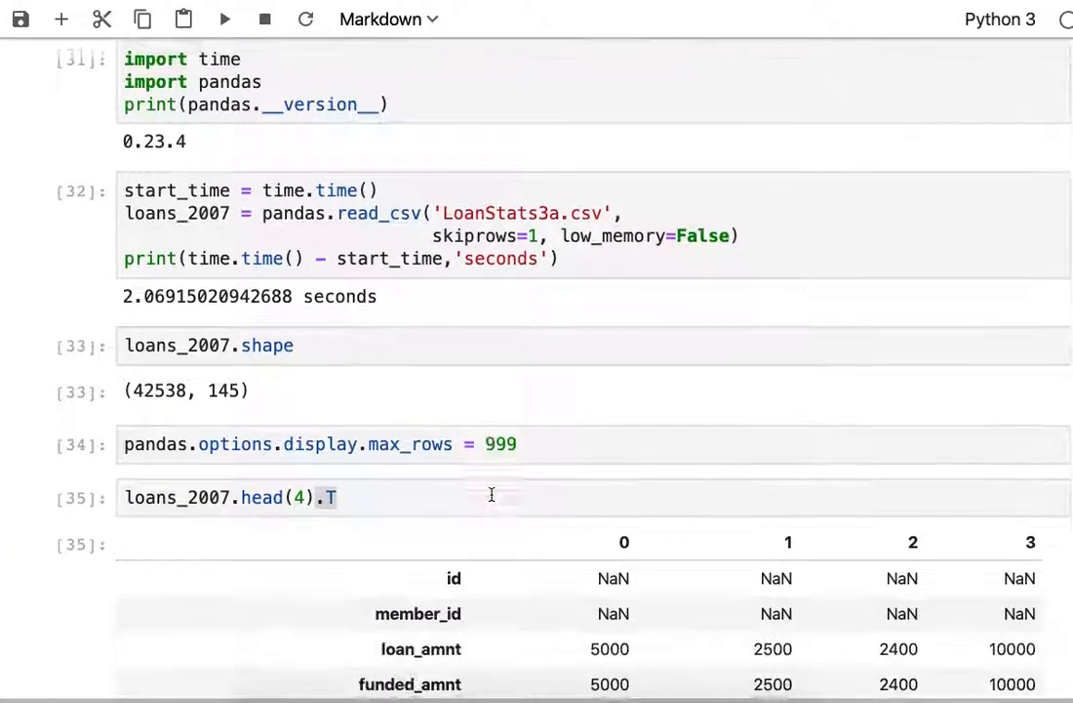
pyautogui.scroll(-3)
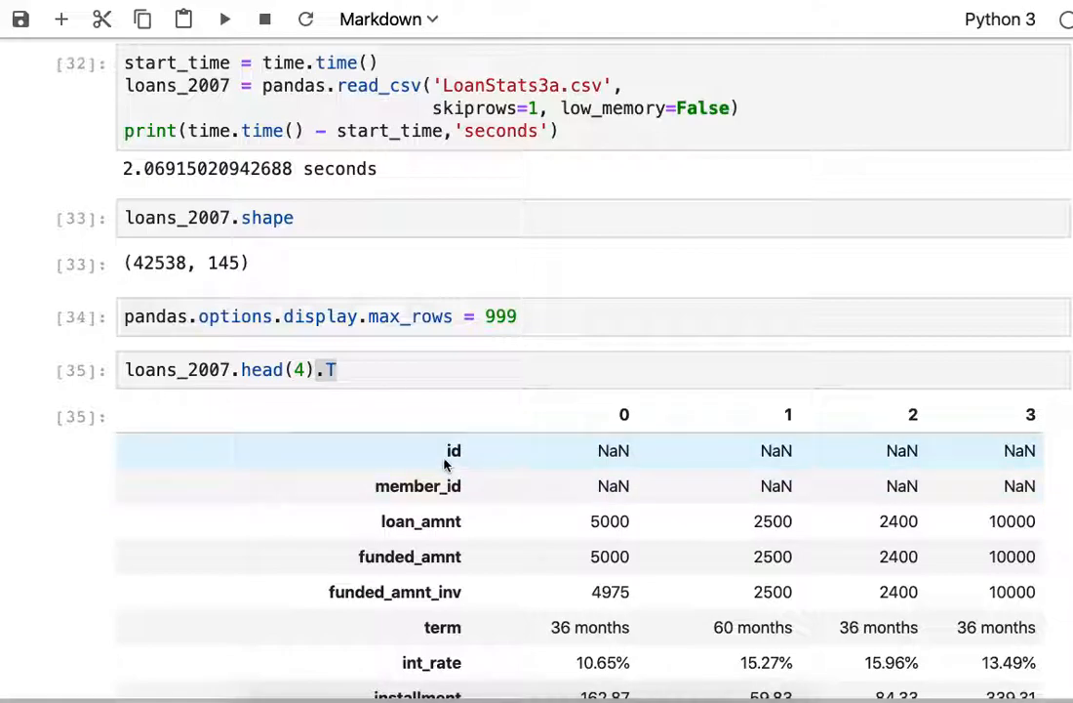
pyautogui.scroll(-3)
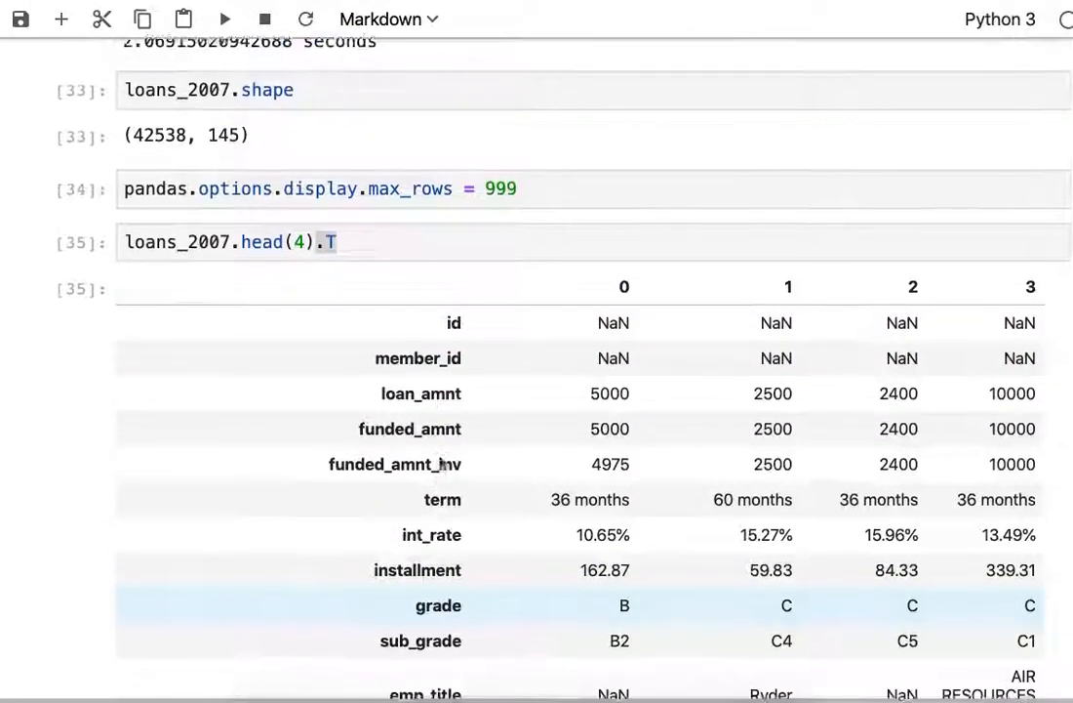
pyautogui.scroll(-3)
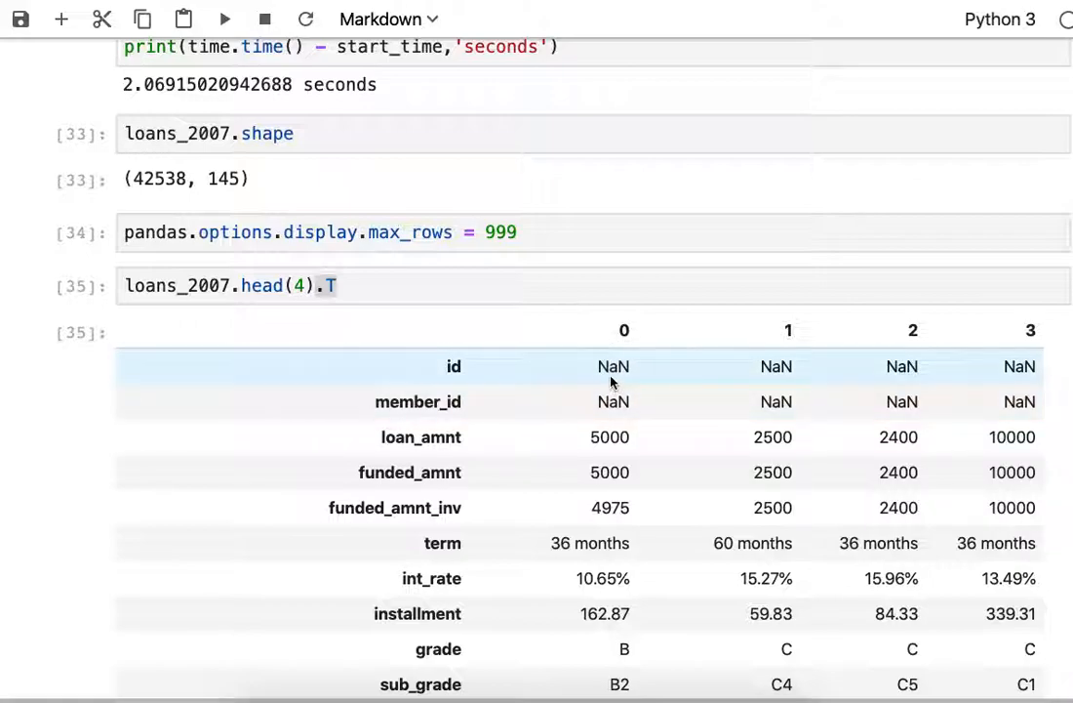
pyautogui.moveTo(1030, 415)
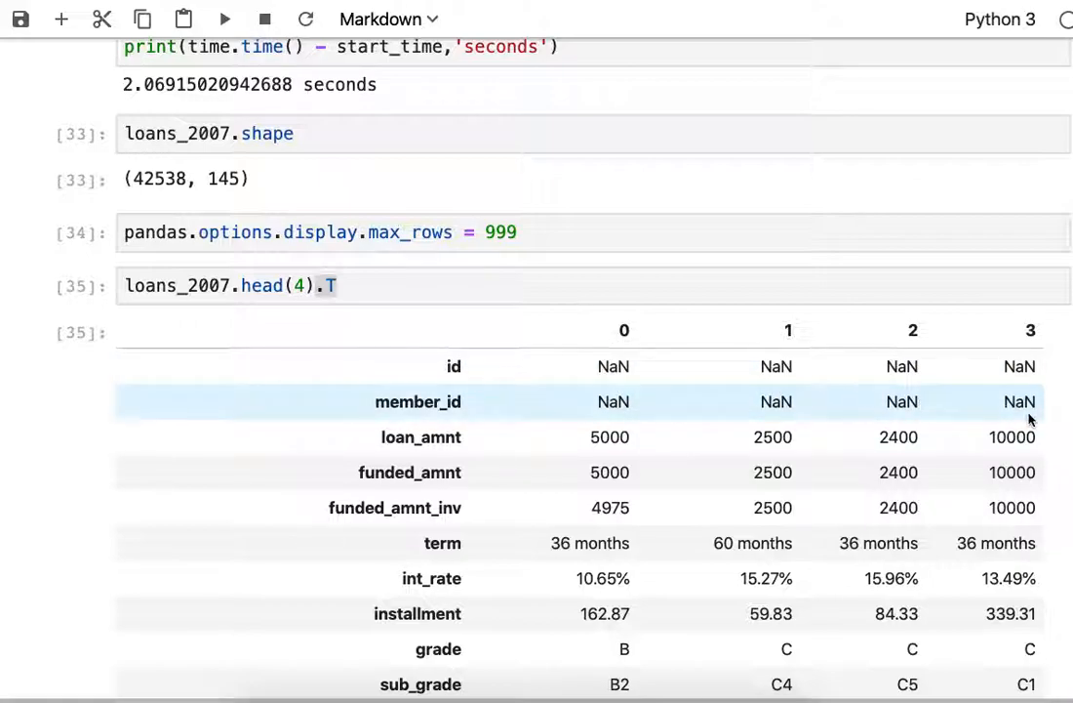
pyautogui.scroll(-3)
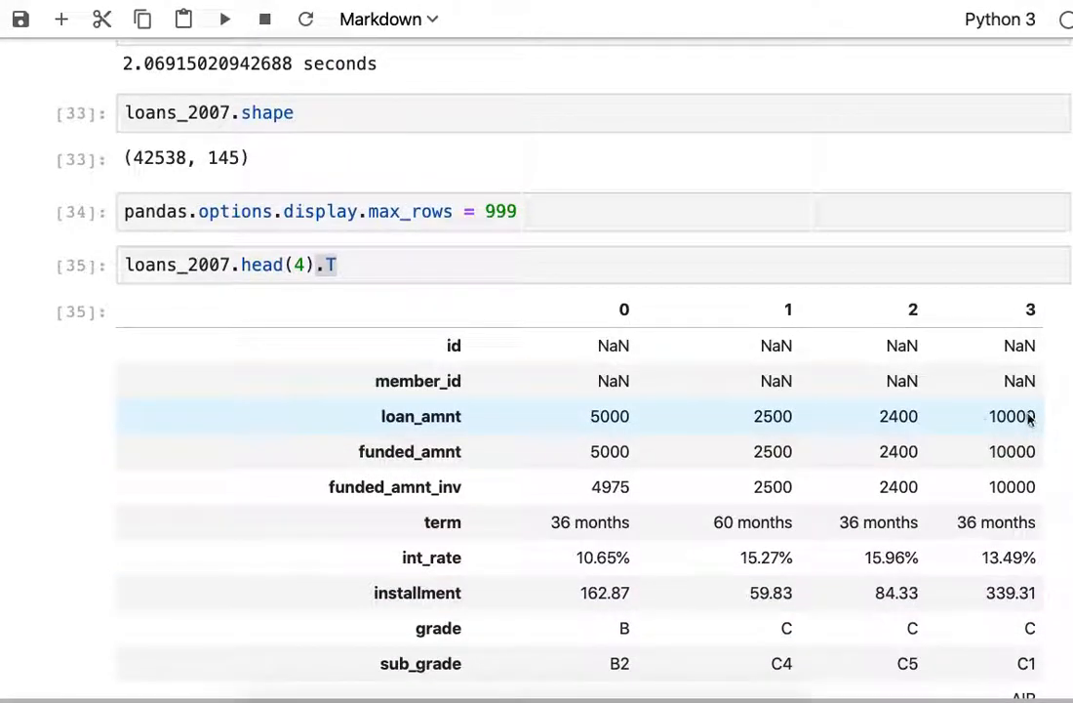
pyautogui.moveTo(293, 462)
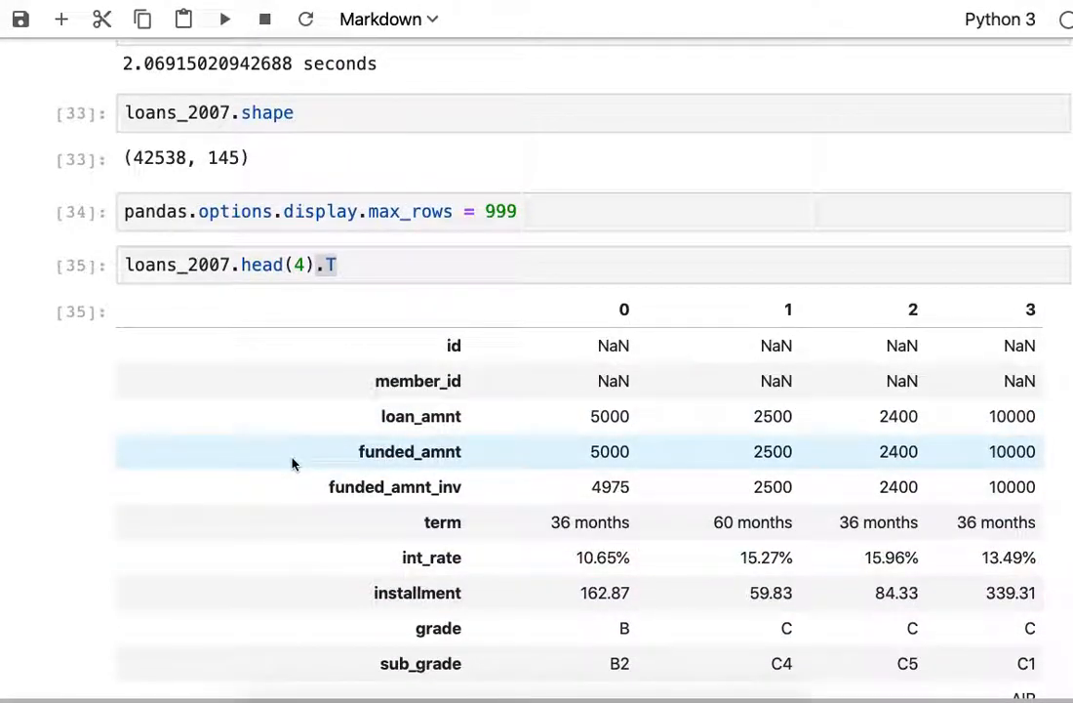
pyautogui.scroll(-3)
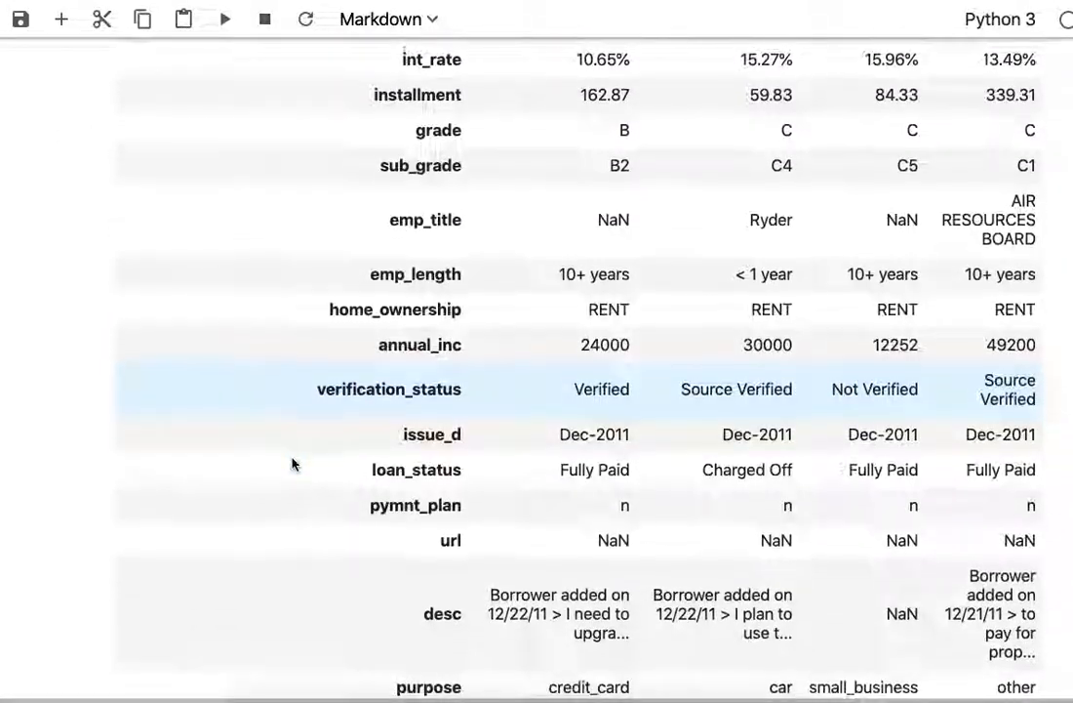
pyautogui.scroll(-3)
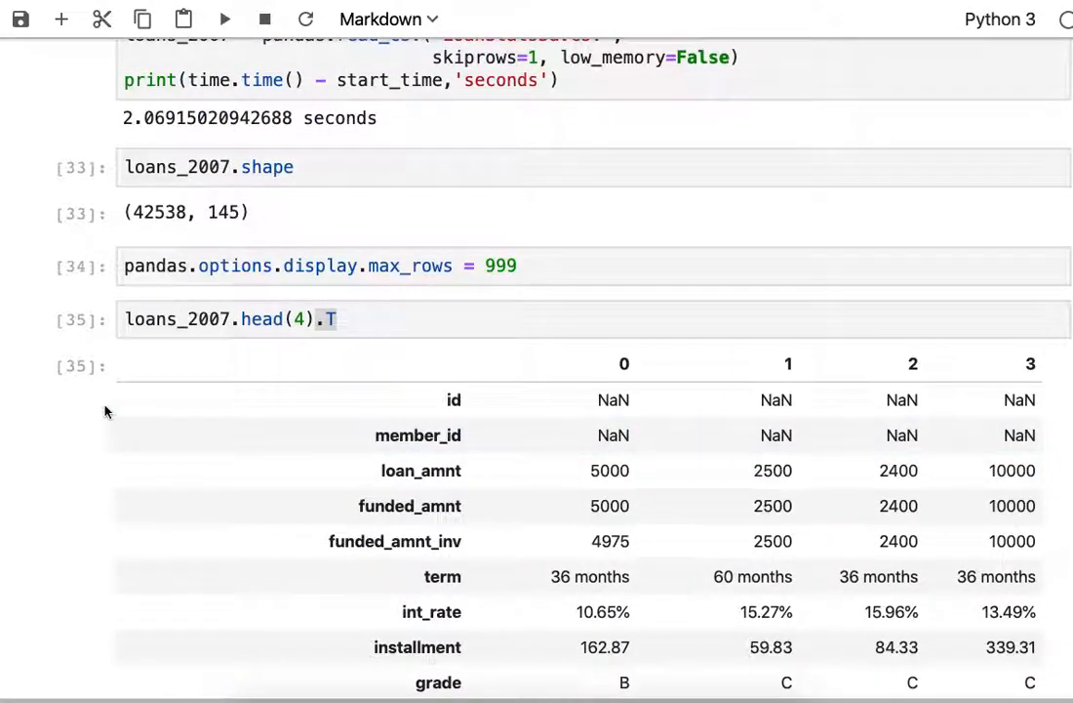
pyautogui.moveTo(15, 417)
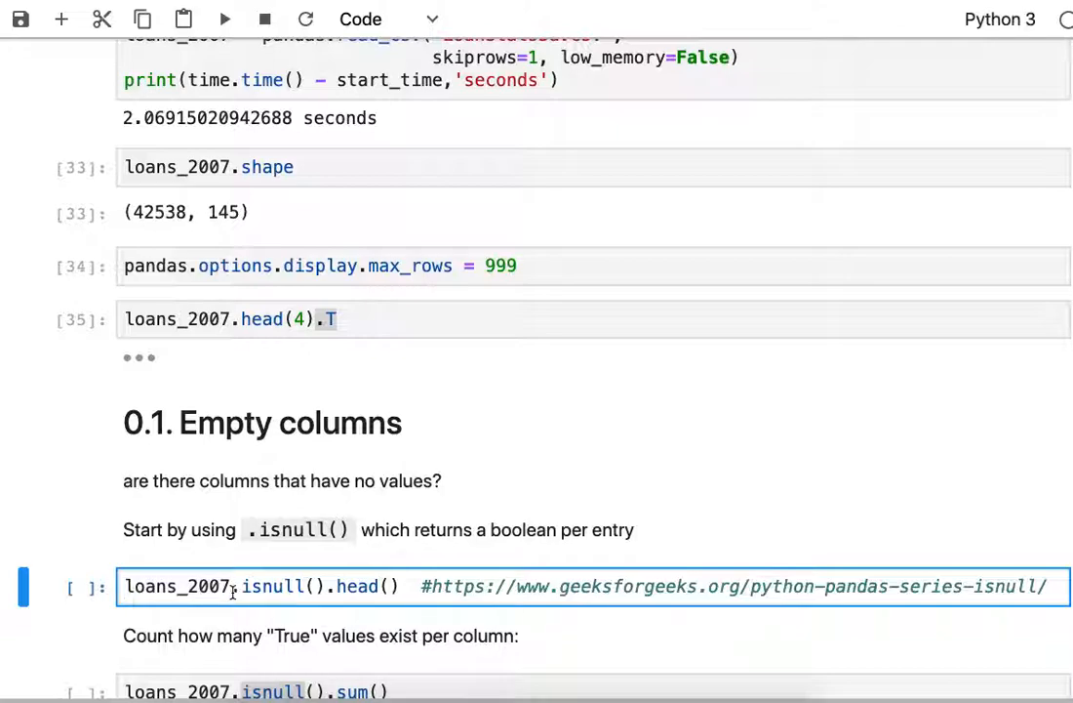
# - Run loans_2007.isnull().head() to show True/False null flags for the first five loans
pyautogui.doubleClick(276, 586)
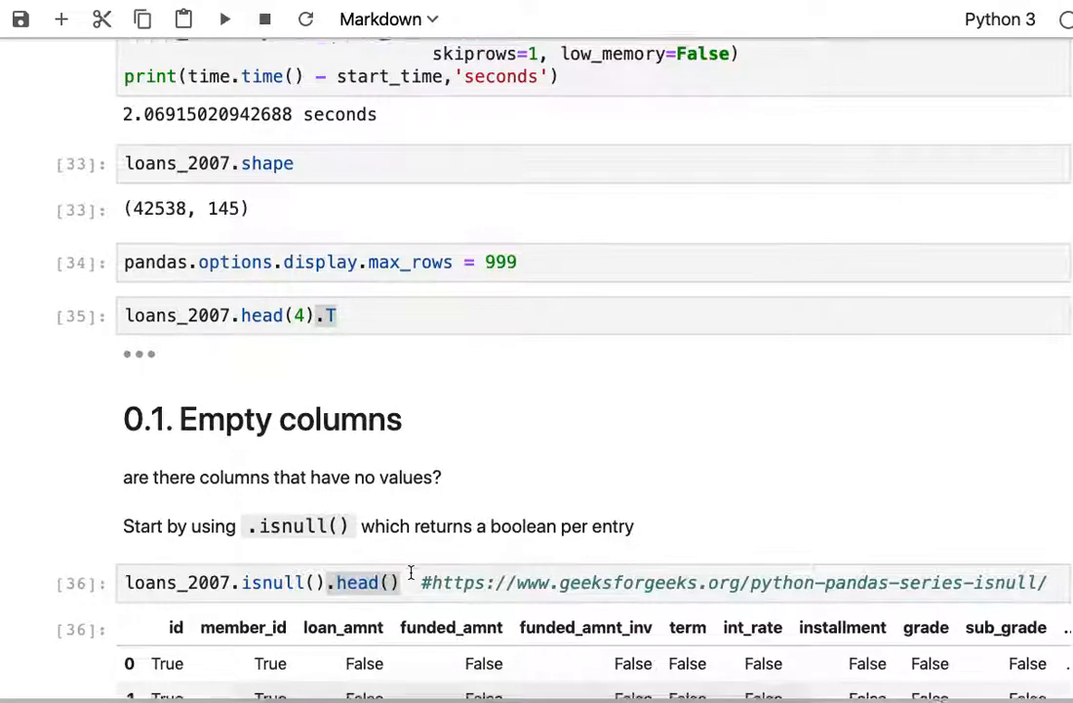
pyautogui.scroll(-3)
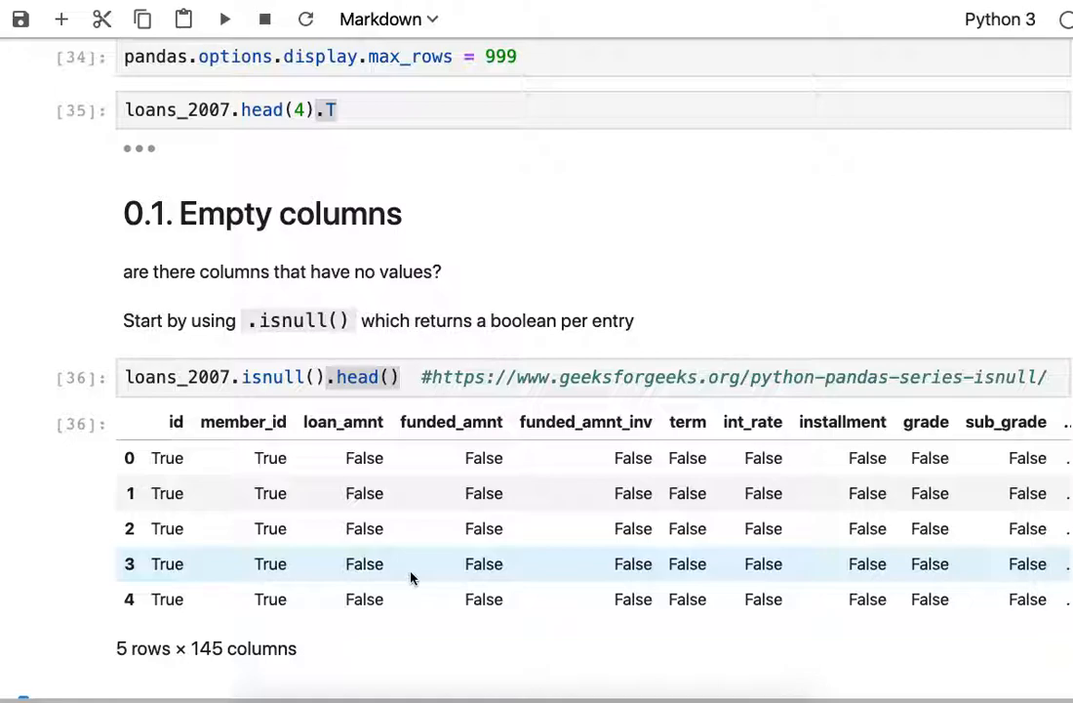
pyautogui.moveTo(151, 390)
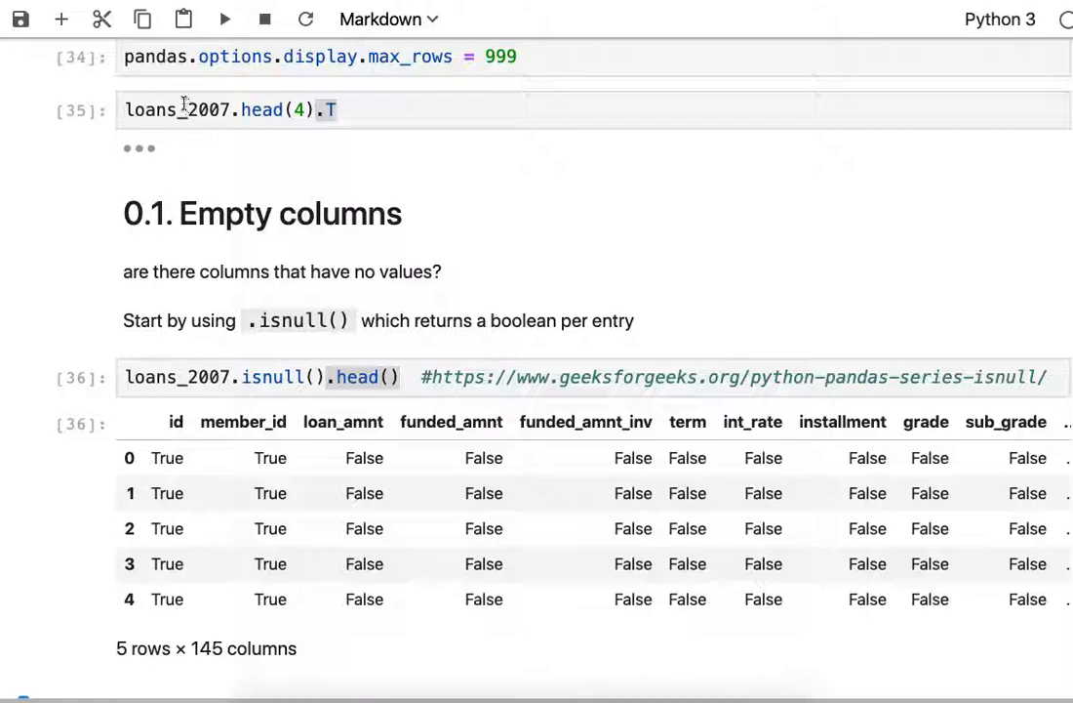
pyautogui.moveTo(138, 149)
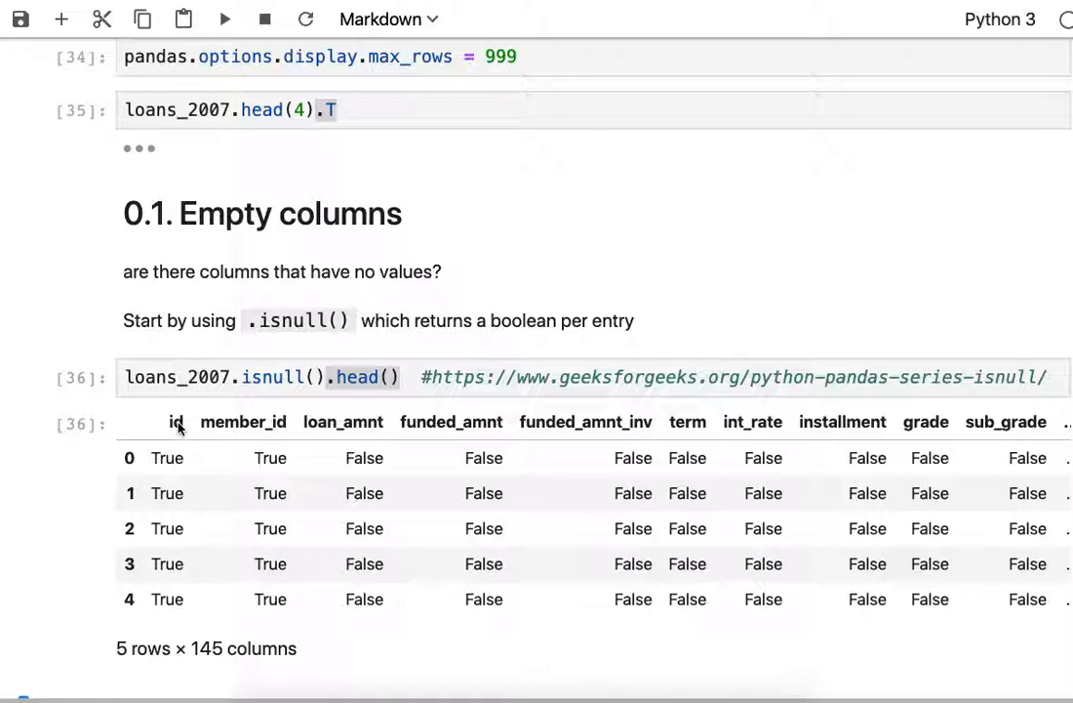
pyautogui.moveTo(158, 201)
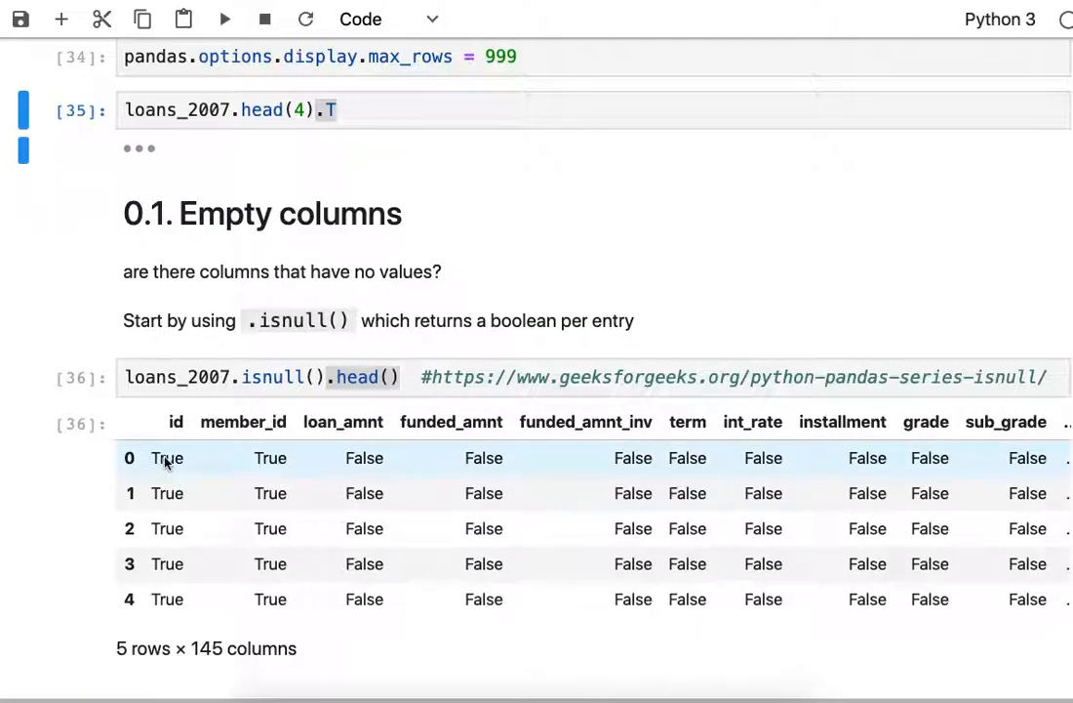
pyautogui.scroll(-3)
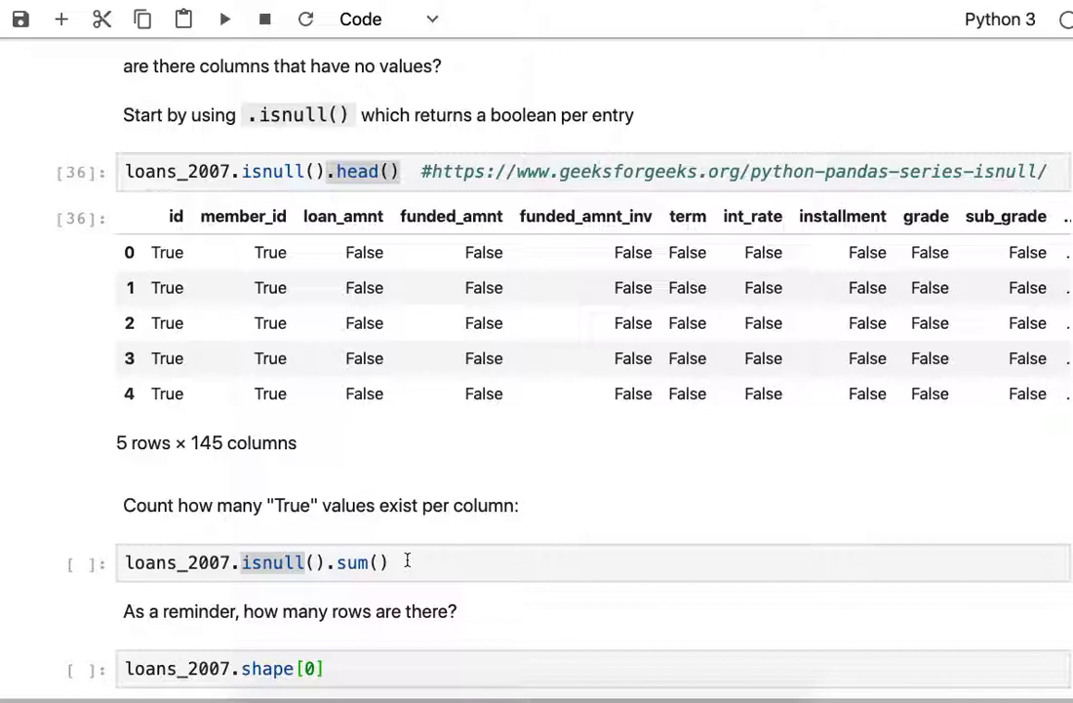
# - Run loans_2007.isnull().sum() to count nulls per column, id 42535 and member_id 42538
pyautogui.click(390, 562)
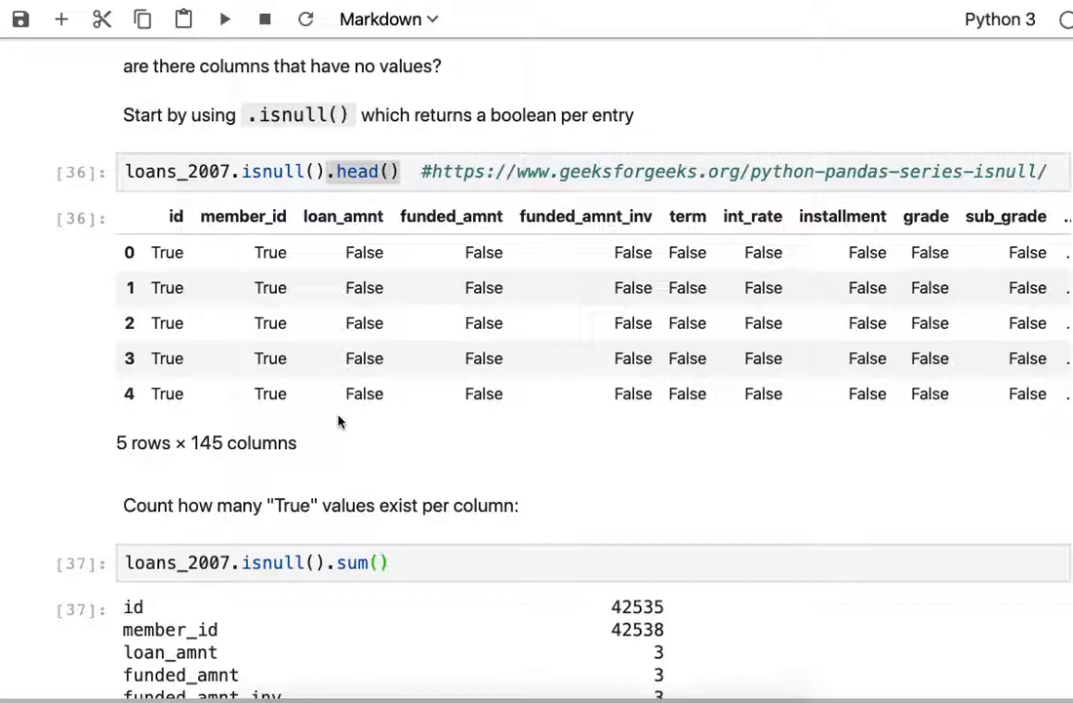
pyautogui.scroll(-3)
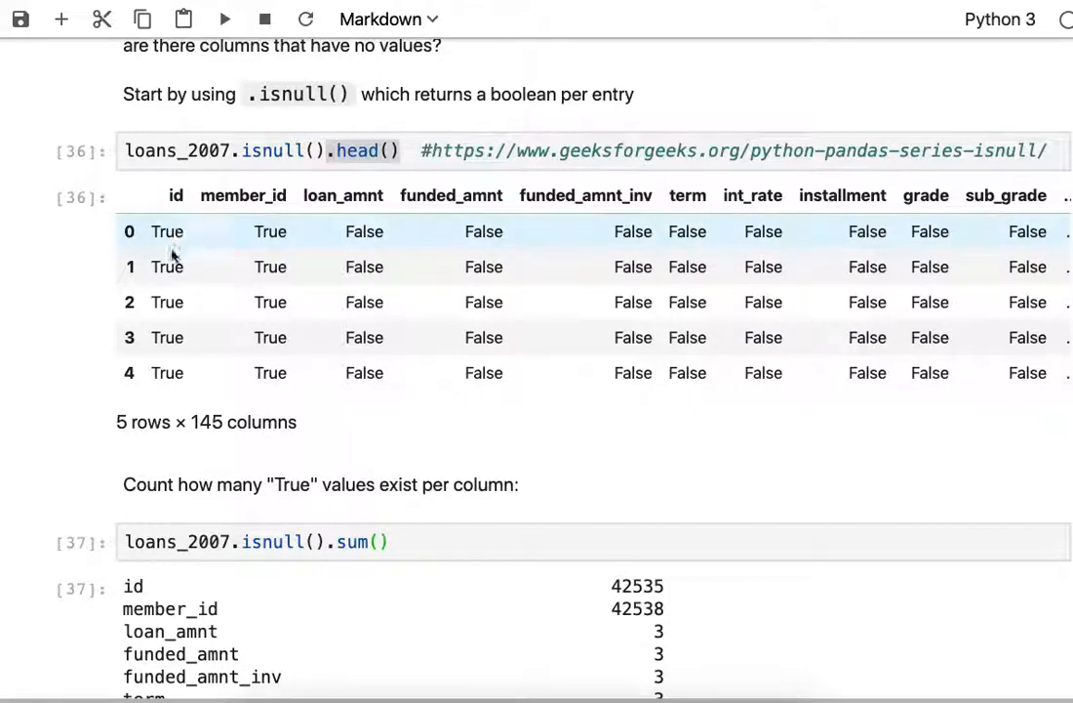
pyautogui.moveTo(167, 373)
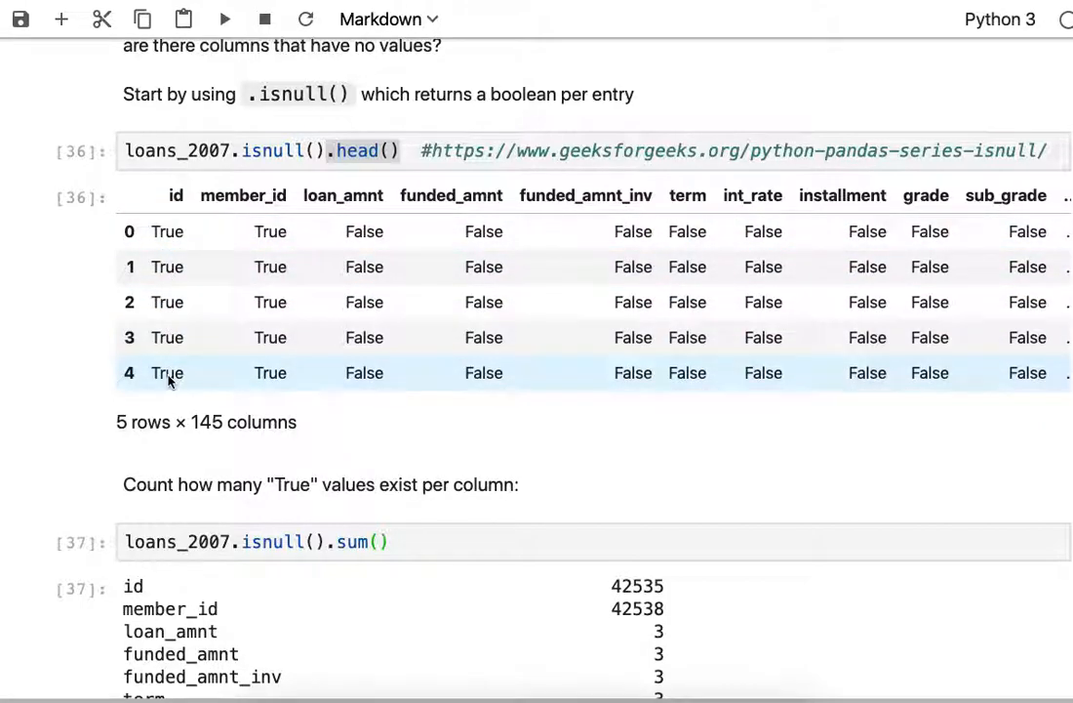
pyautogui.moveTo(595, 600)
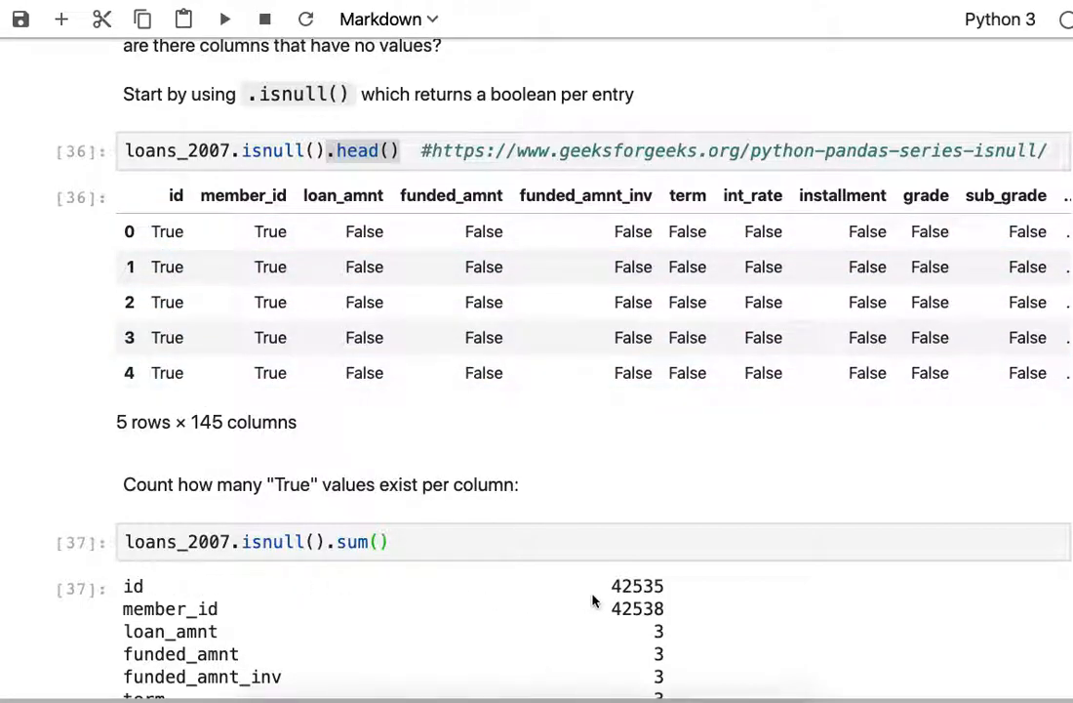
pyautogui.moveTo(634, 600)
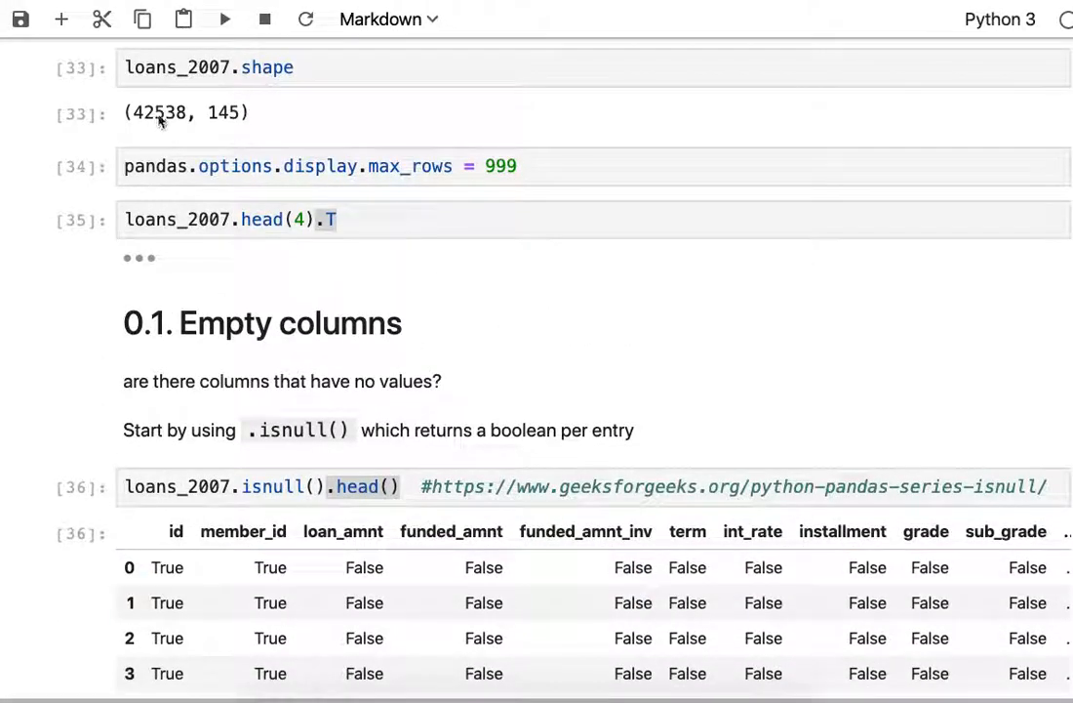
pyautogui.scroll(-3)
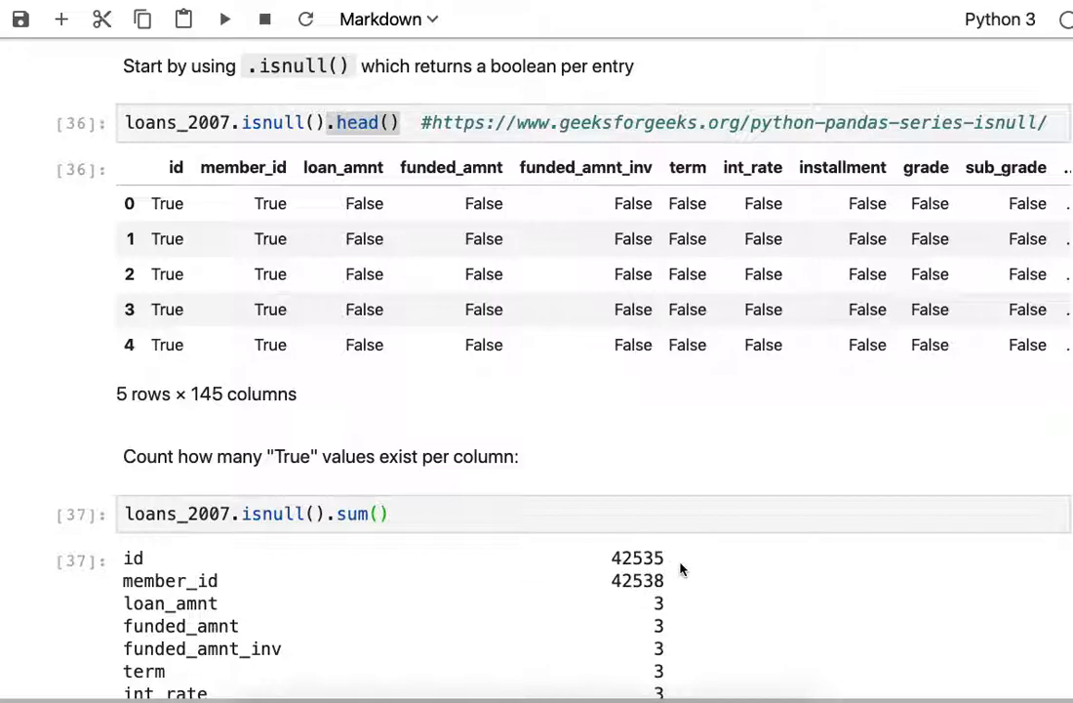
pyautogui.moveTo(205, 593)
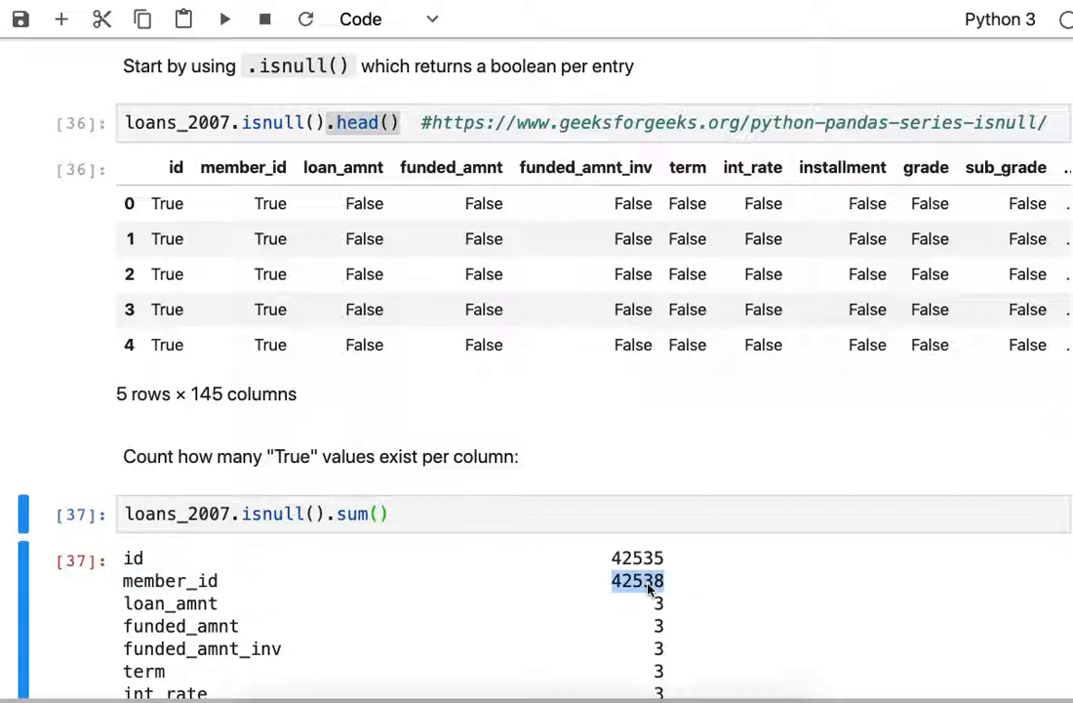
pyautogui.scroll(-3)
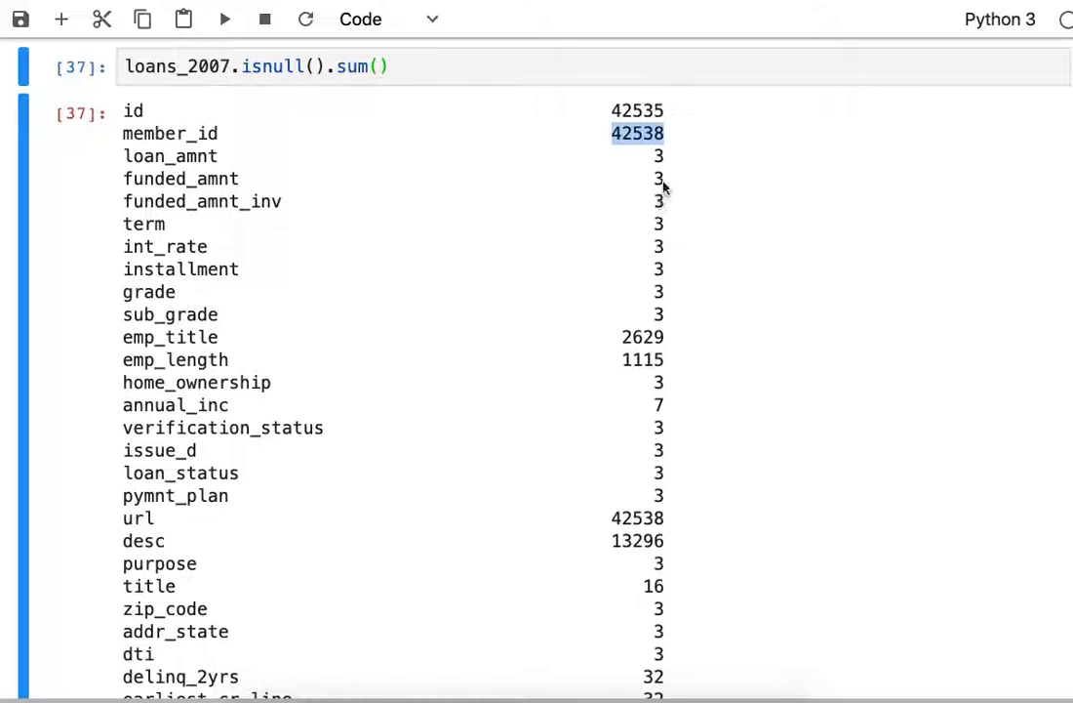
pyautogui.scroll(-3)
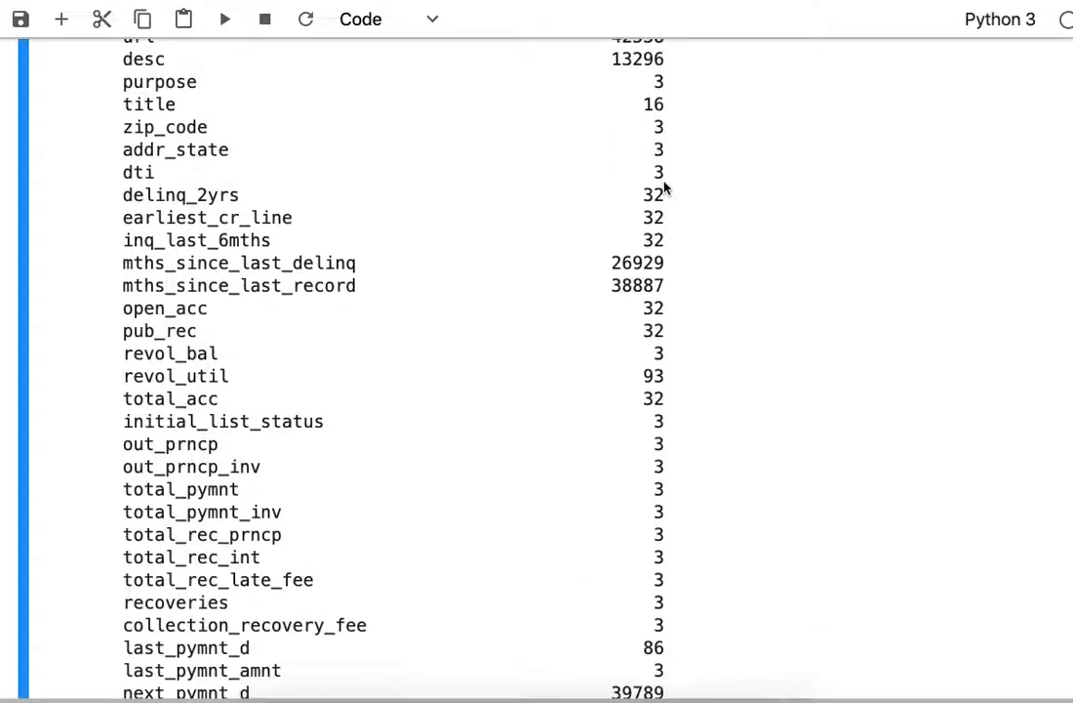
pyautogui.scroll(-3)
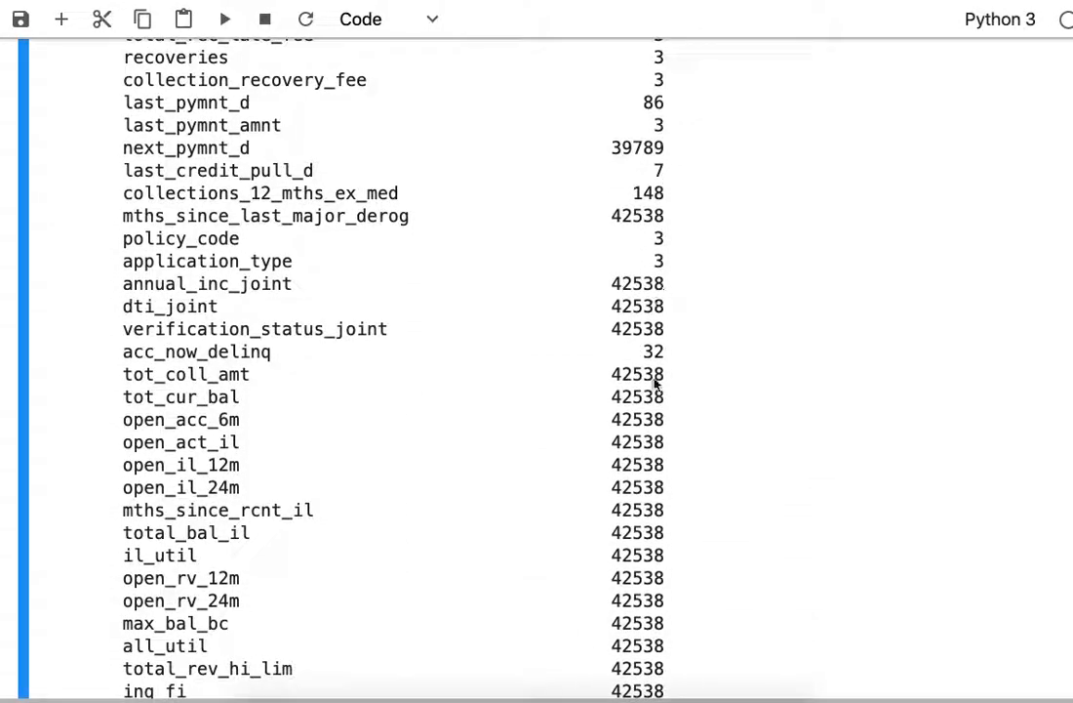
pyautogui.scroll(-3)
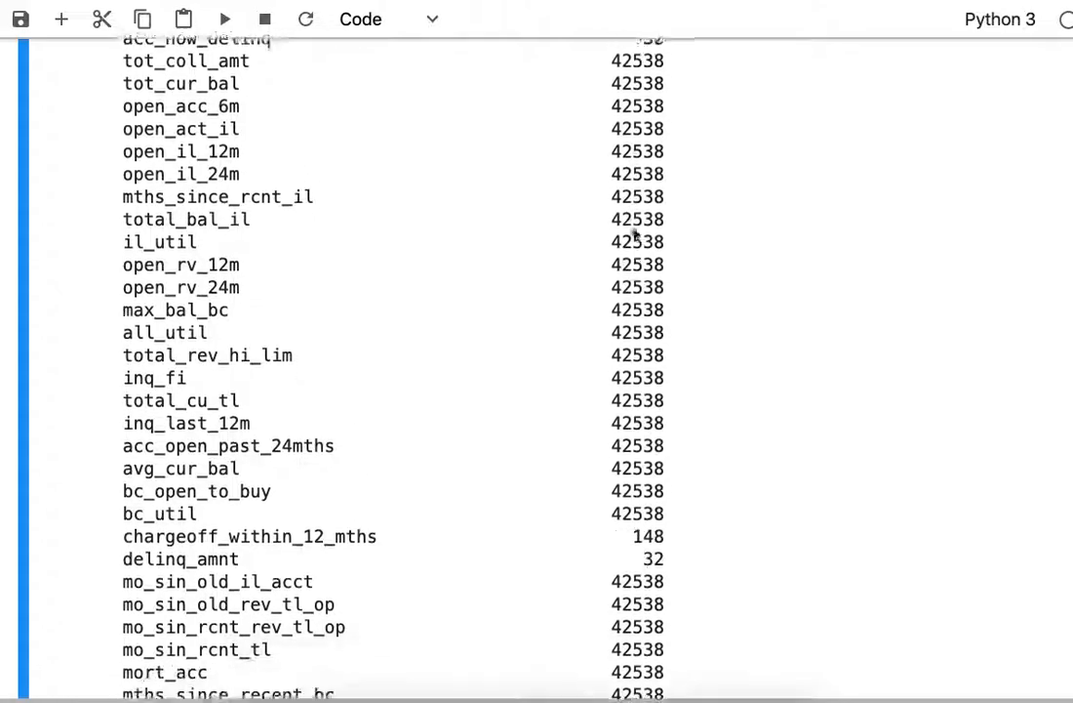
pyautogui.scroll(-3)
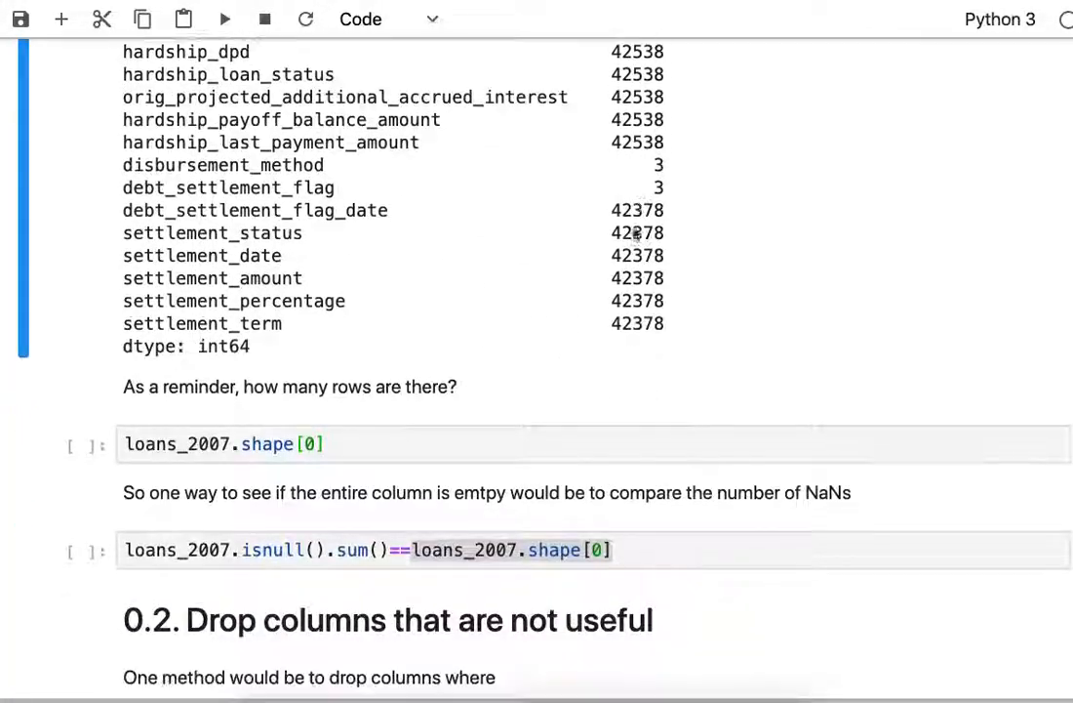
pyautogui.scroll(-3)
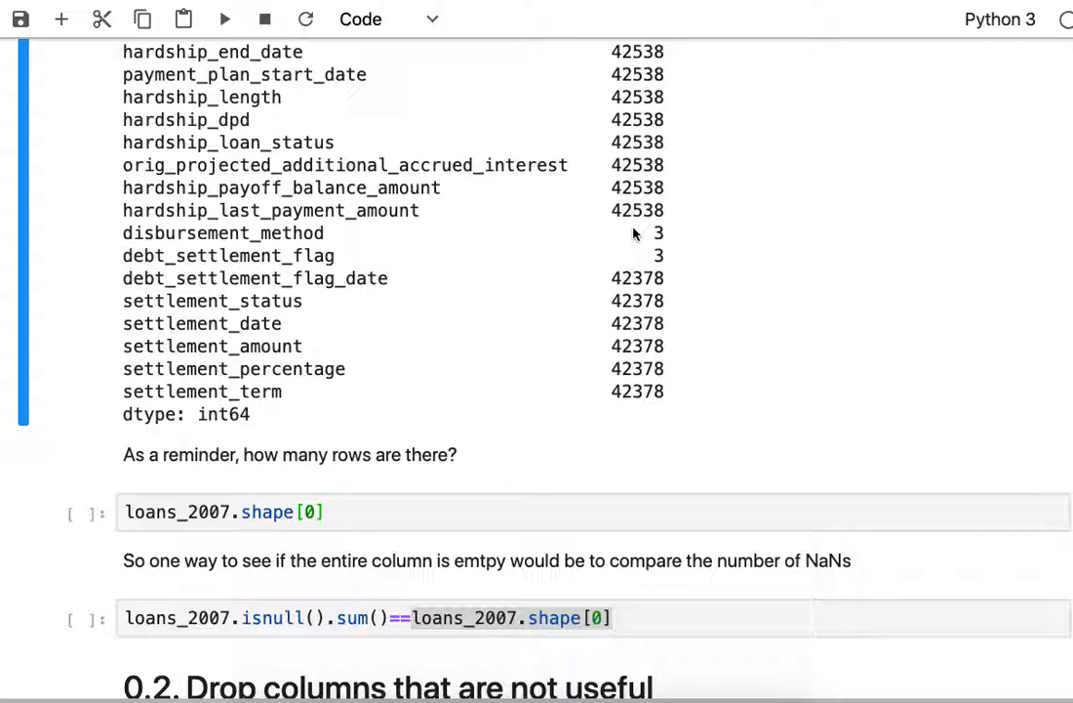
# - Run loans_2007.shape[0] giving 42538 rows and flag columns whose null count equals it
pyautogui.click(366, 512)
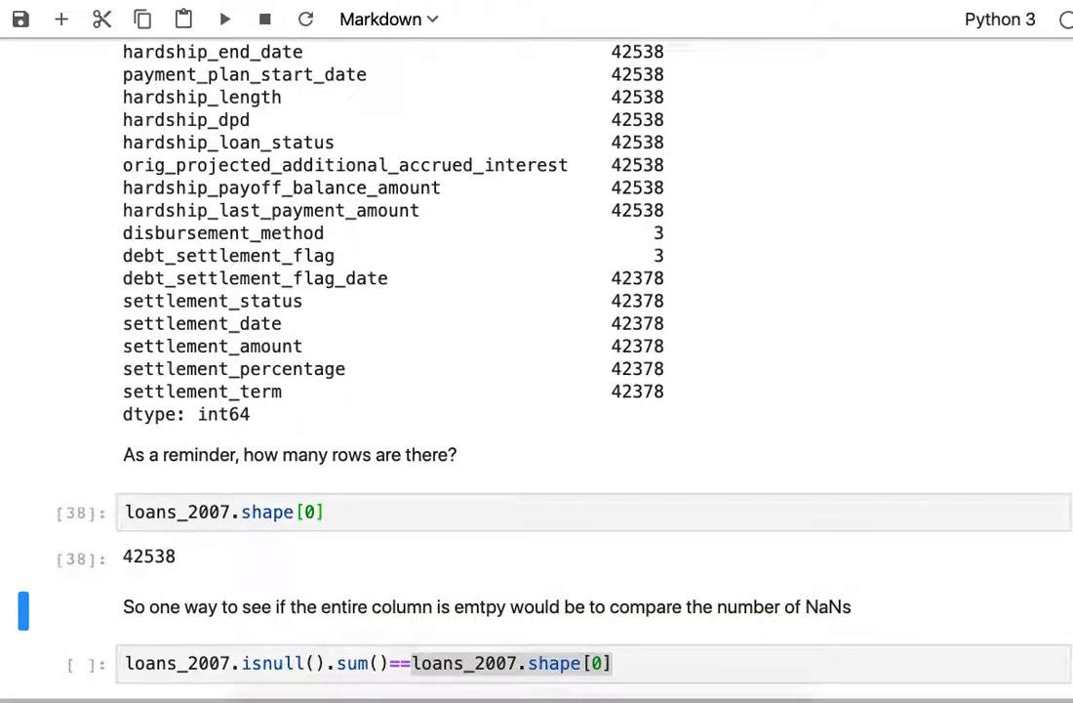
pyautogui.scroll(-3)
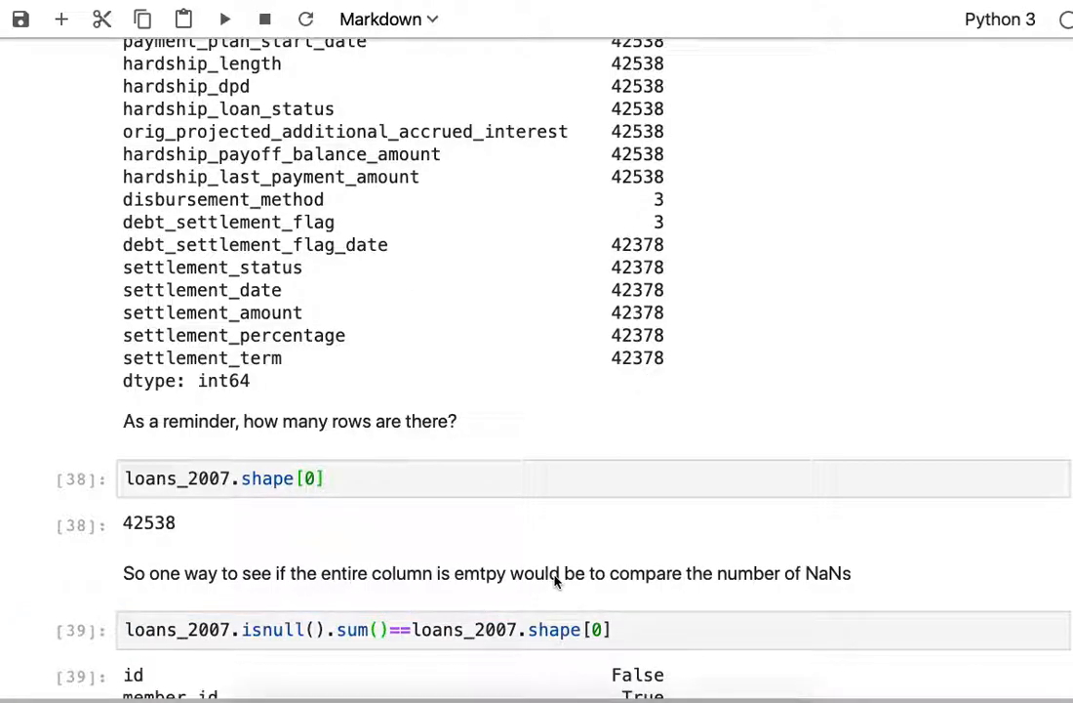
pyautogui.scroll(-3)
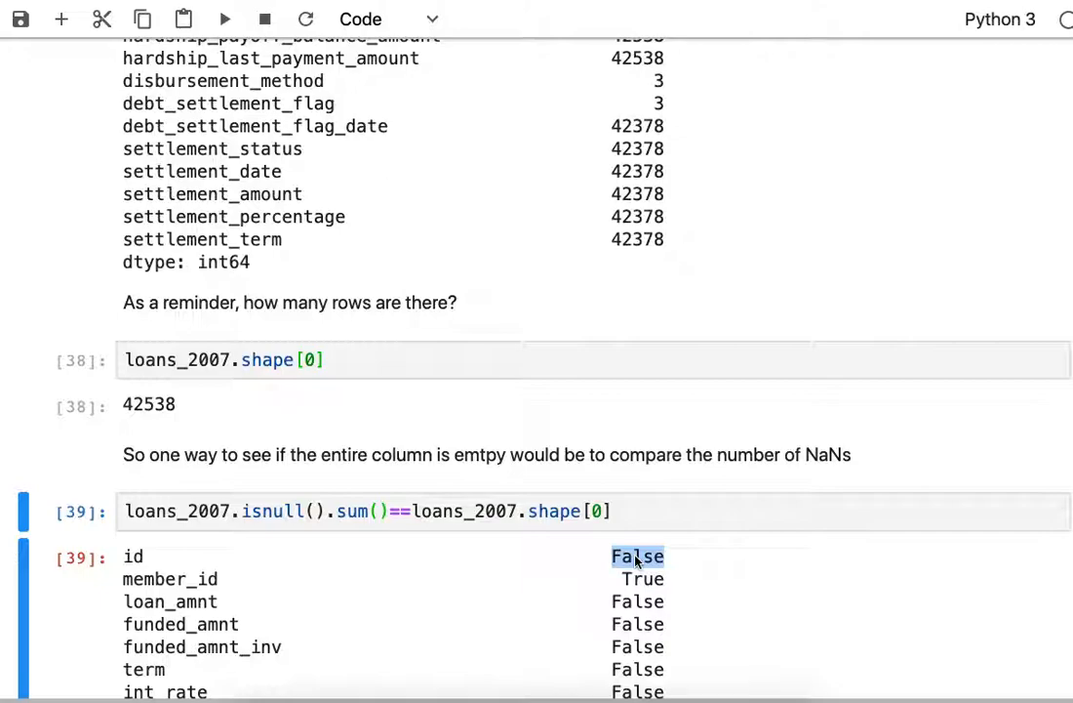
pyautogui.moveTo(647, 241)
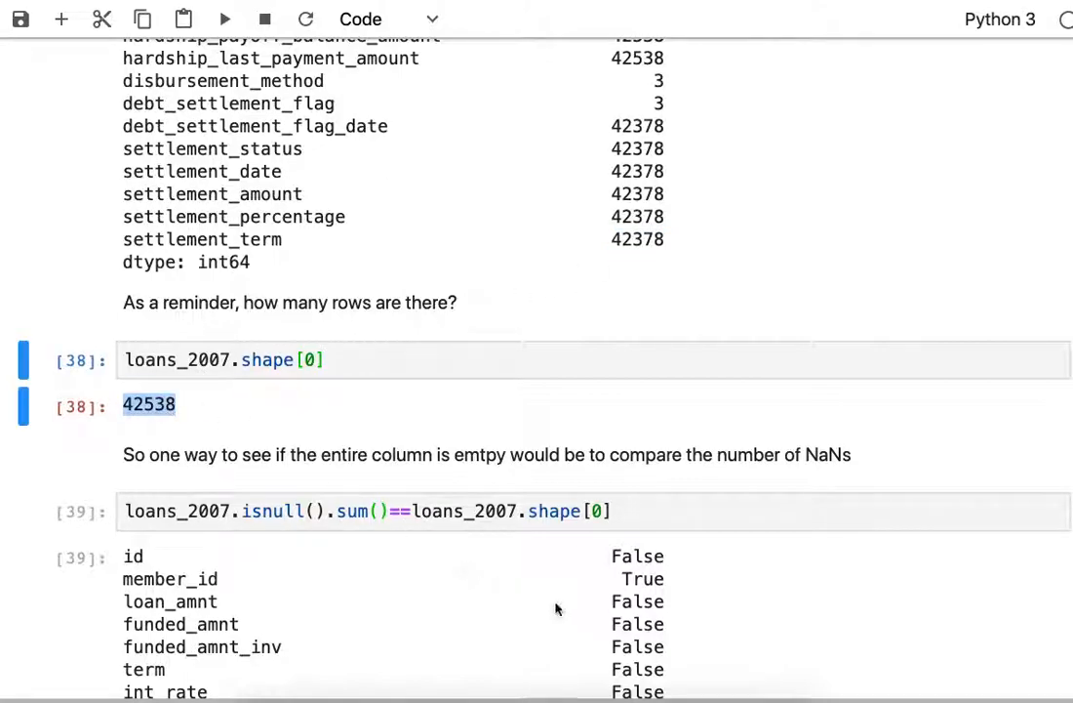
pyautogui.doubleClick(642, 579)
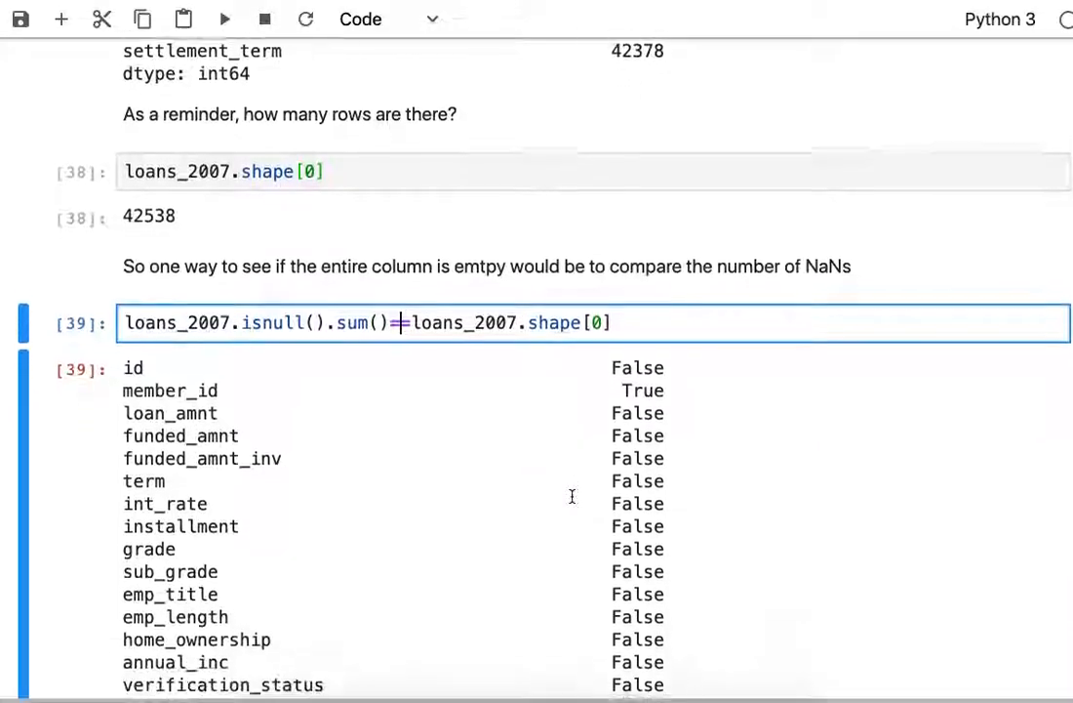
pyautogui.scroll(-3)
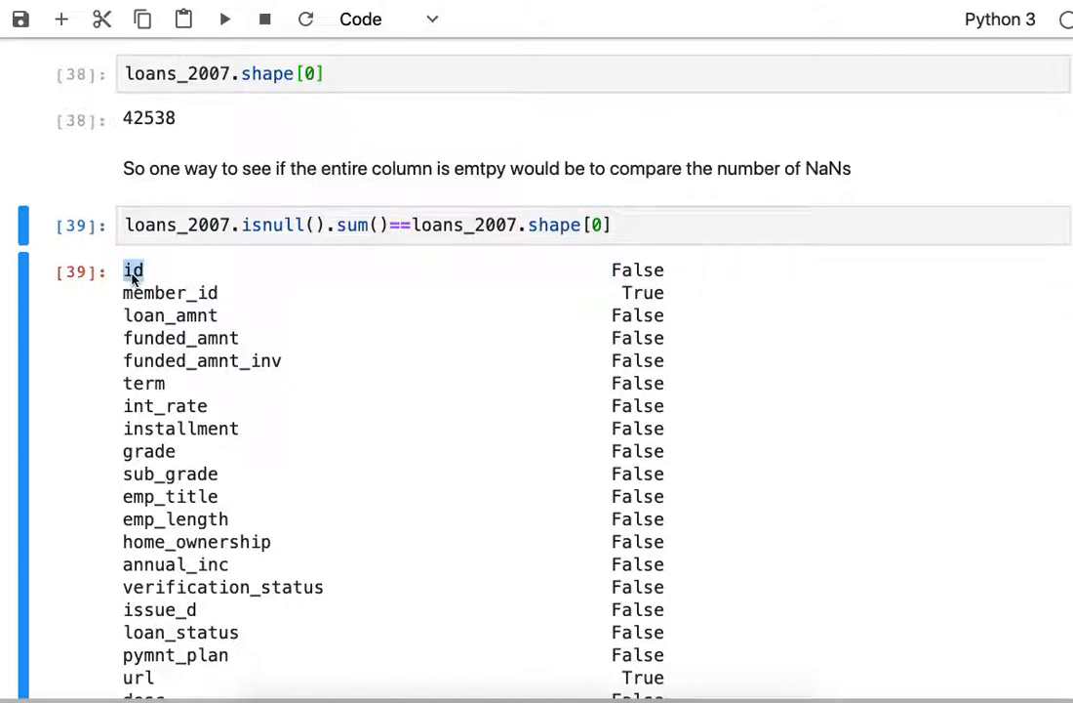
pyautogui.moveTo(152, 278)
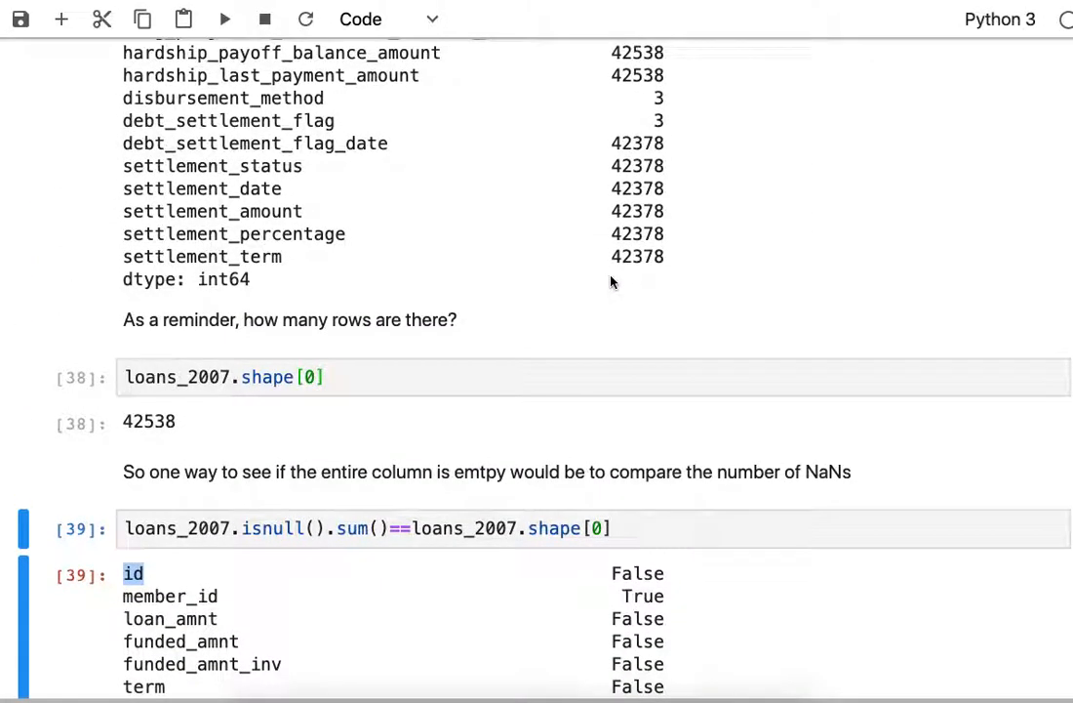
pyautogui.scroll(-3)
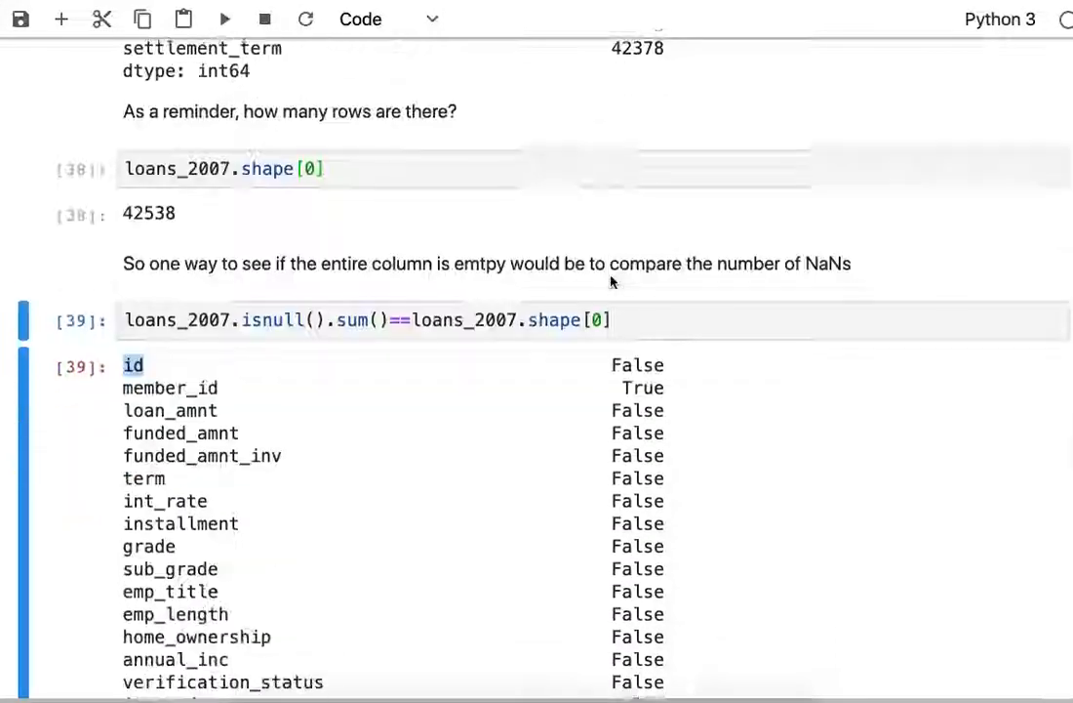
pyautogui.scroll(-3)
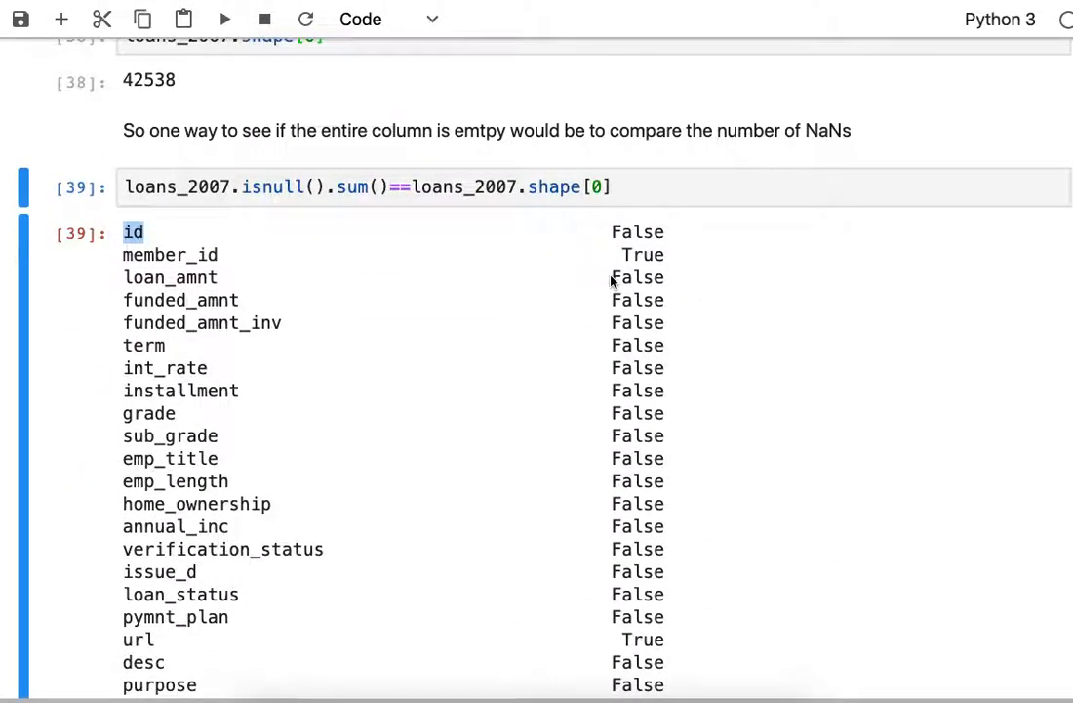
pyautogui.moveTo(641, 255)
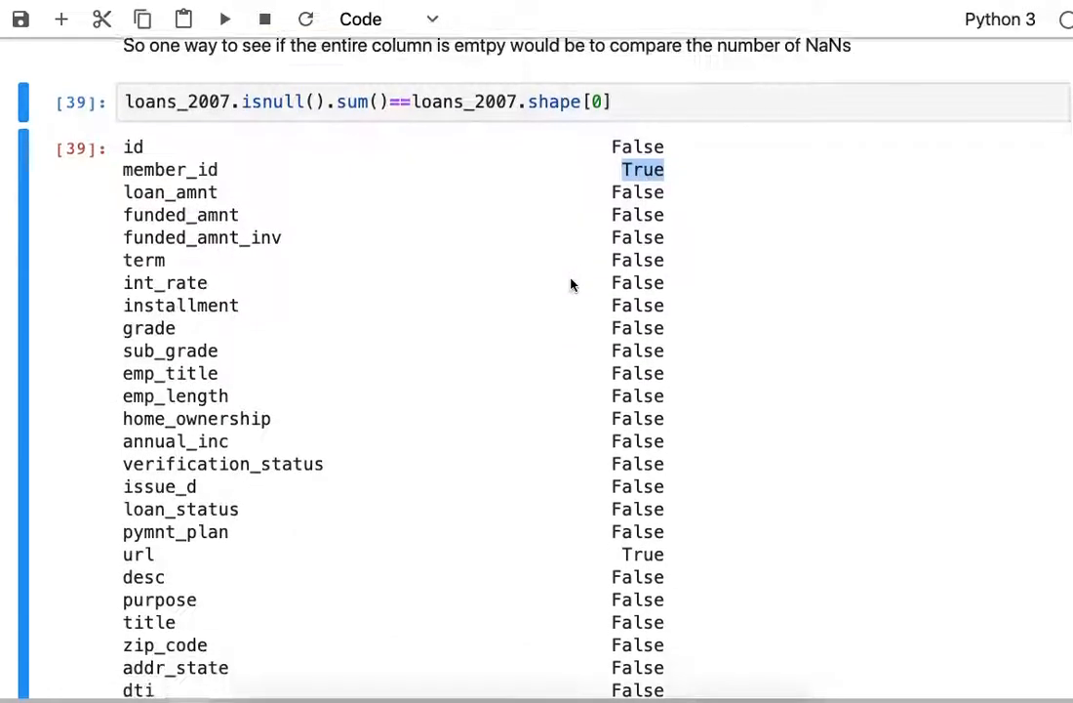
pyautogui.scroll(-3)
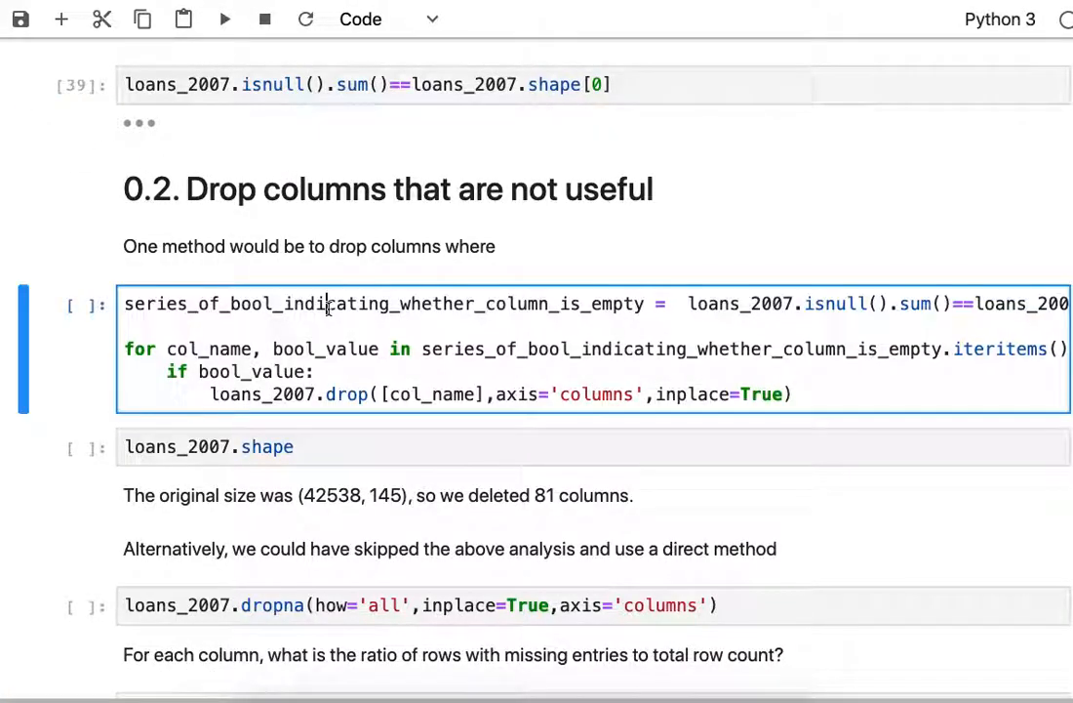
# - Collapse the empty-column check output and tidy the assignment spacing in the drop-loop cell
pyautogui.doubleClick(327, 303)
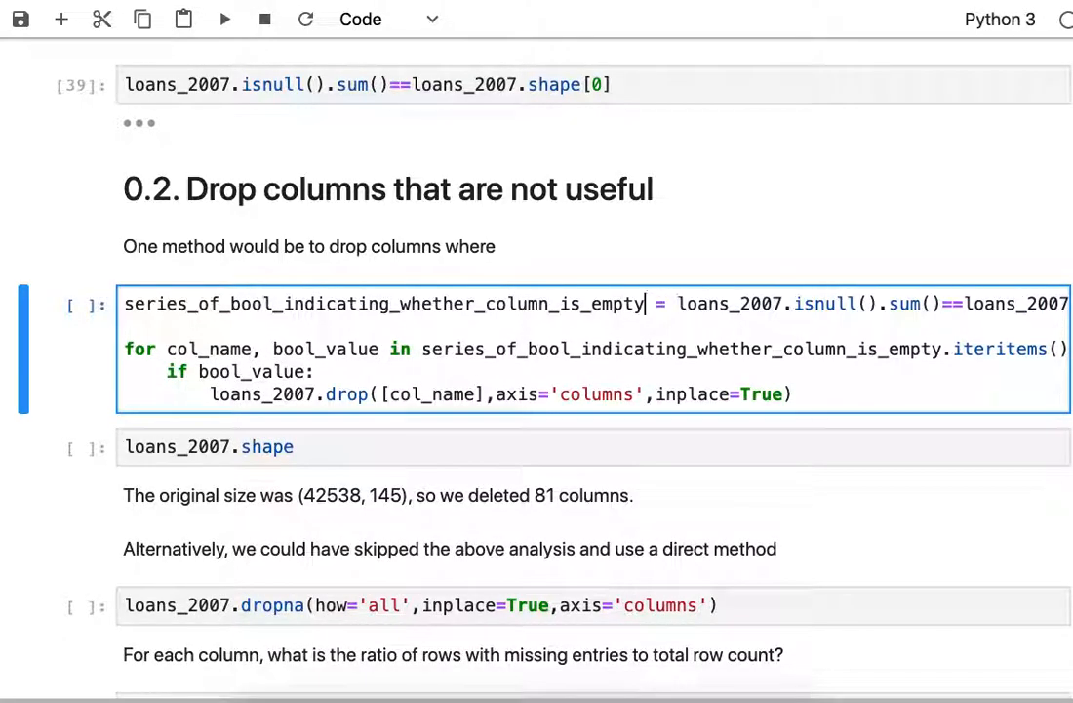
pyautogui.doubleClick(383, 303)
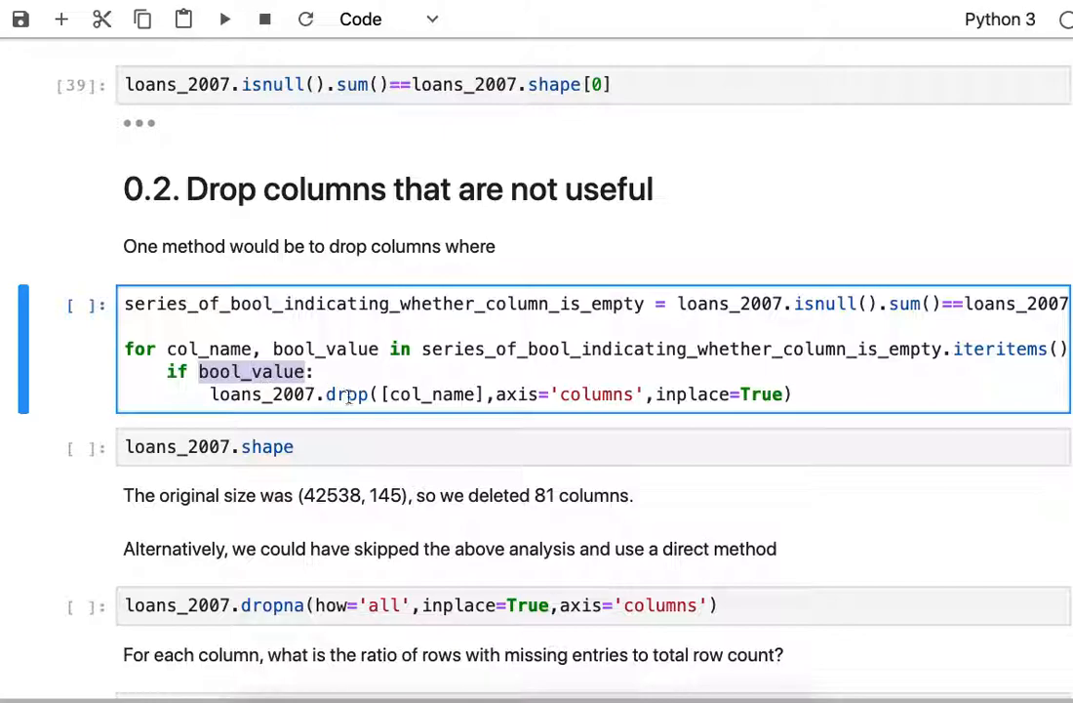
pyautogui.doubleClick(261, 395)
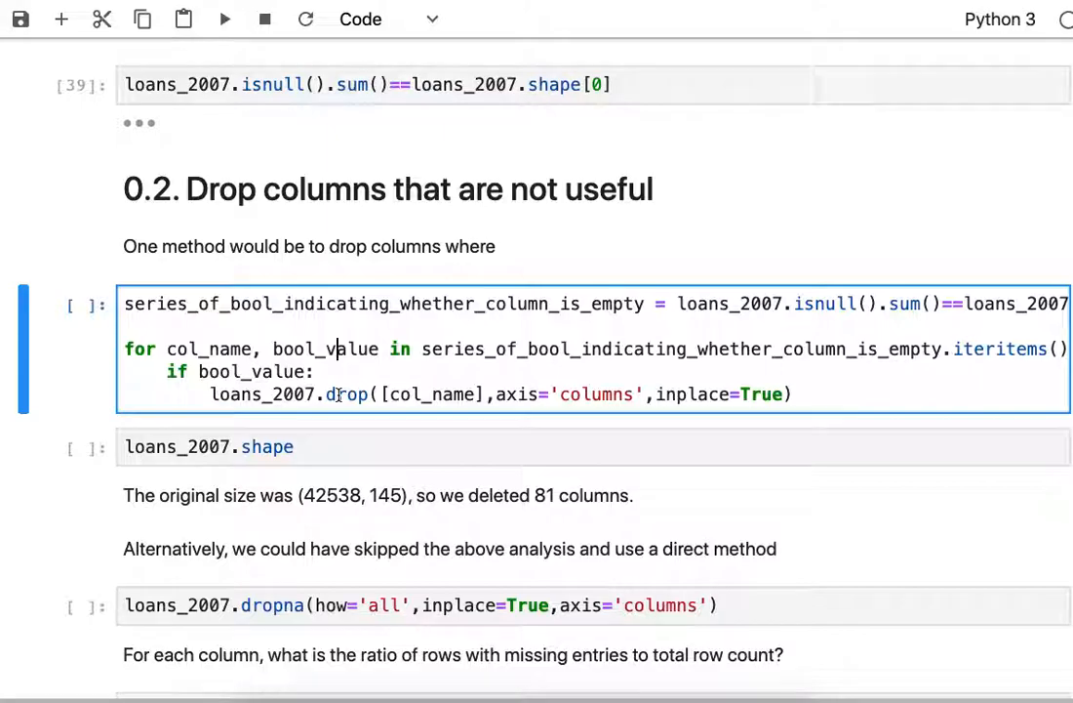
# - Run the drop loop removing empty columns, leaving loans_2007 at 42538 rows by 64 columns
pyautogui.press('shift+enter')
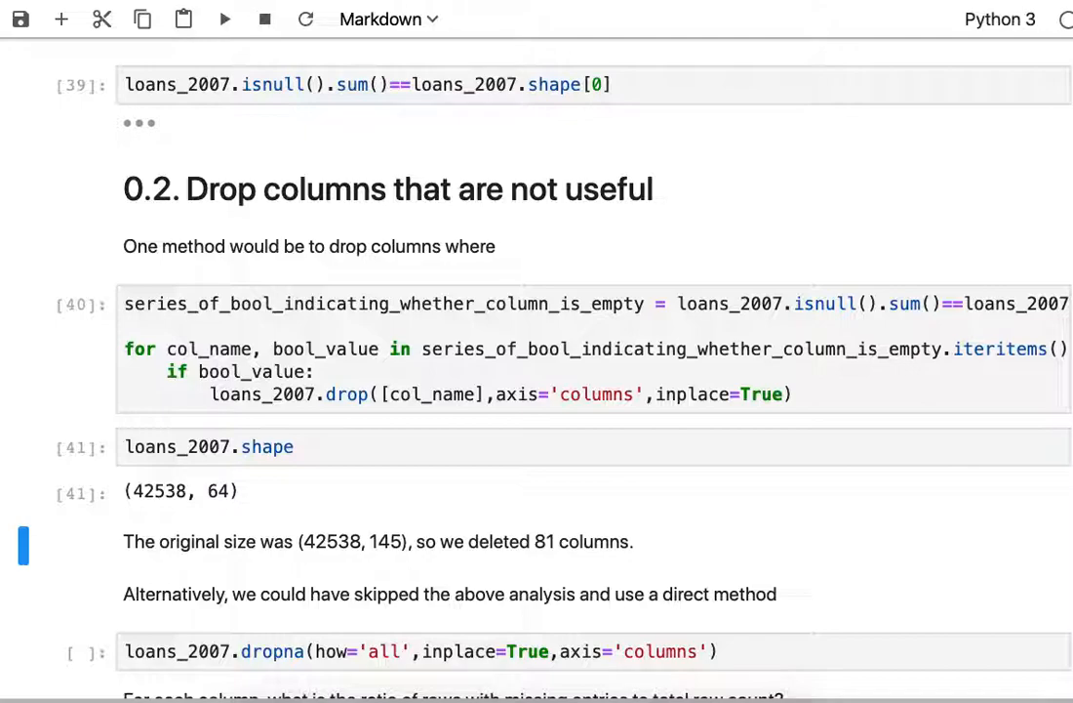
pyautogui.moveTo(370, 491)
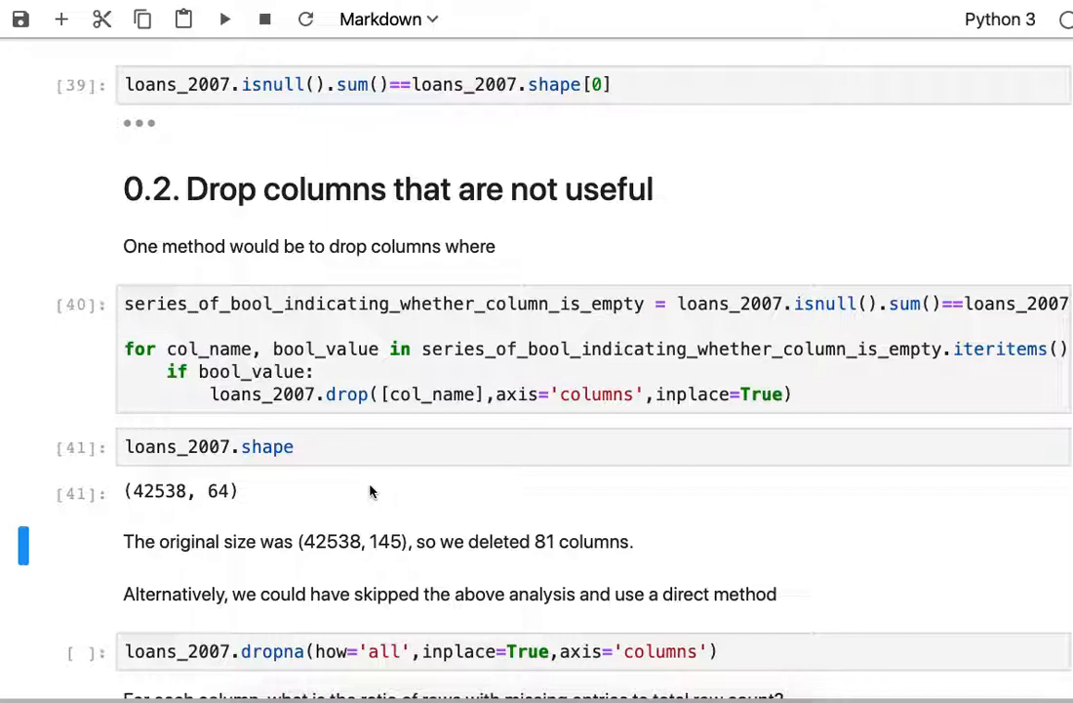
pyautogui.scroll(-3)
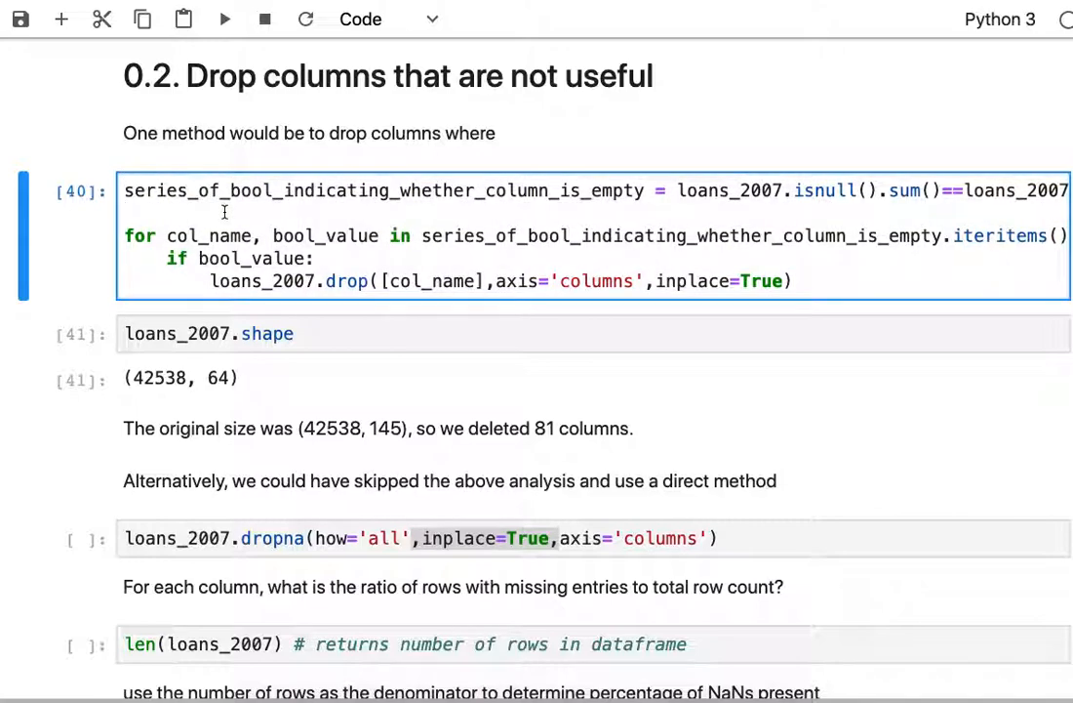
# - Run dropna(how='all', axis='columns') and len(loans_2007), returning 42538
pyautogui.doubleClick(271, 538)
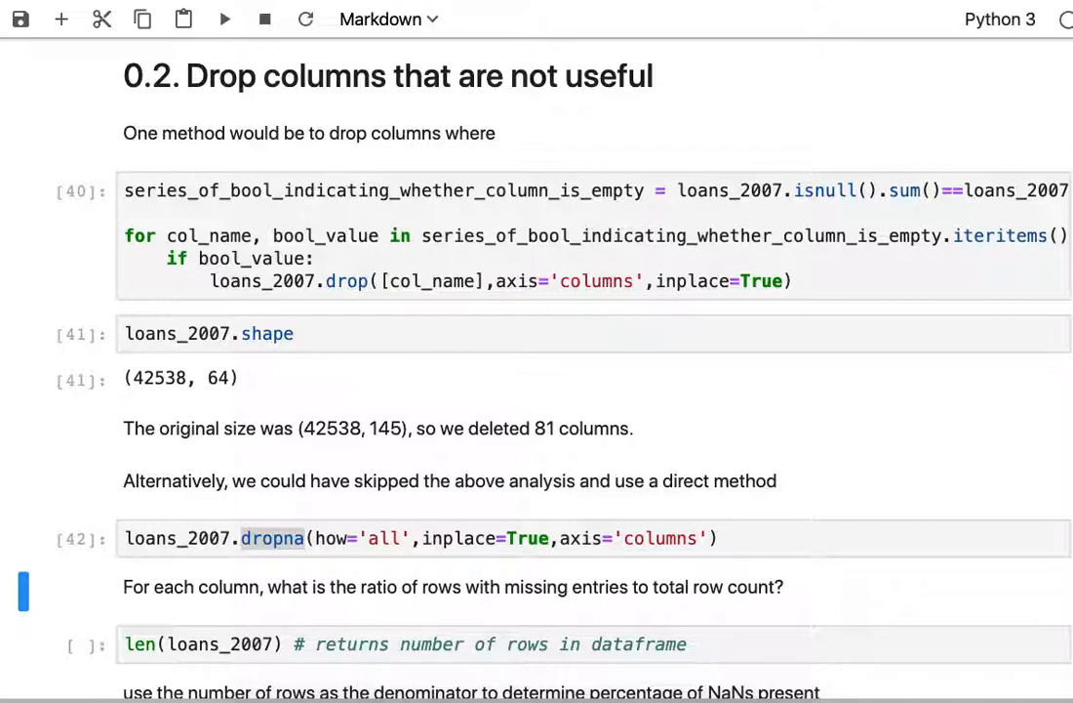
pyautogui.scroll(-3)
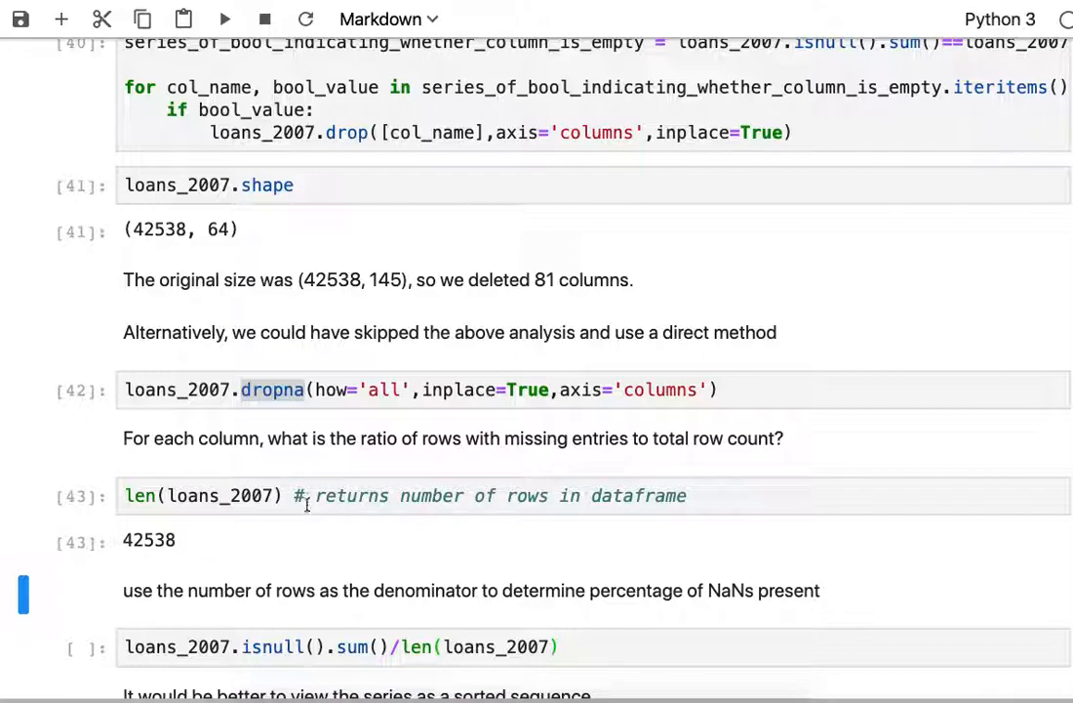
pyautogui.scroll(-3)
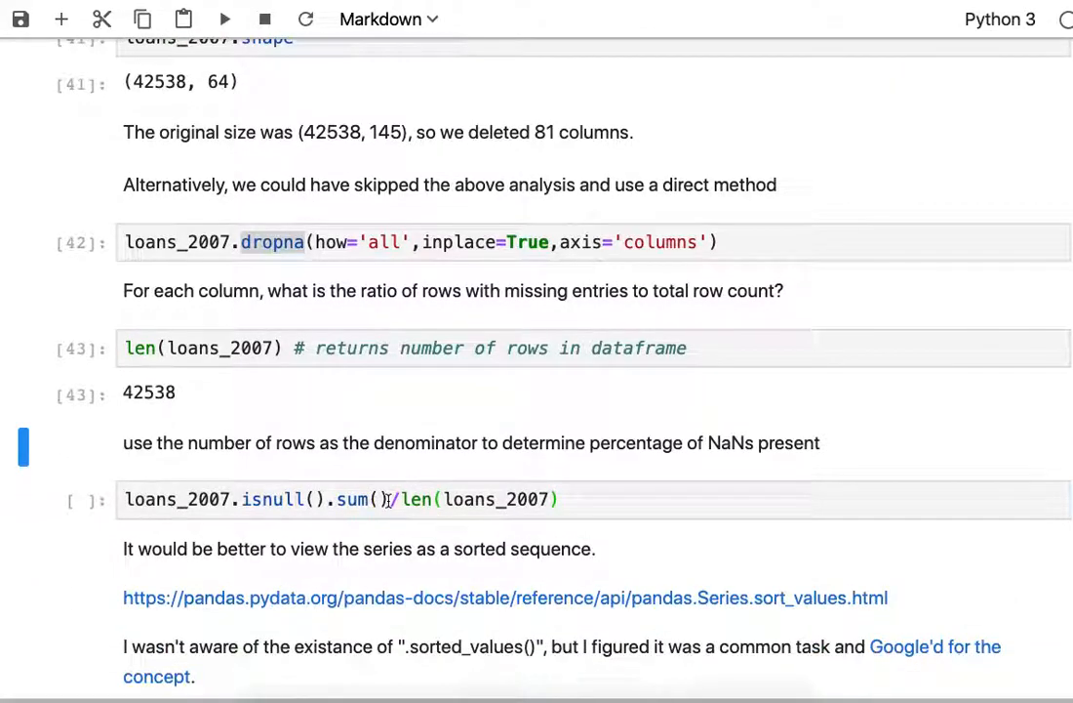
pyautogui.press('shift+enter')
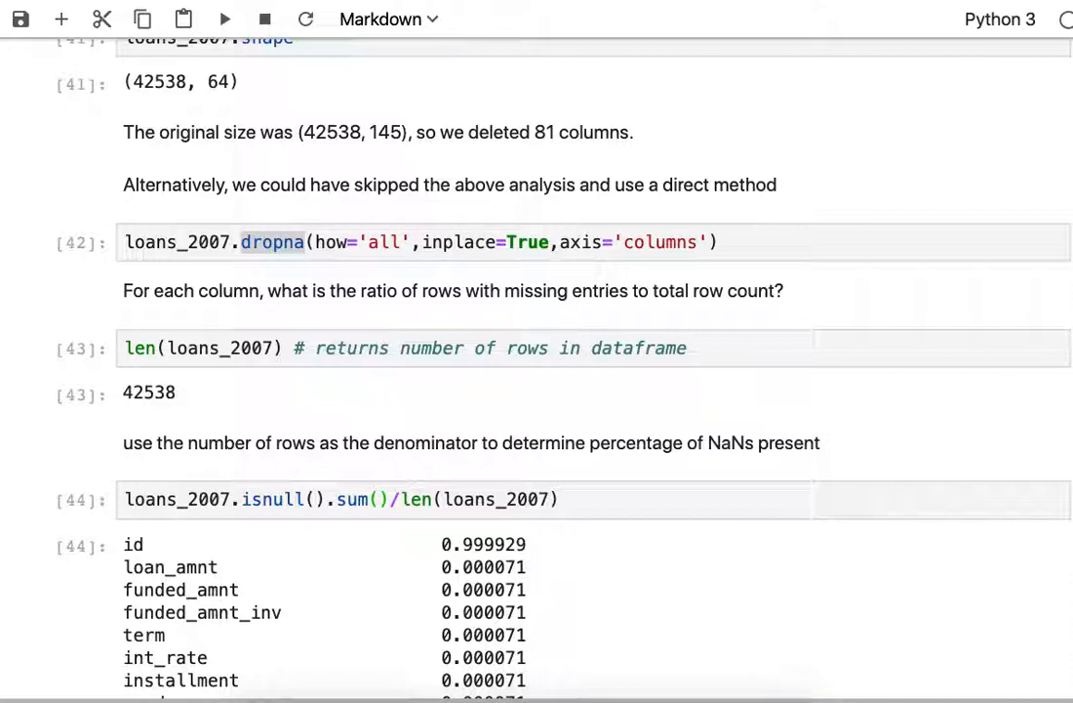
pyautogui.moveTo(653, 529)
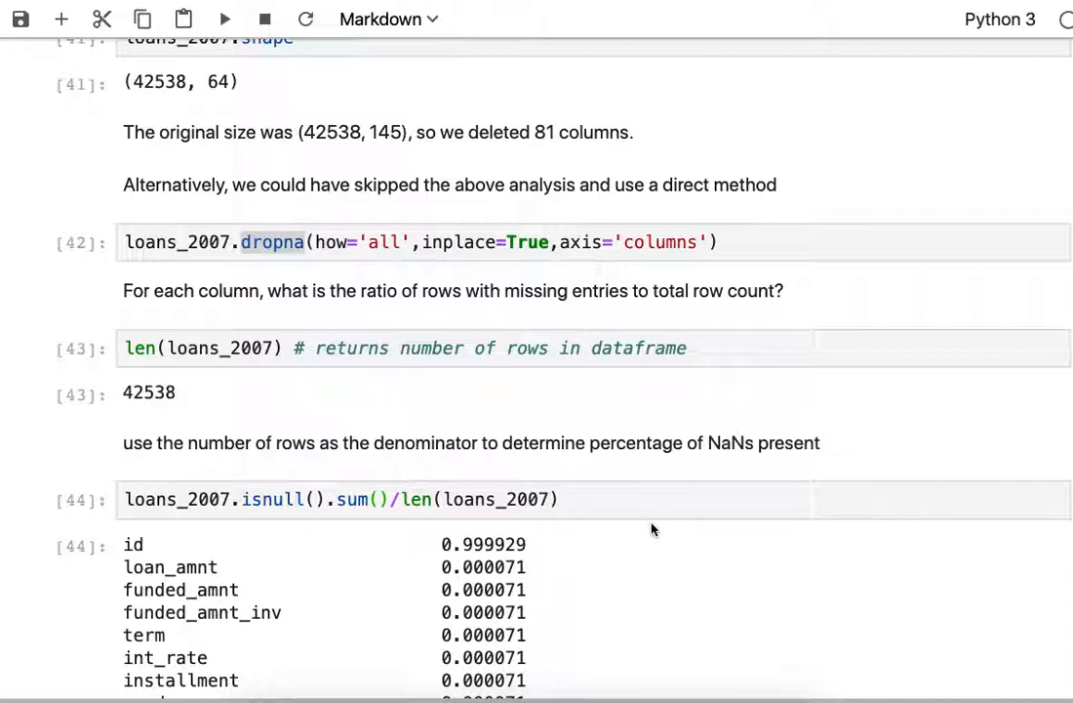
pyautogui.scroll(-3)
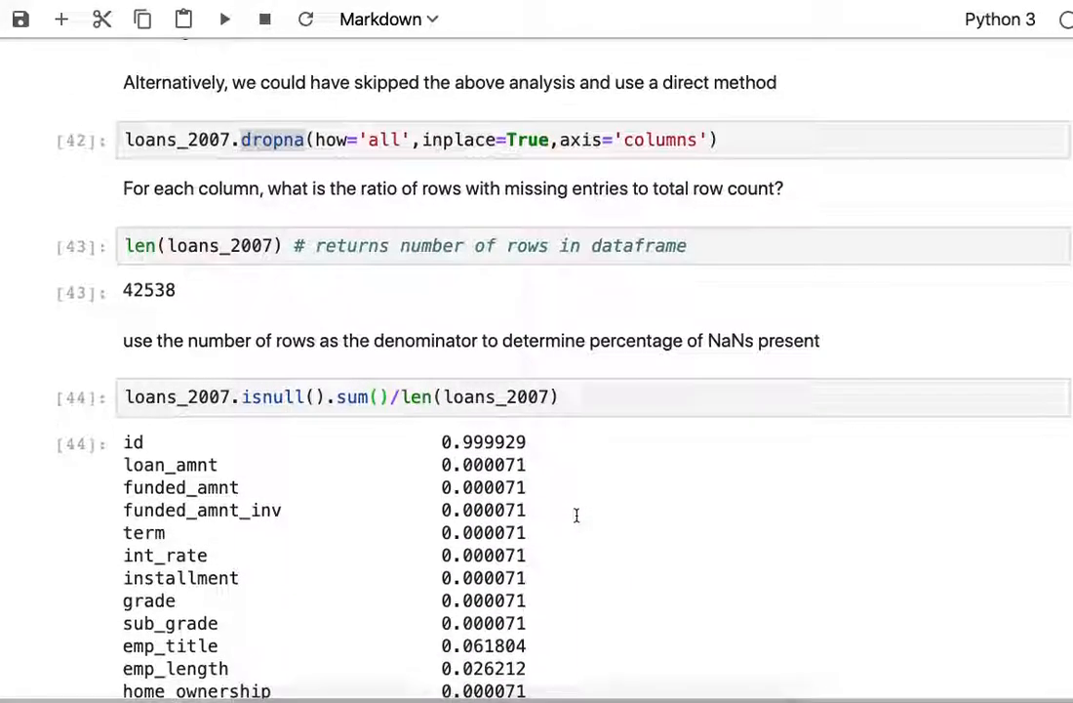
pyautogui.scroll(-3)
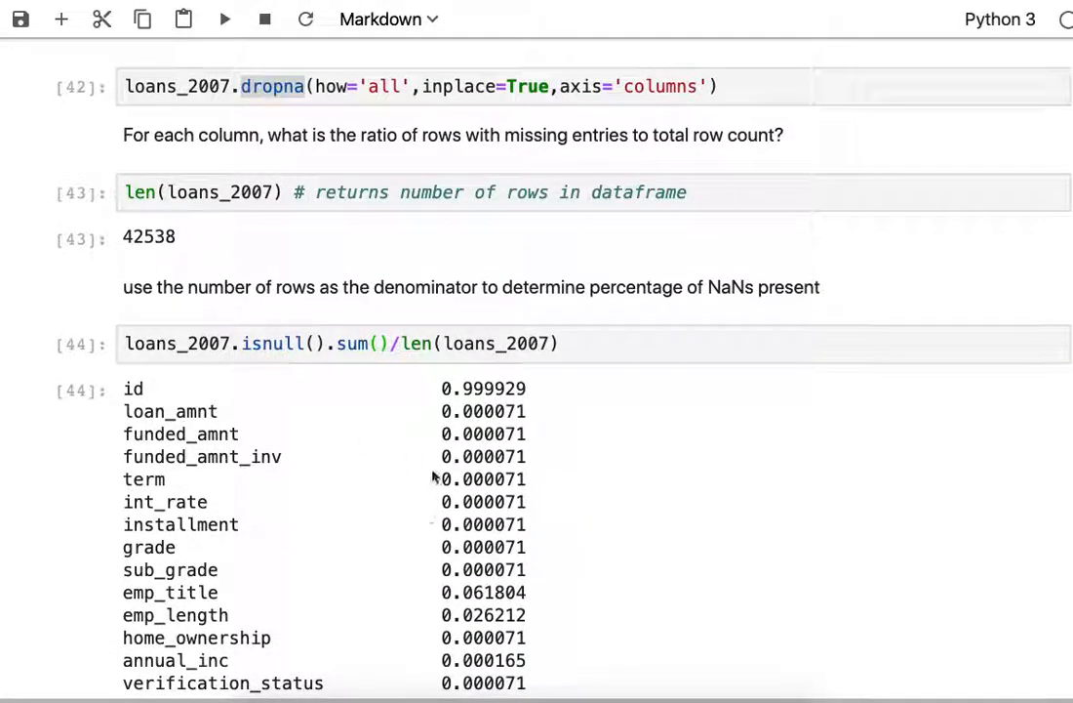
pyautogui.moveTo(444, 392)
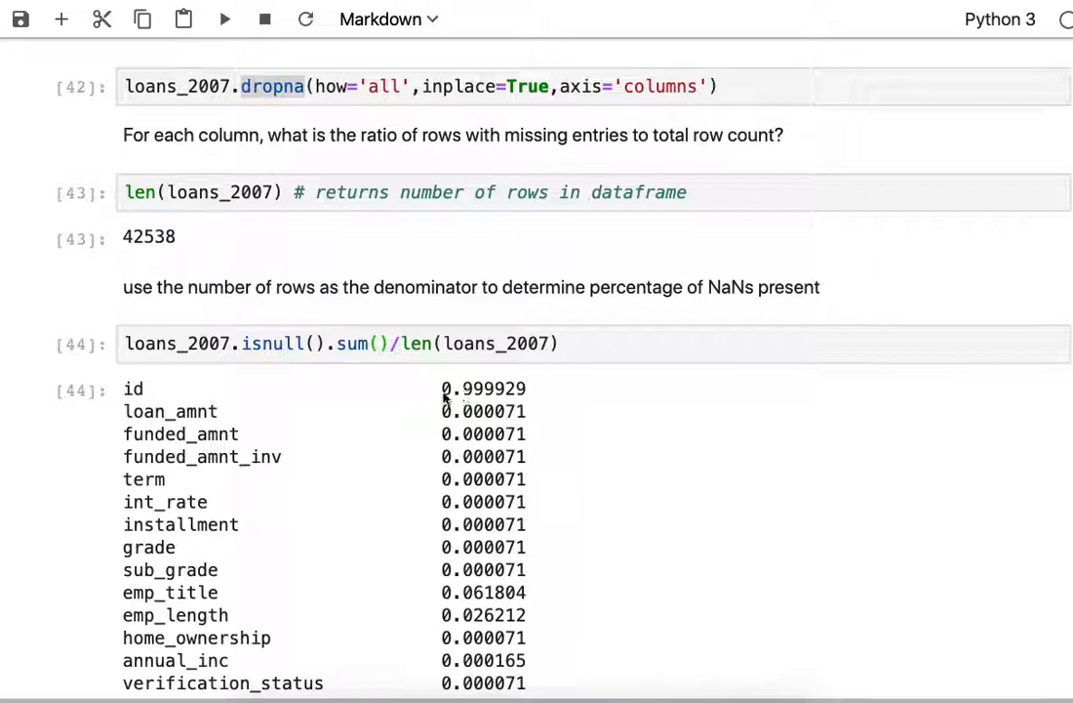
pyautogui.moveTo(477, 388)
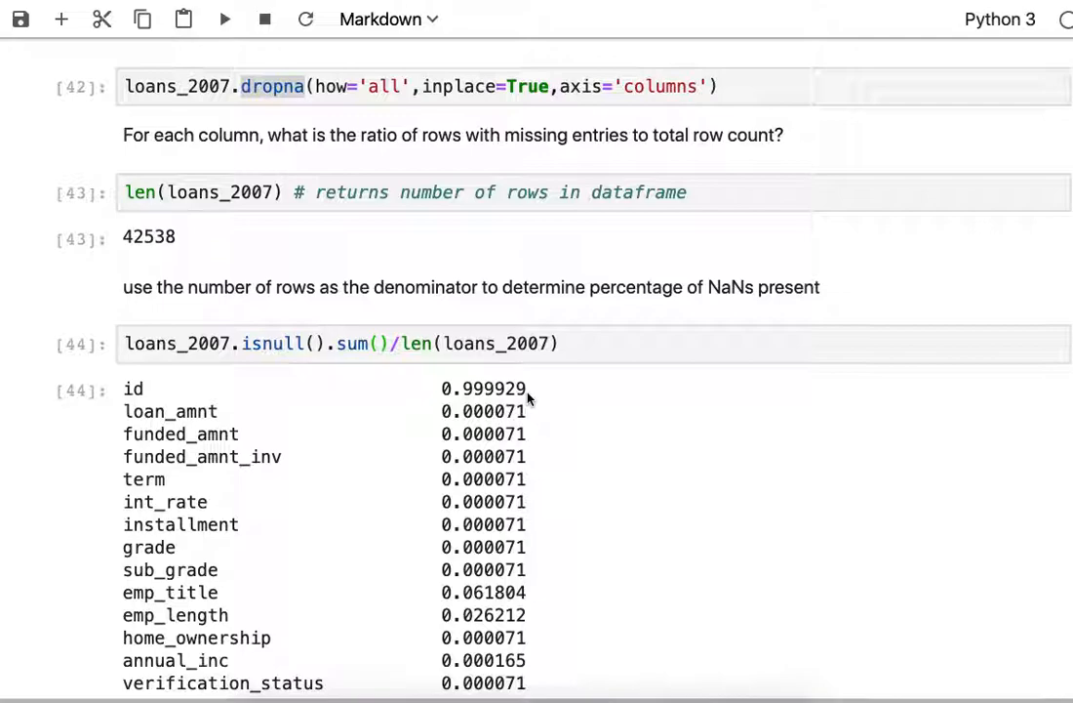
pyautogui.moveTo(479, 415)
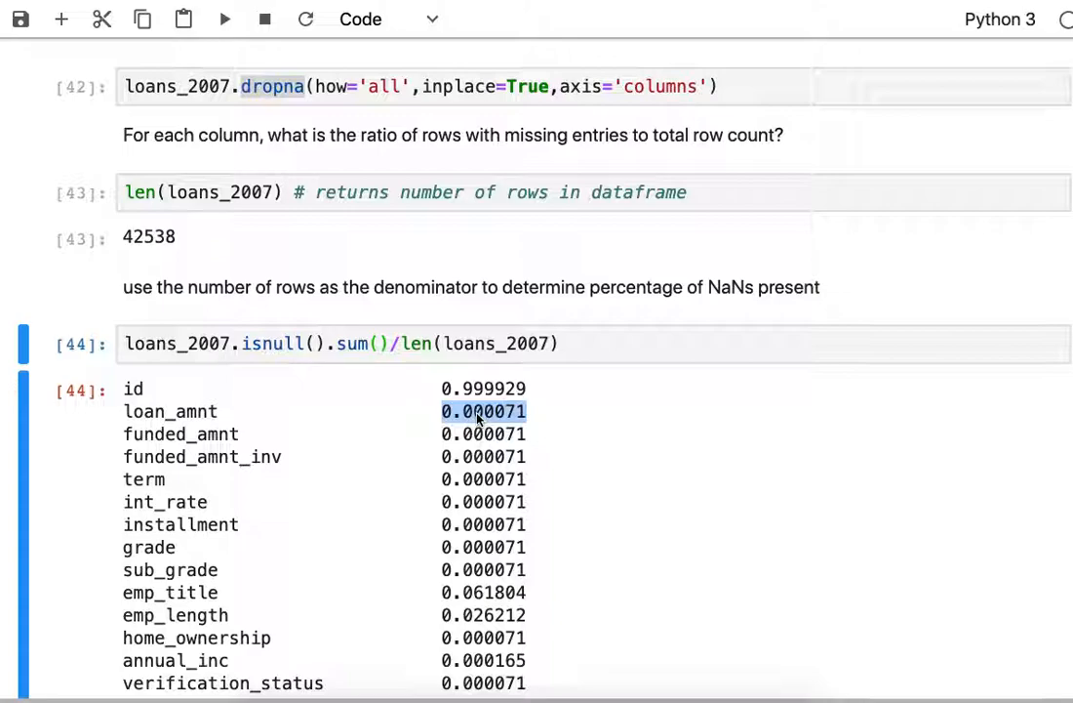
pyautogui.moveTo(565, 475)
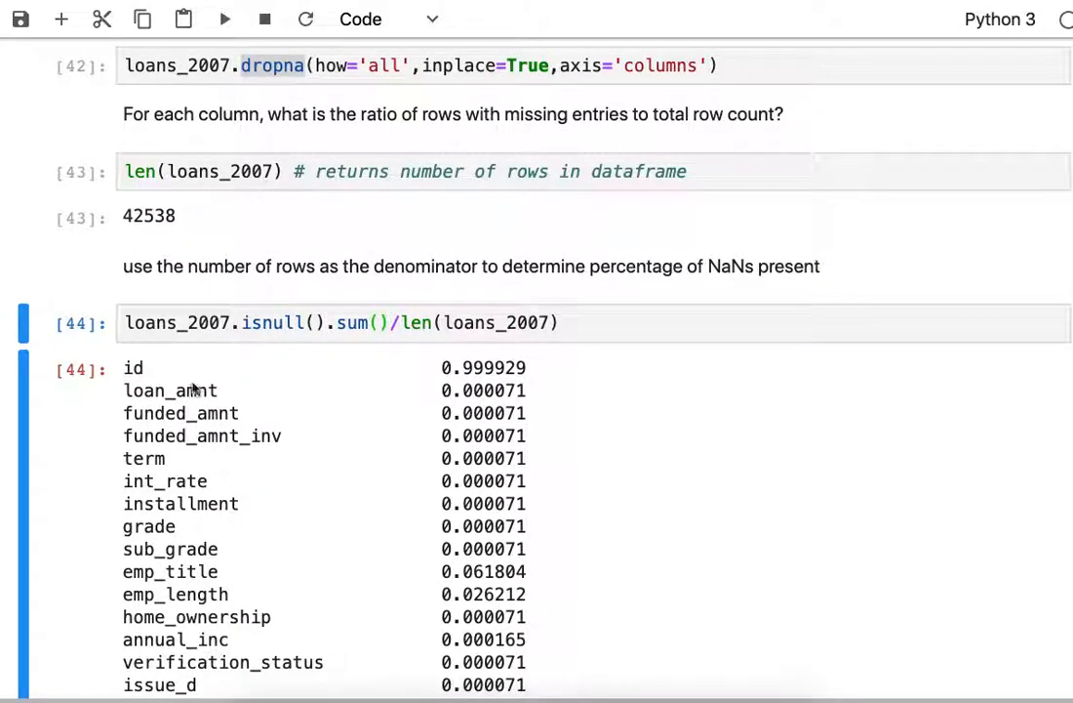
pyautogui.scroll(-3)
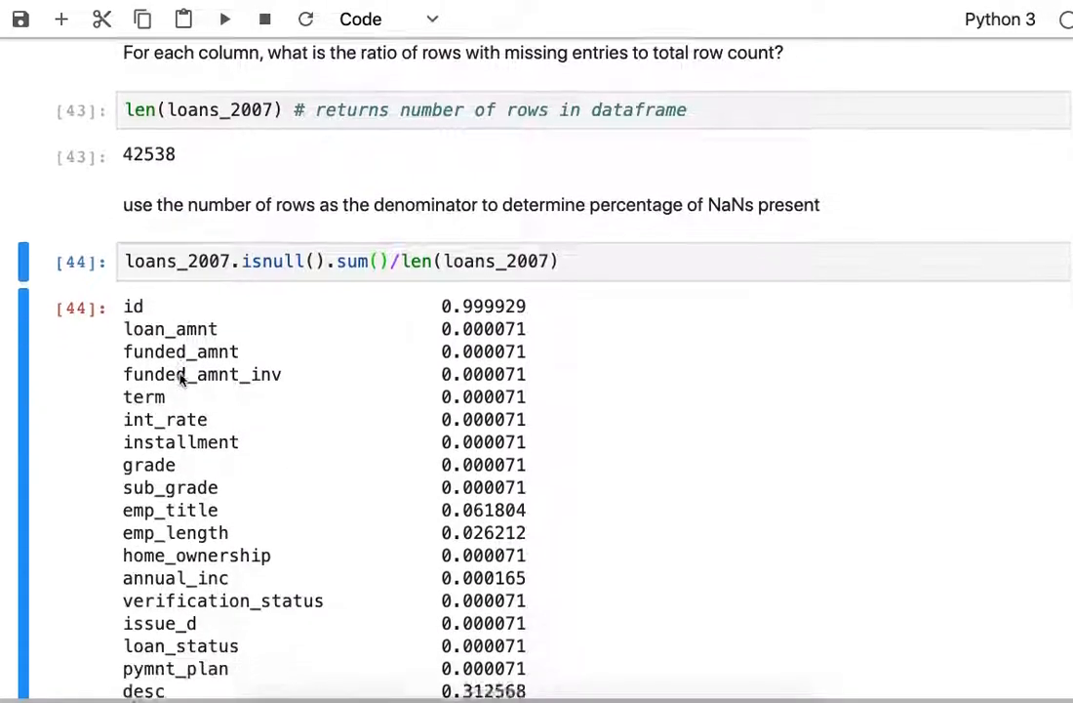
pyautogui.scroll(-3)
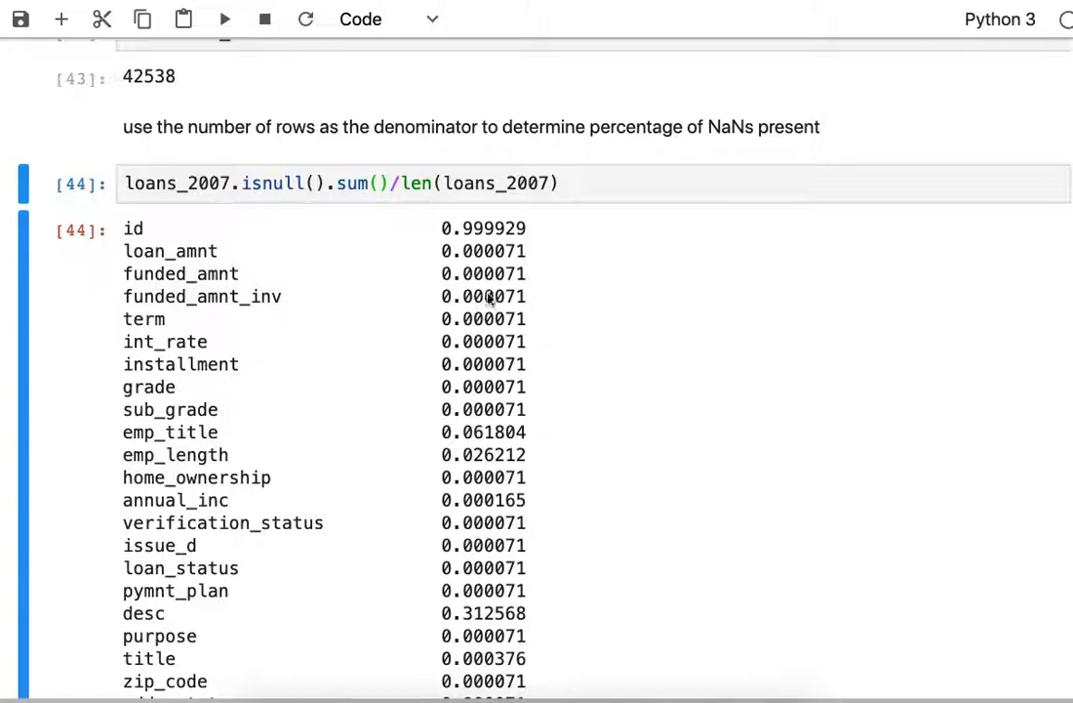
pyautogui.moveTo(488, 298)
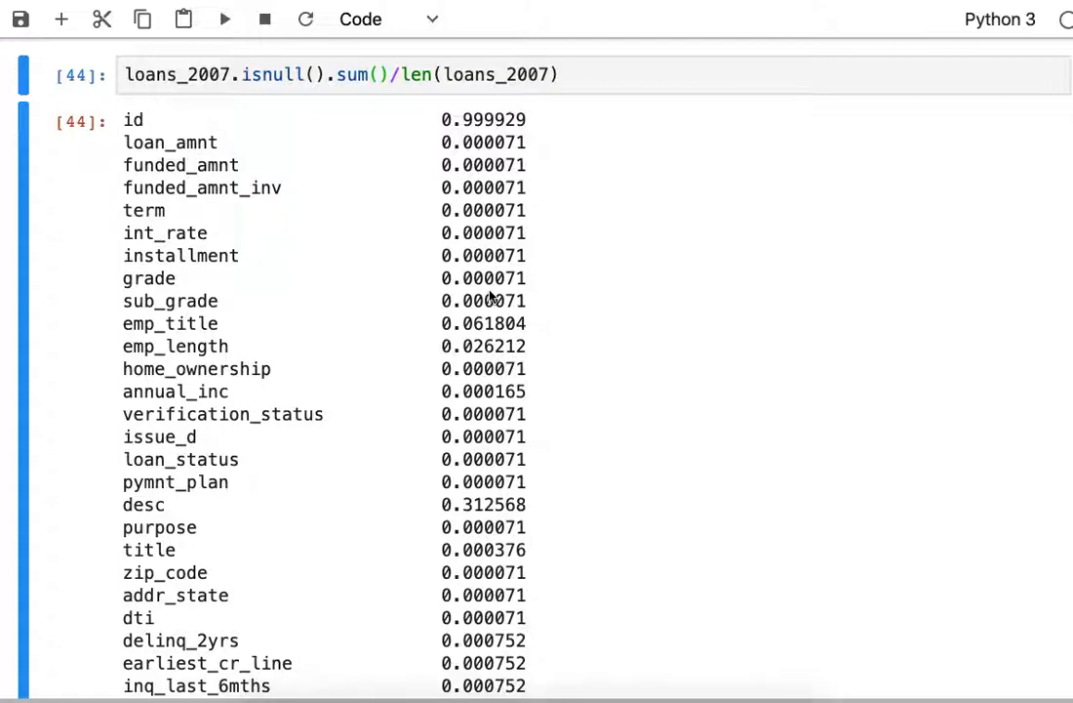
pyautogui.scroll(-3)
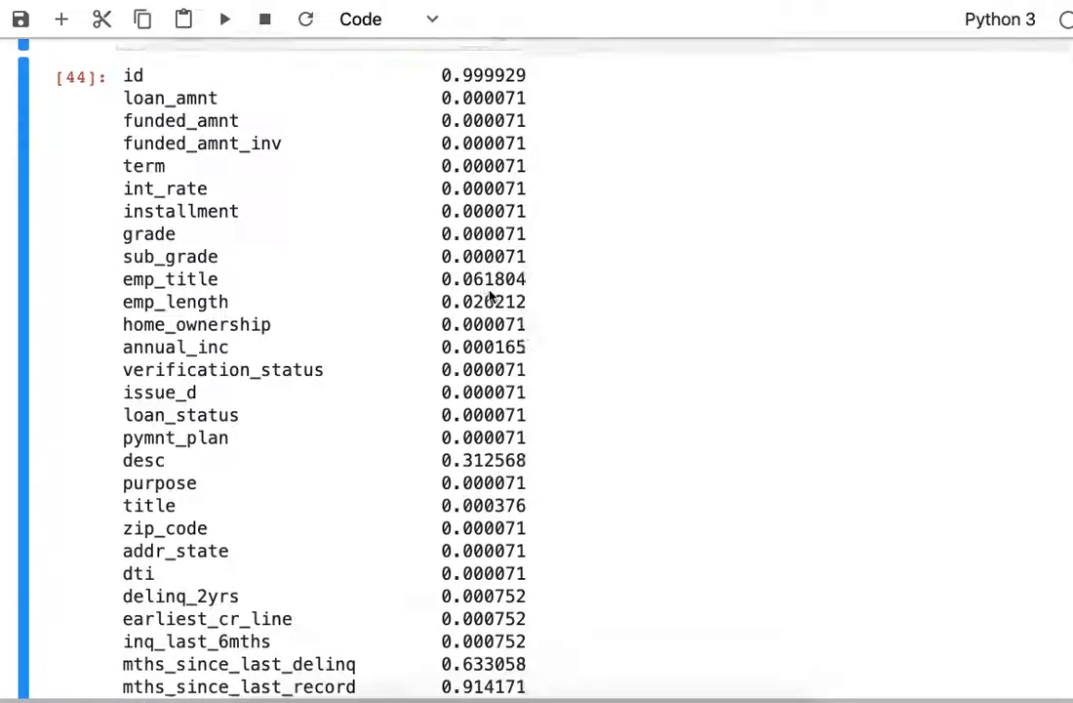
pyautogui.scroll(-3)
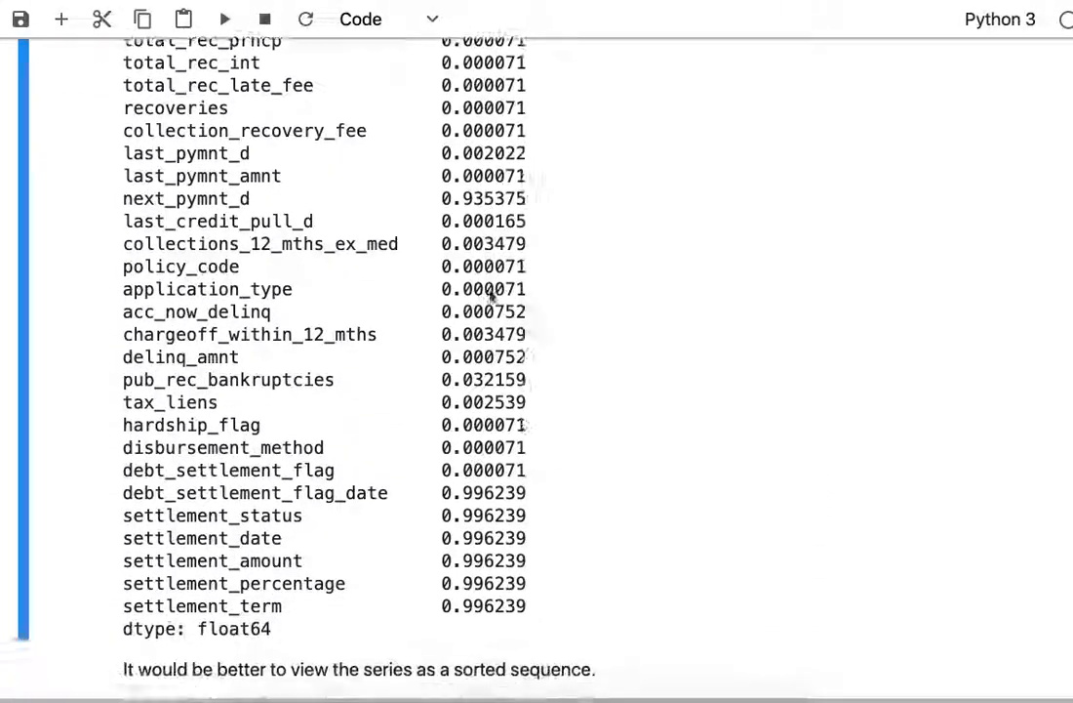
pyautogui.scroll(-3)
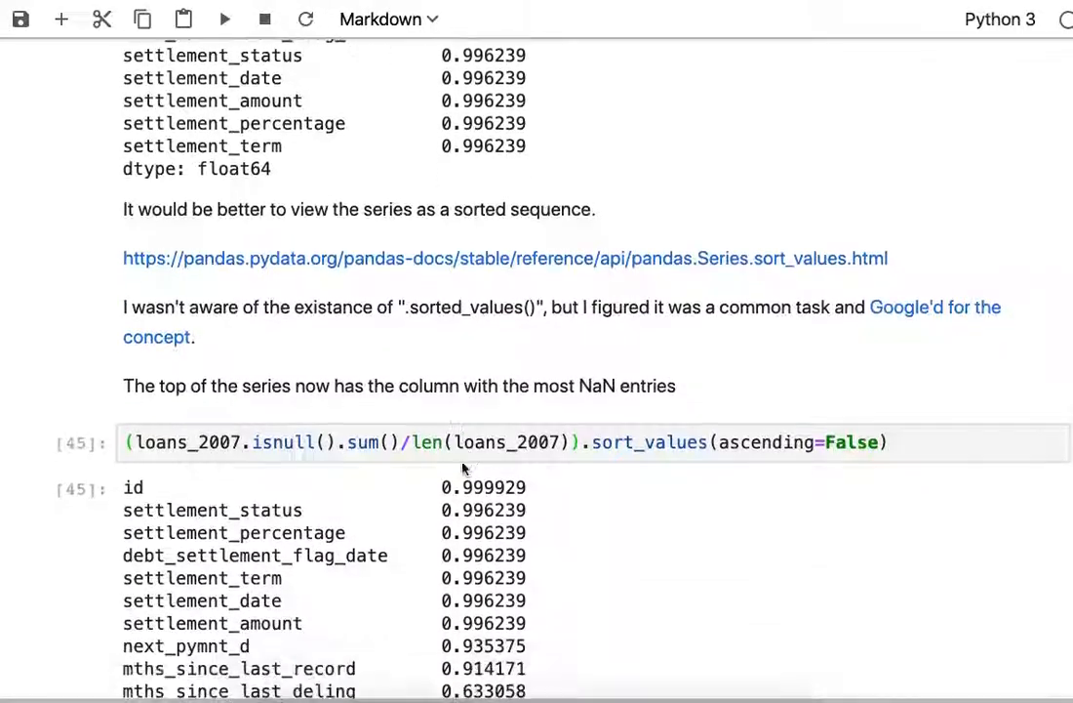
pyautogui.scroll(-3)
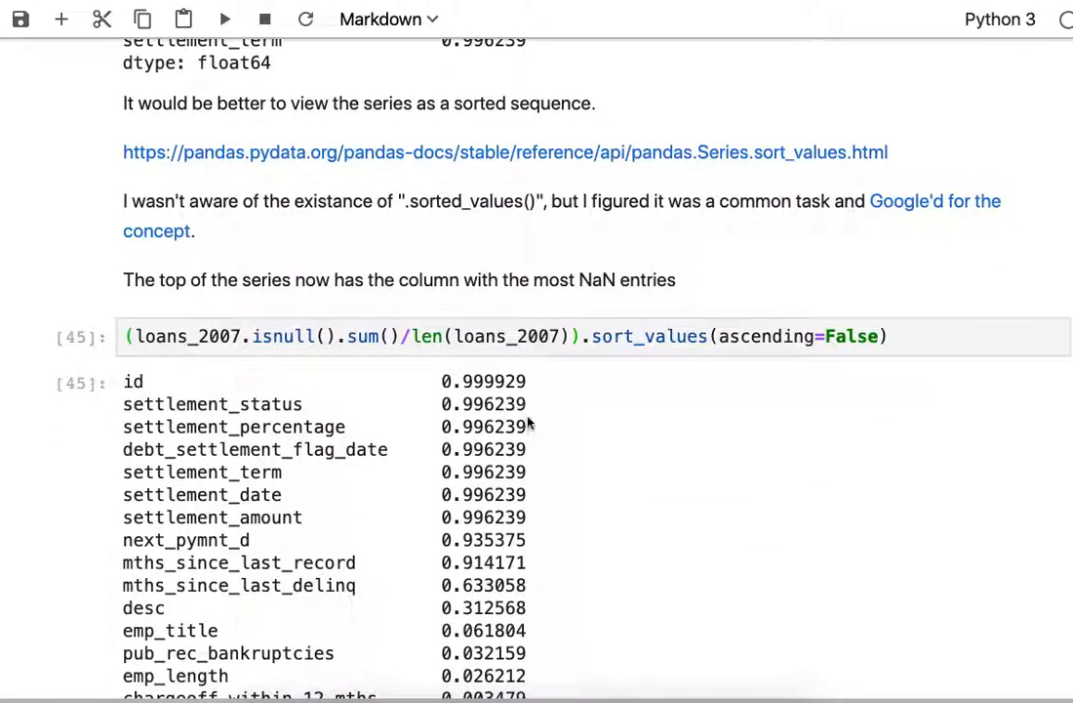
pyautogui.moveTo(193, 410)
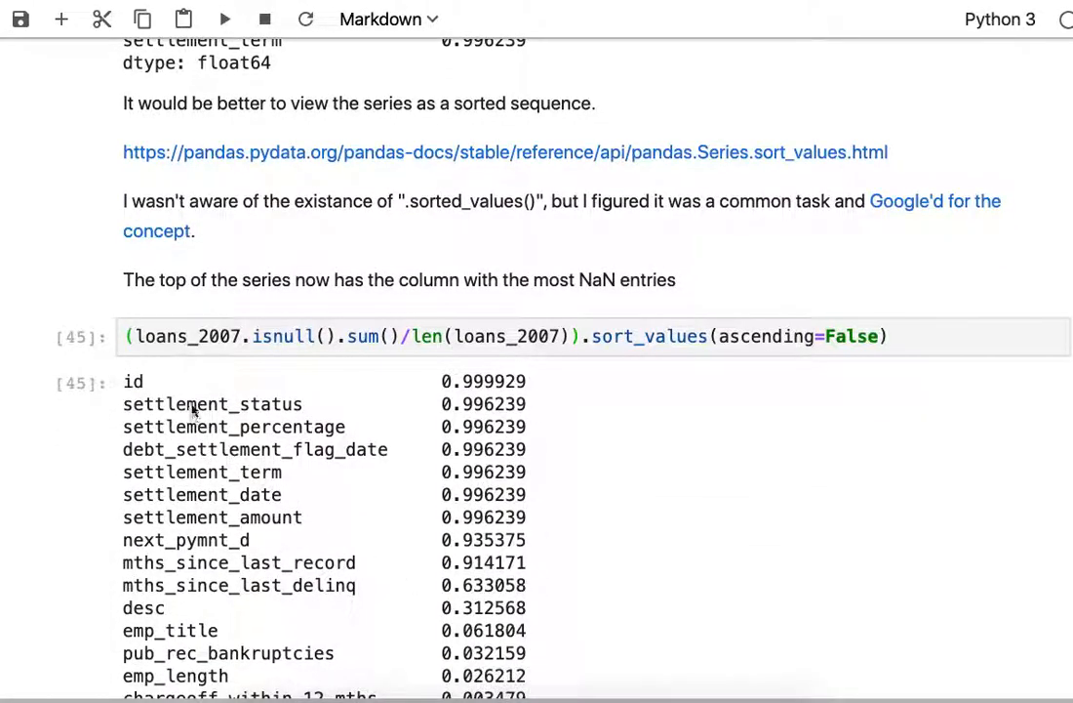
pyautogui.moveTo(472, 545)
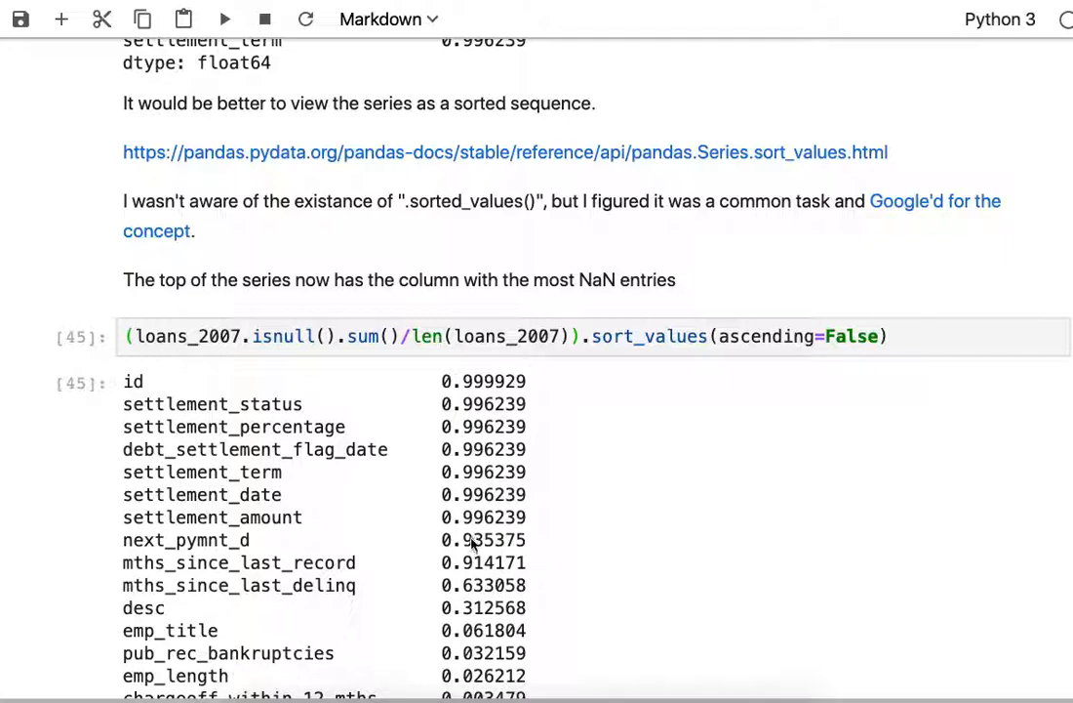
pyautogui.moveTo(561, 560)
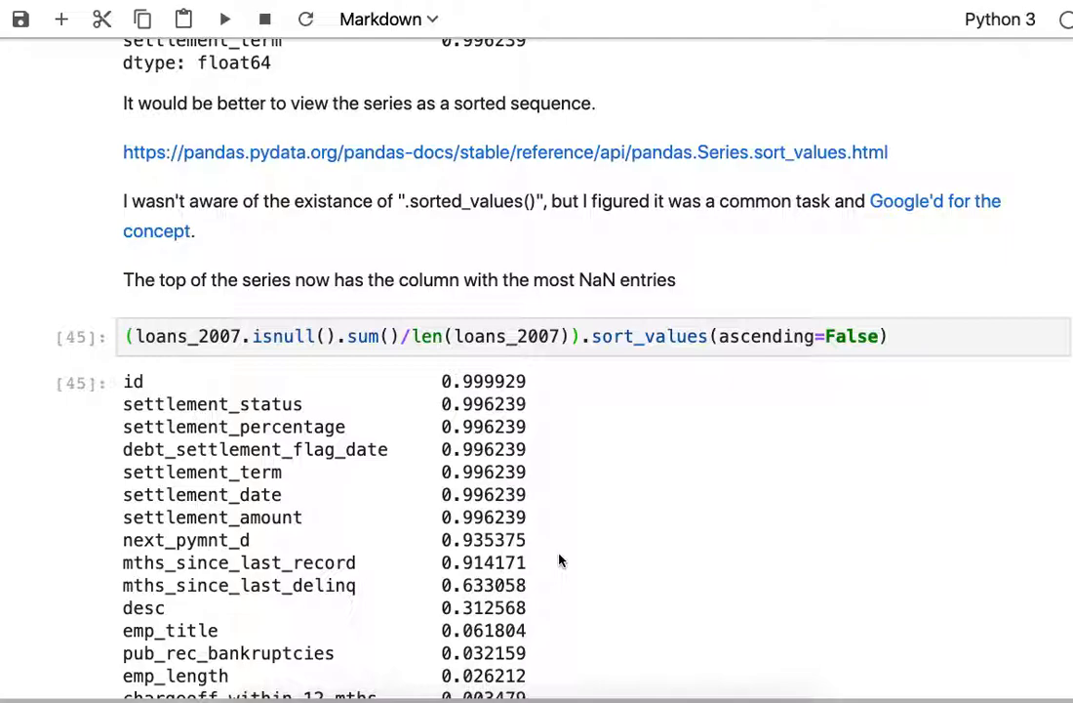
pyautogui.moveTo(488, 383)
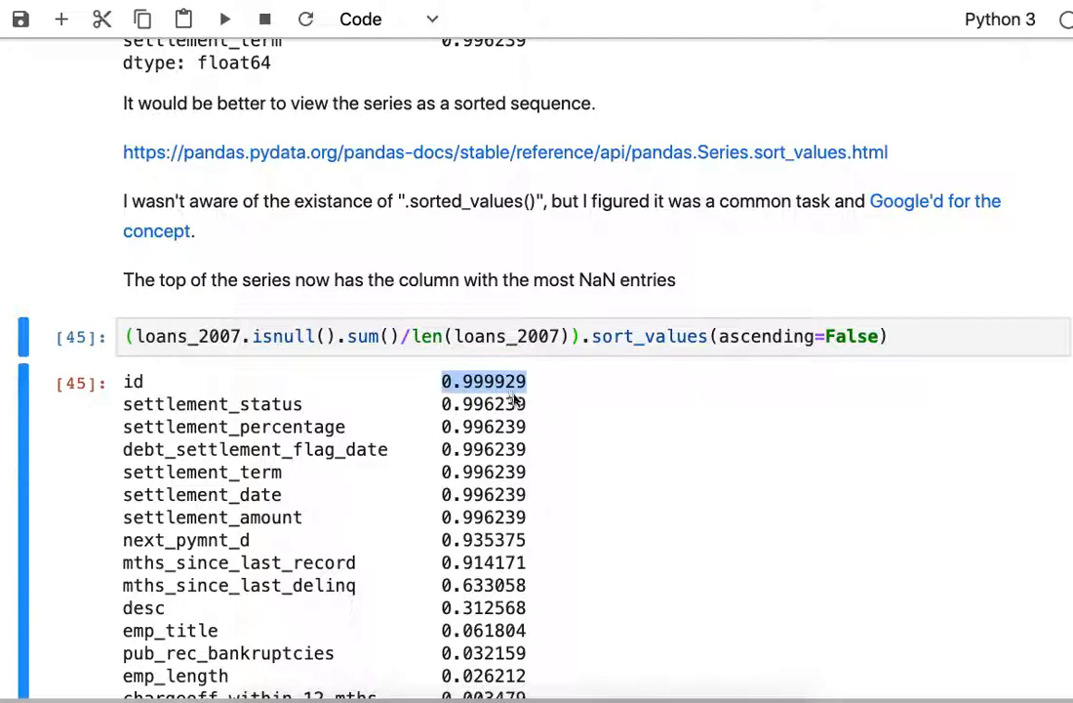
pyautogui.moveTo(542, 387)
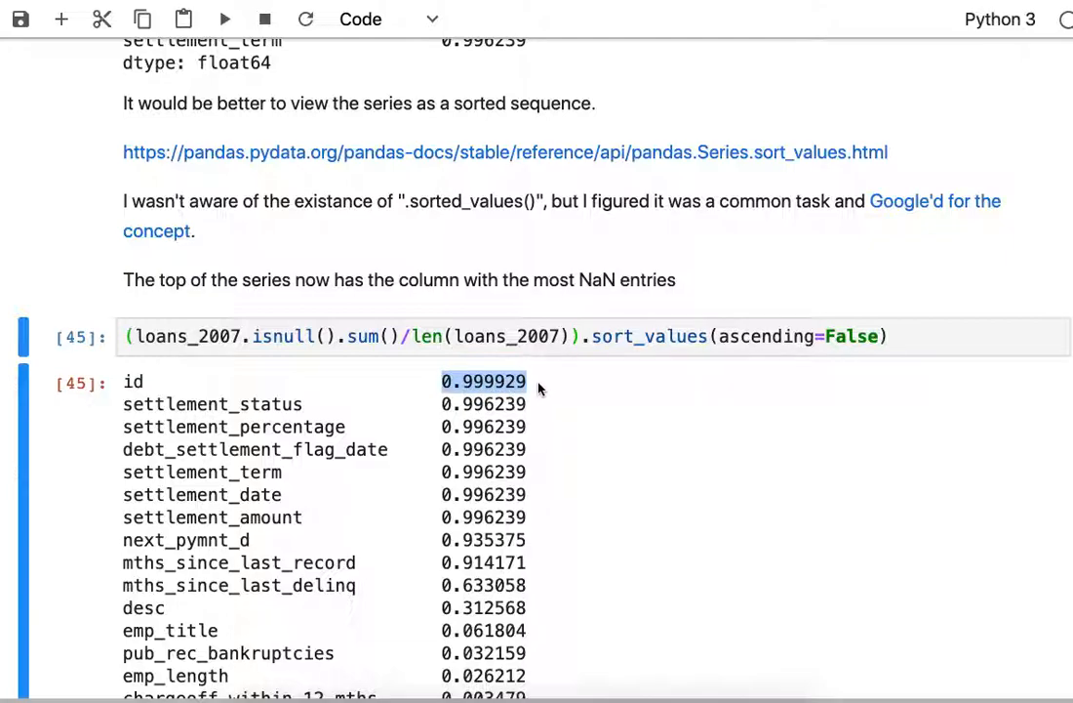
pyautogui.scroll(-3)
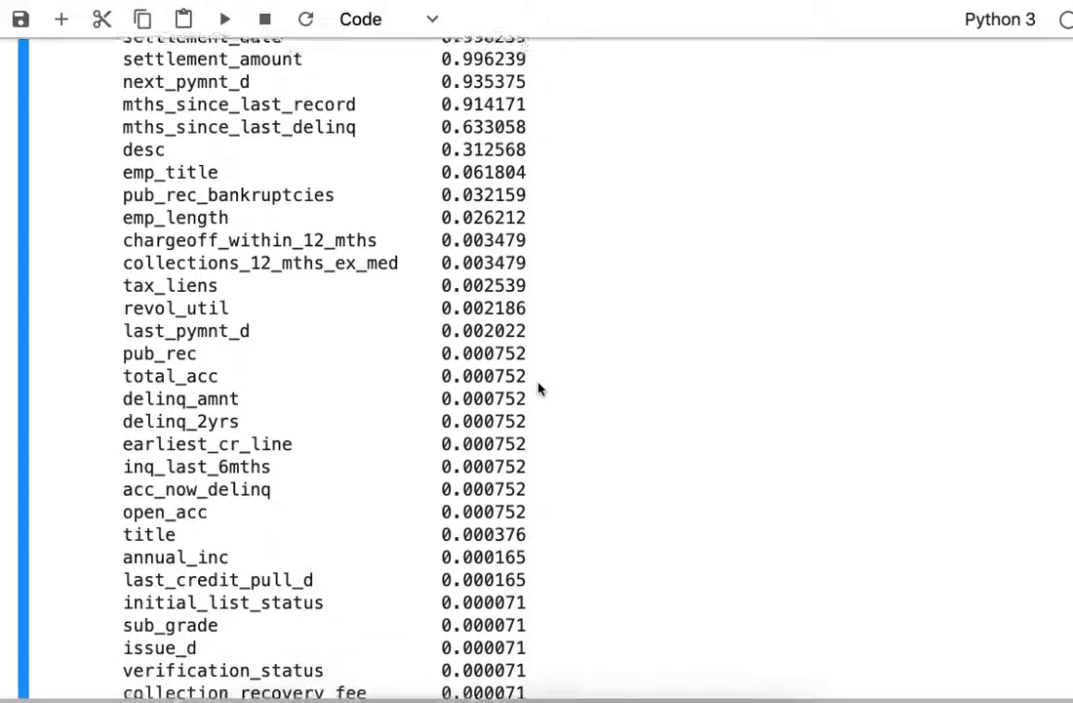
pyautogui.scroll(-3)
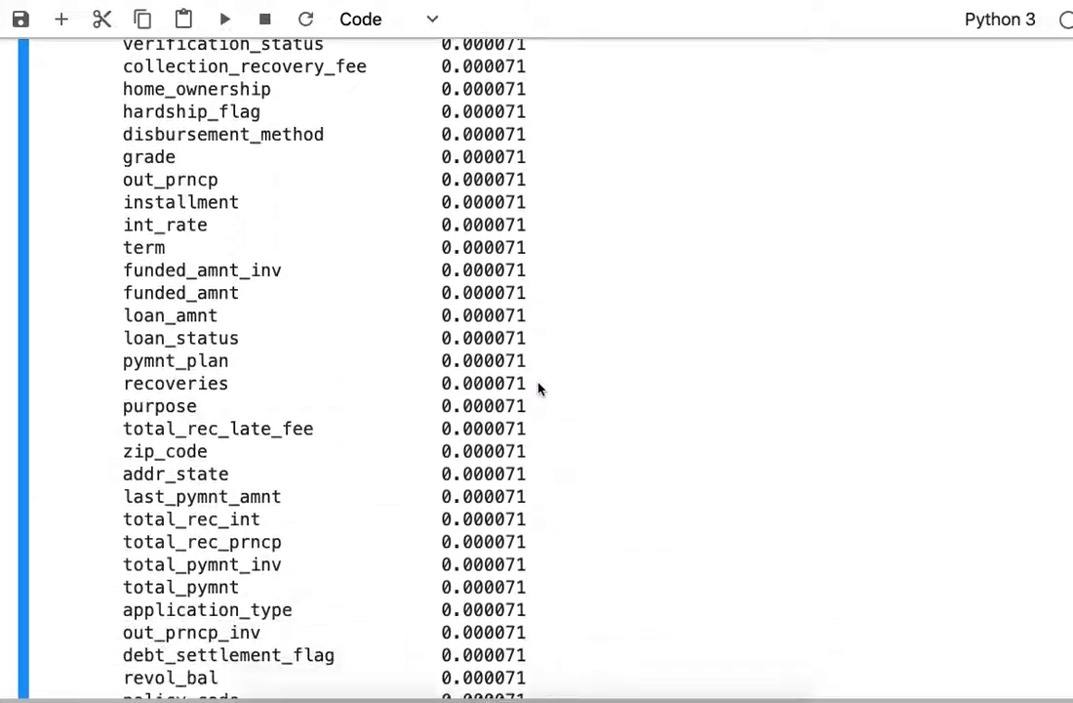
pyautogui.scroll(-3)
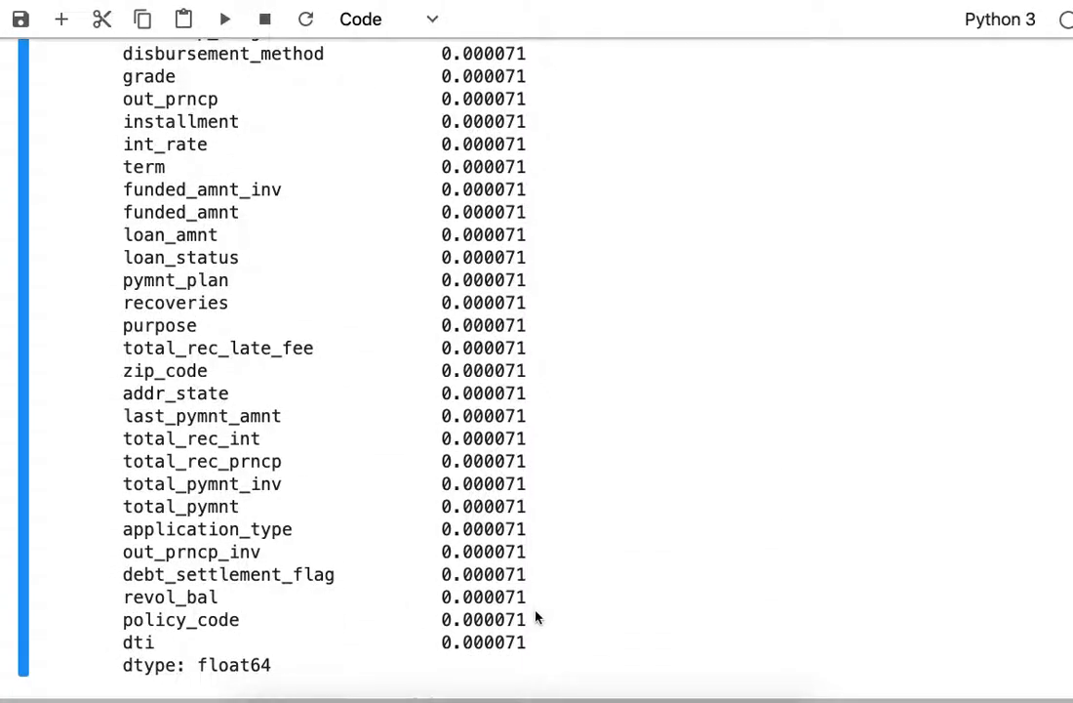
pyautogui.moveTo(534, 657)
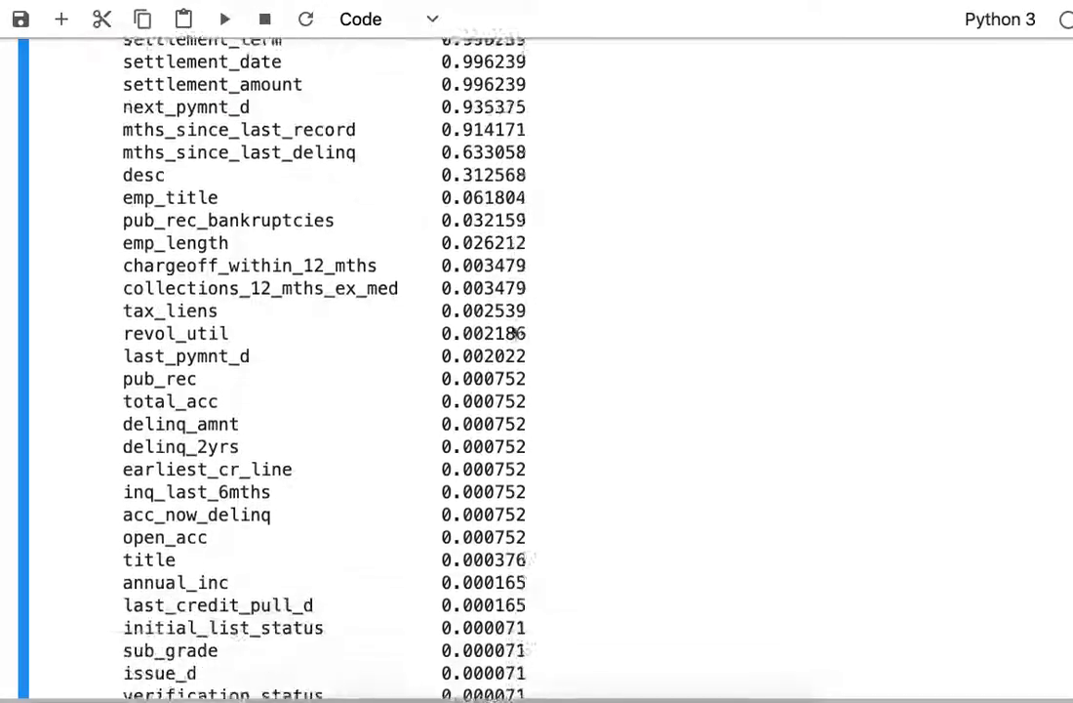
pyautogui.scroll(-3)
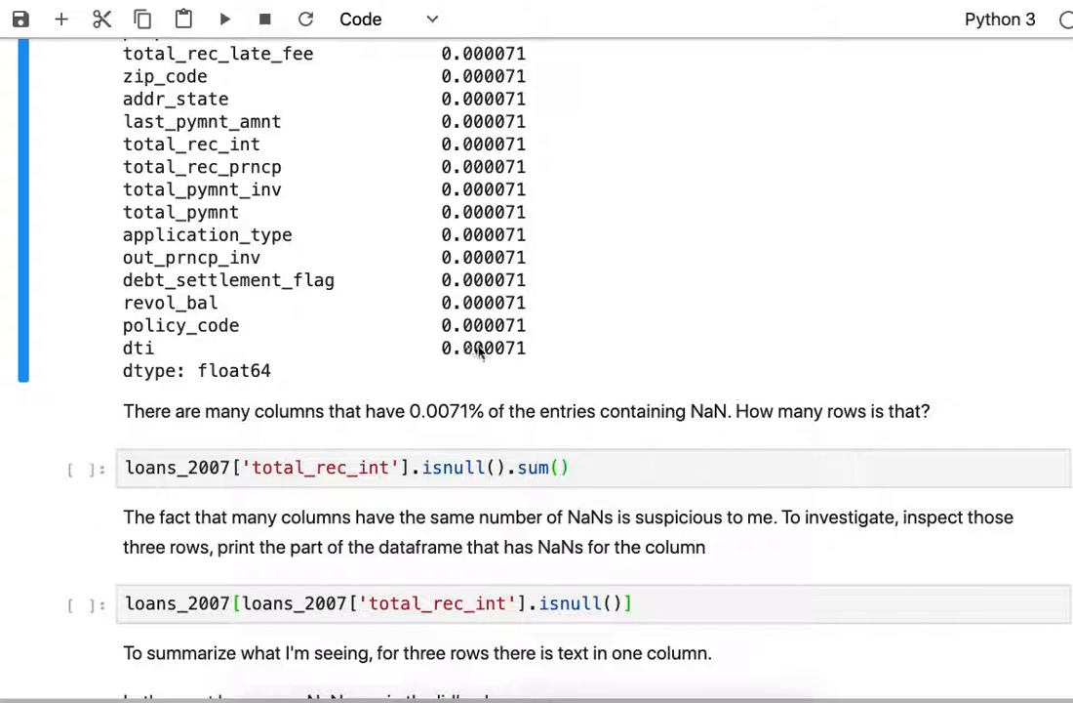
pyautogui.moveTo(508, 356)
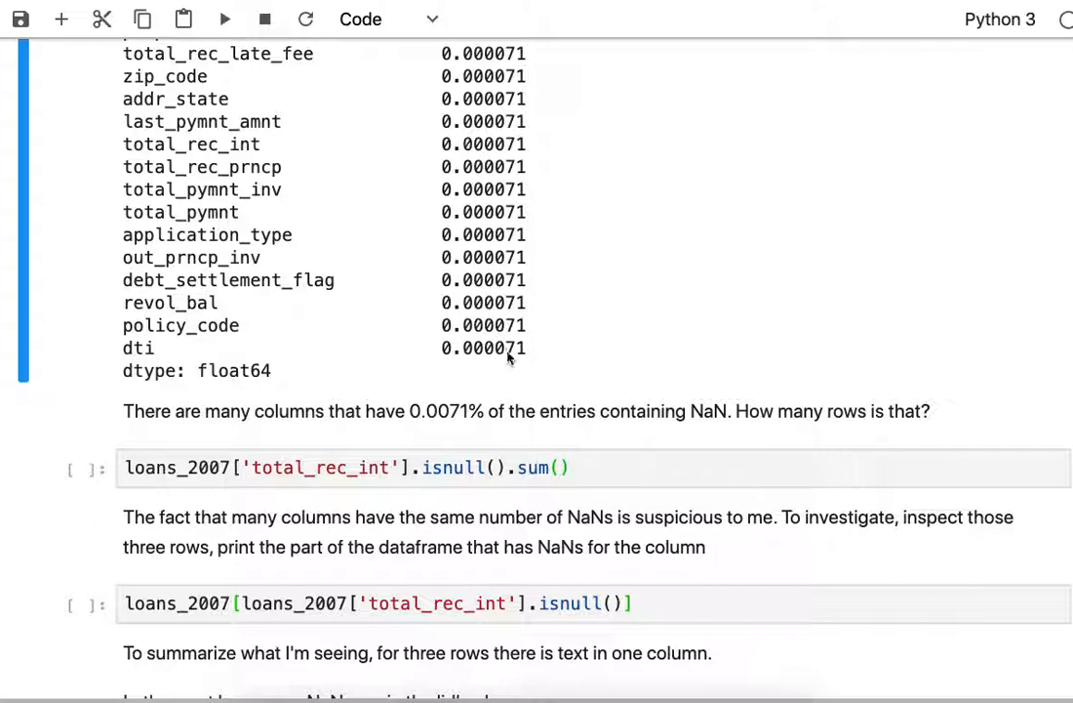
pyautogui.moveTo(524, 362)
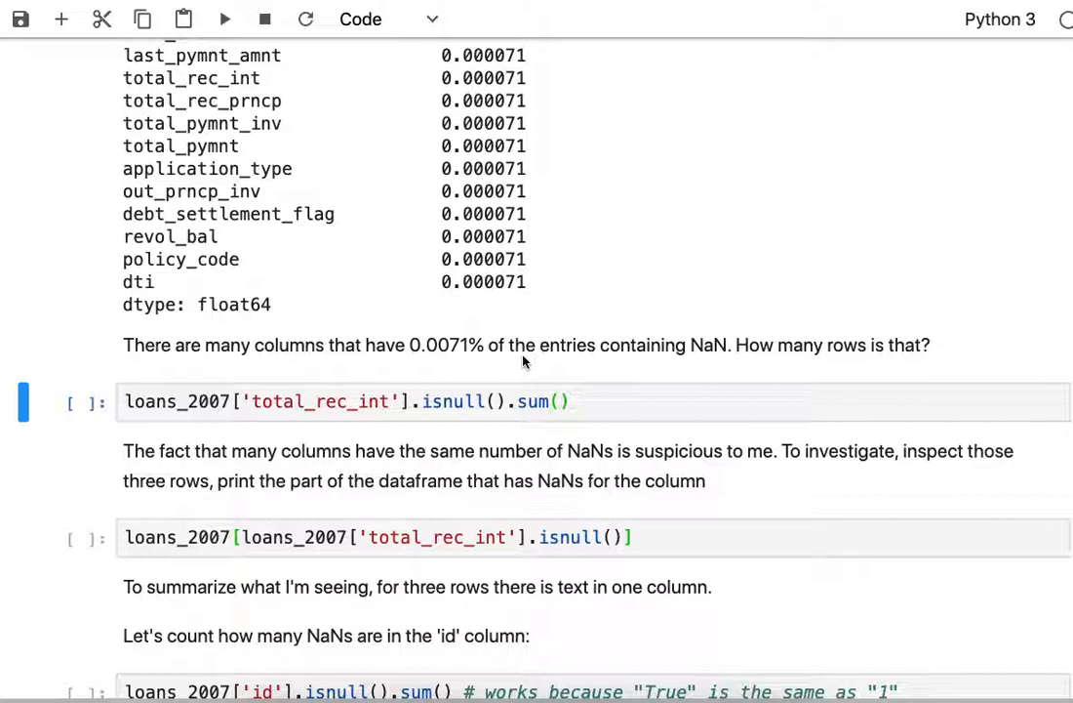
# - Run loans_2007['total_rec_int'].isnull().sum() returning 3, then select the cell listing those NaN rows
pyautogui.click(224, 19)
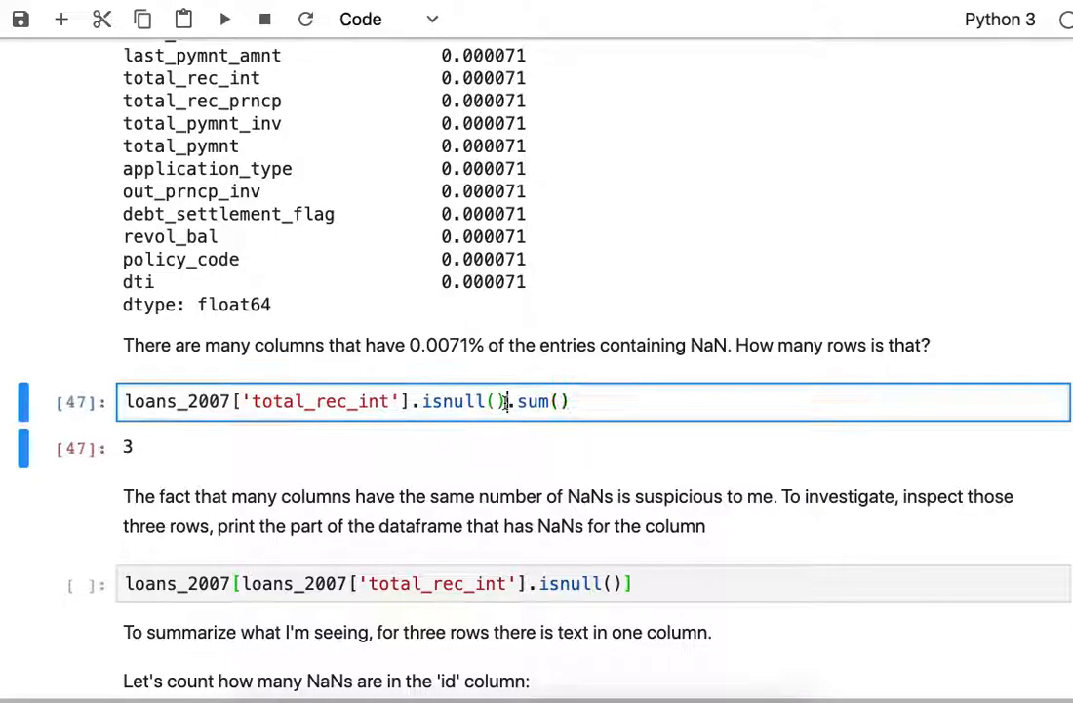
pyautogui.doubleClick(456, 401)
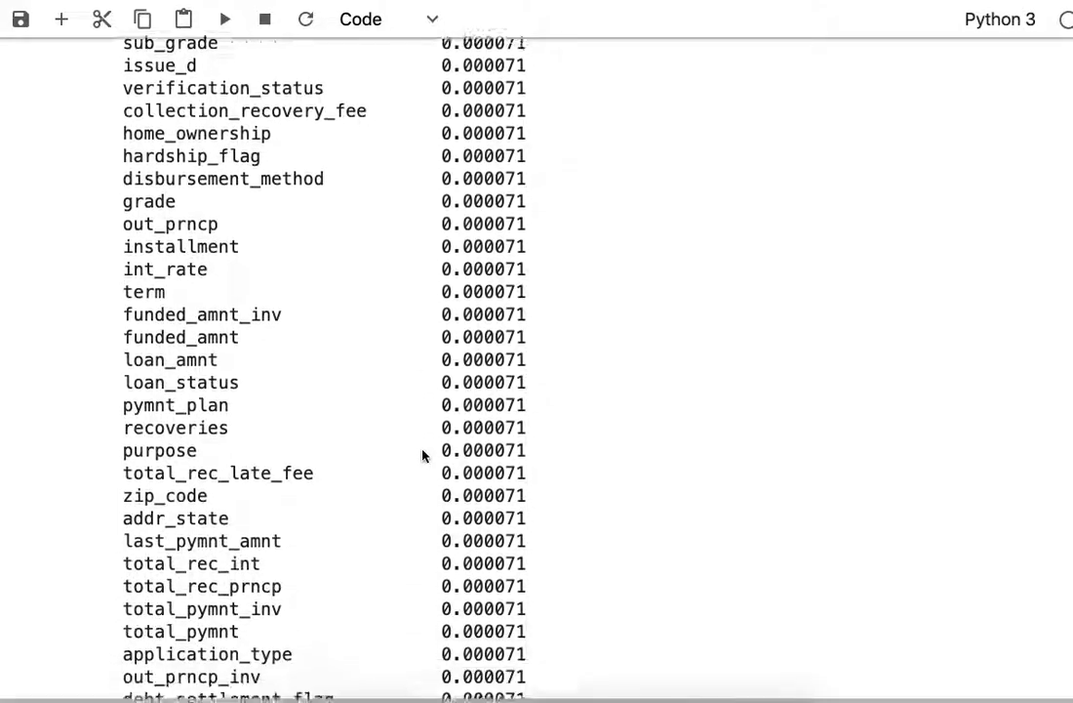
pyautogui.scroll(-3)
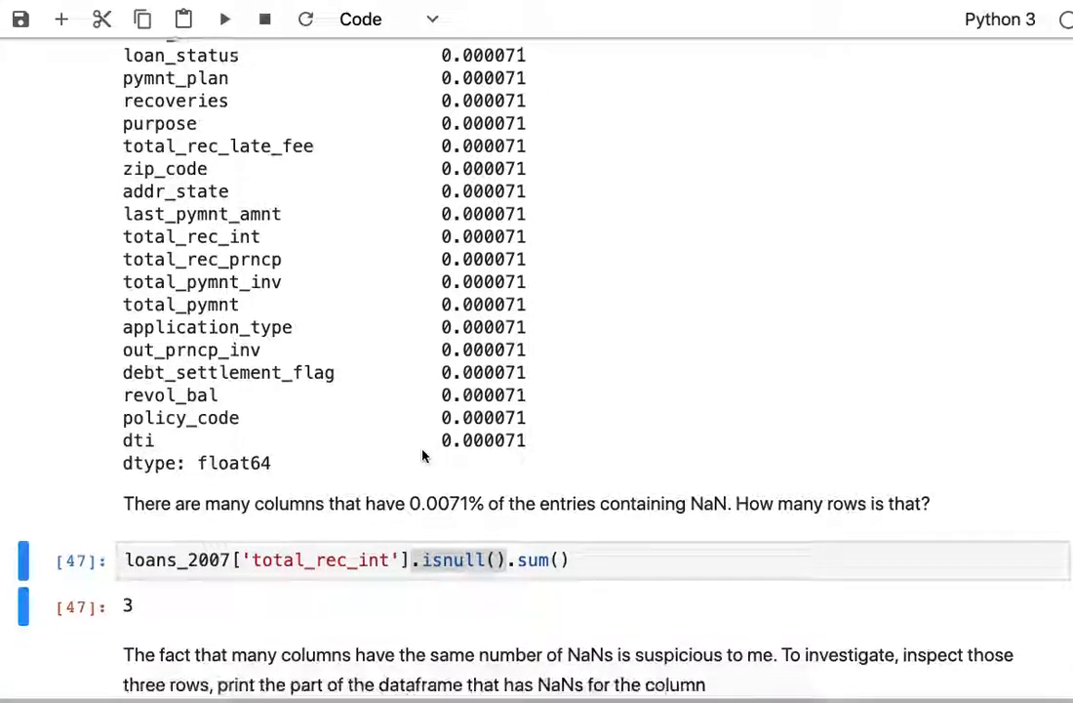
pyautogui.scroll(-3)
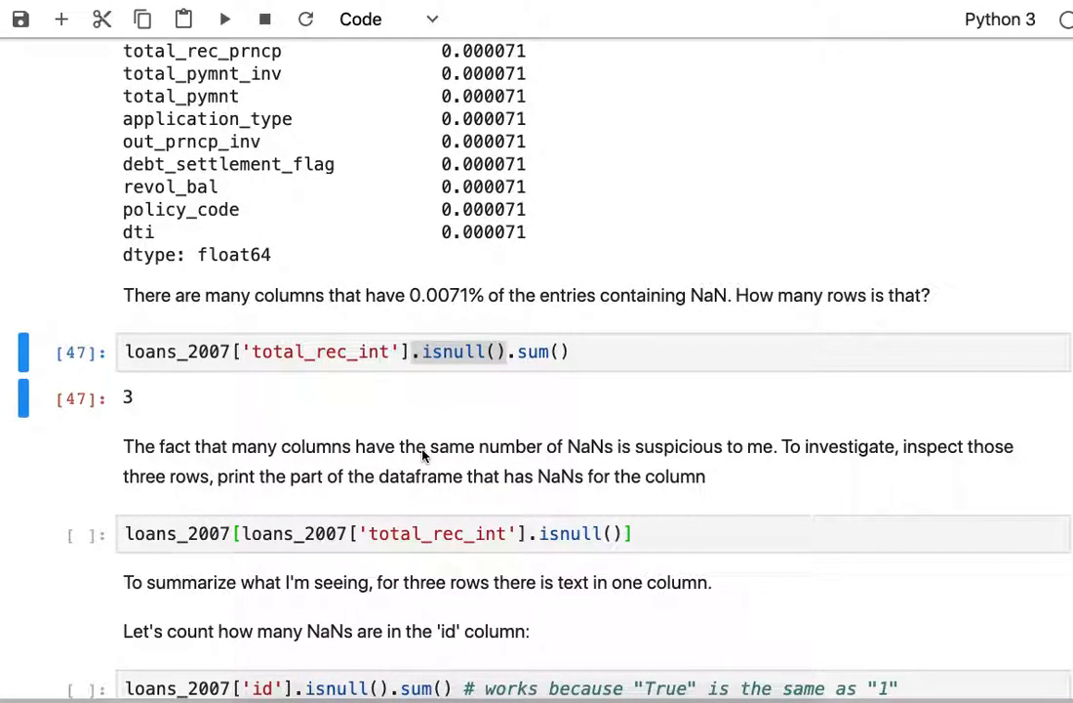
pyautogui.click(681, 533)
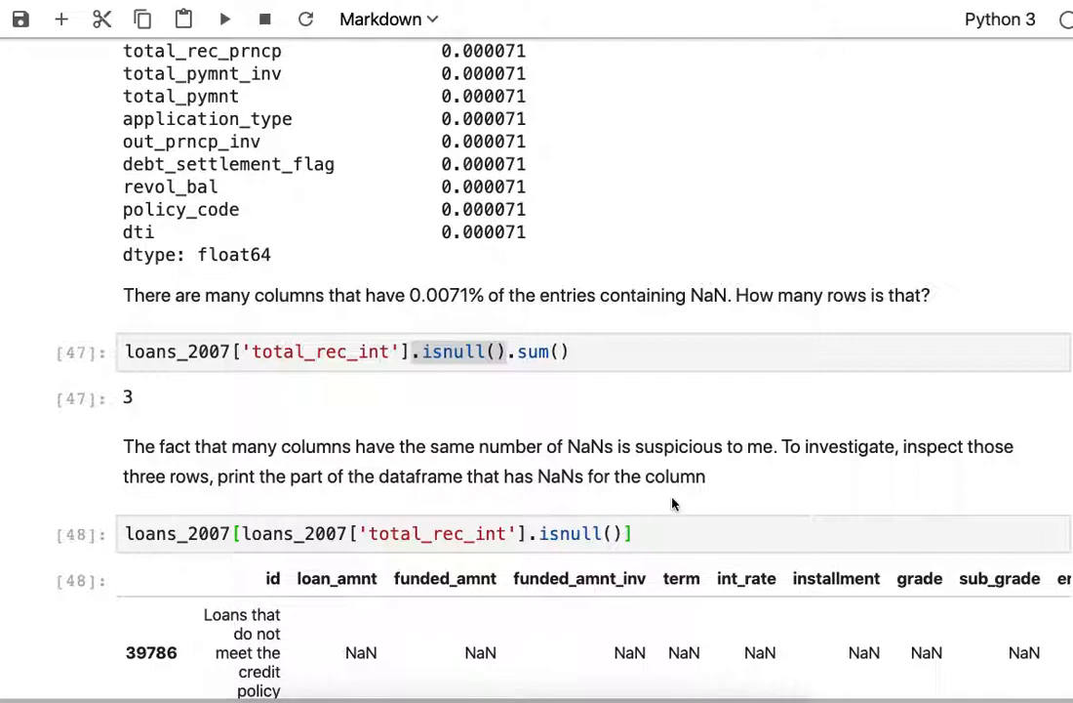
pyautogui.scroll(-3)
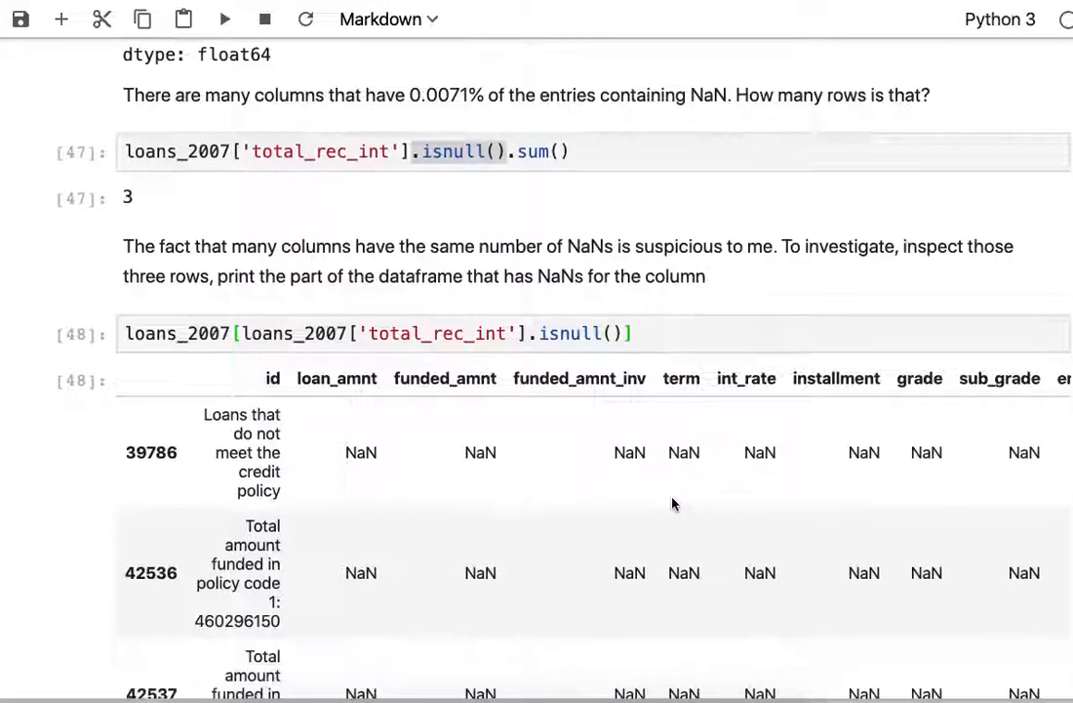
pyautogui.scroll(-3)
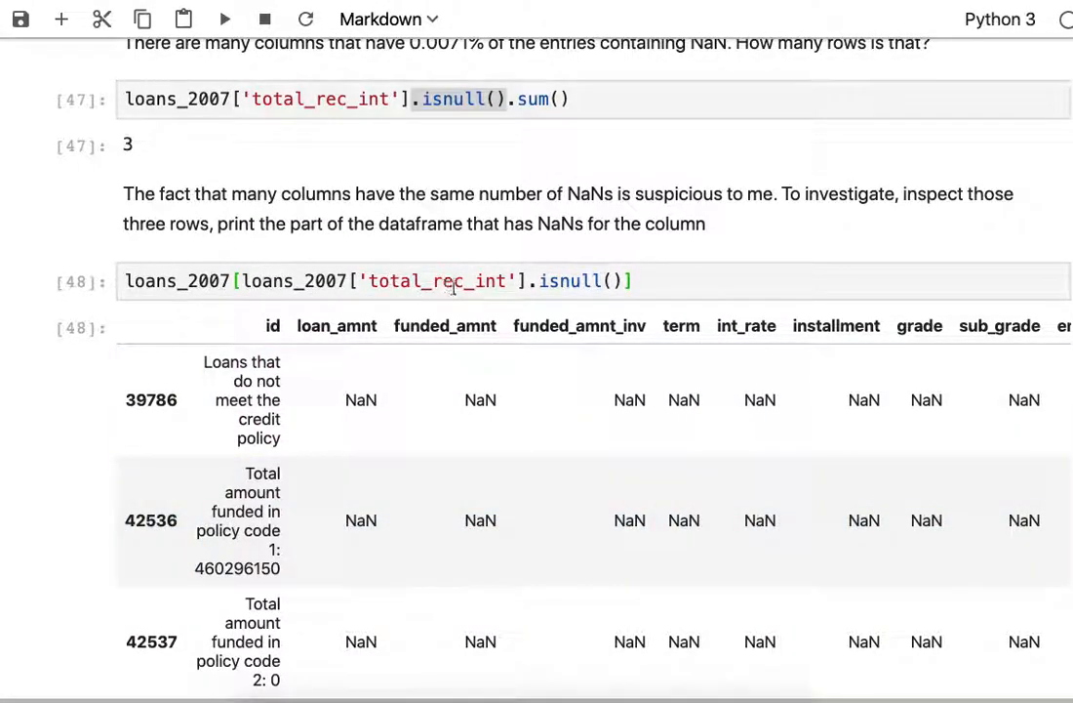
pyautogui.moveTo(501, 281)
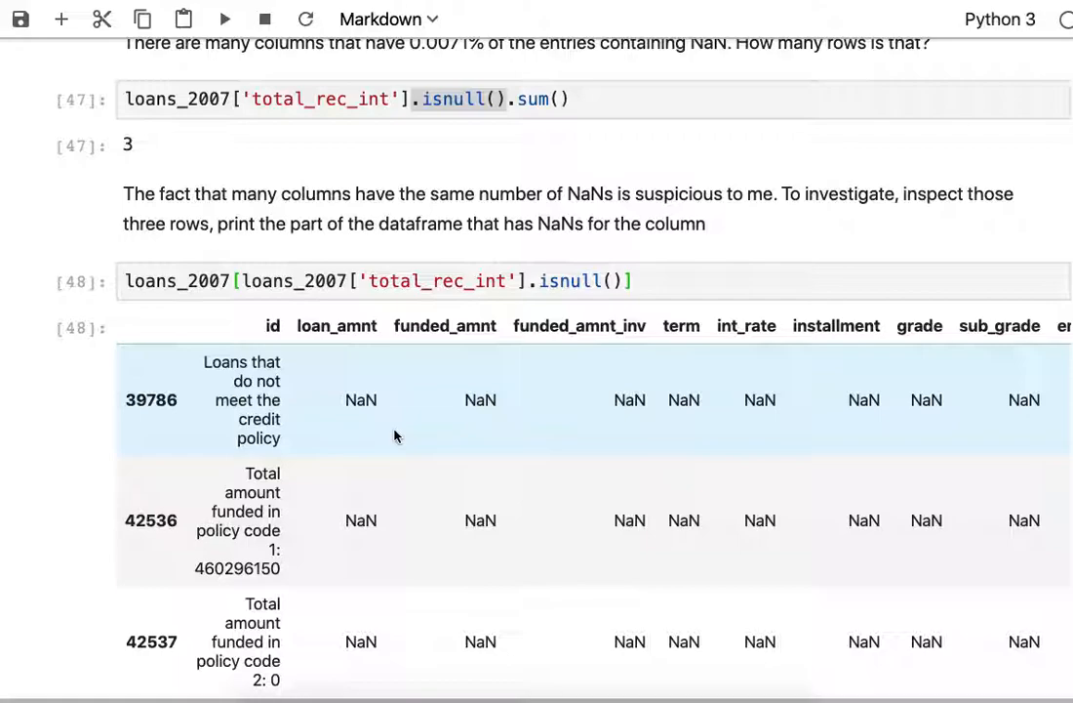
pyautogui.scroll(-3)
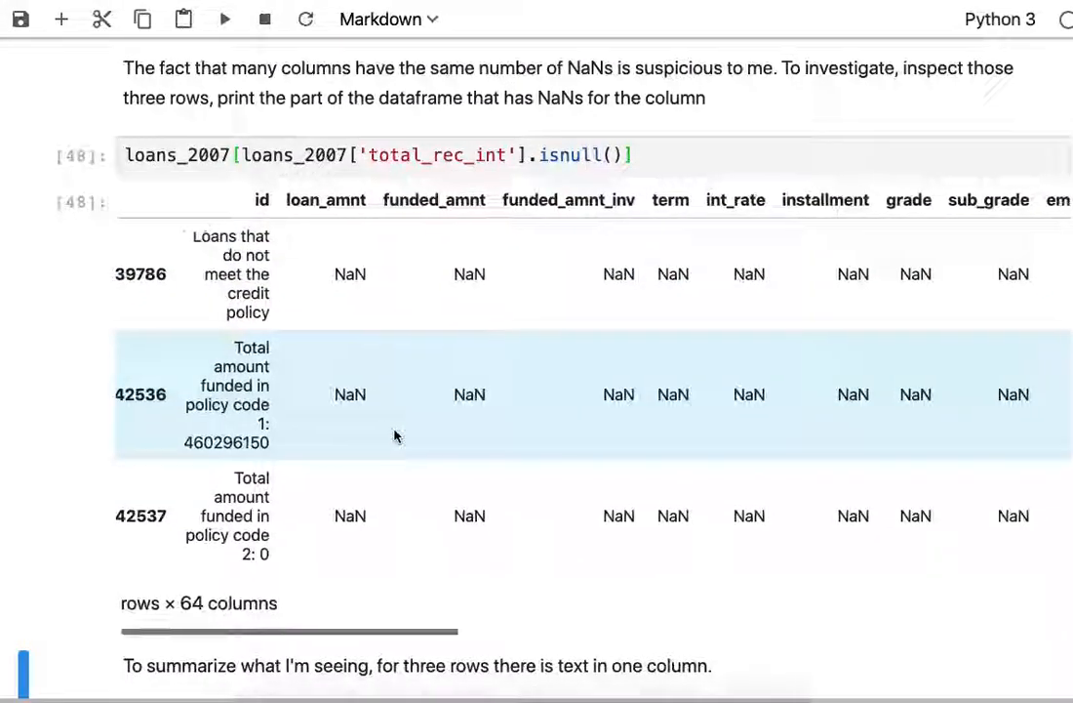
pyautogui.hscroll(3)
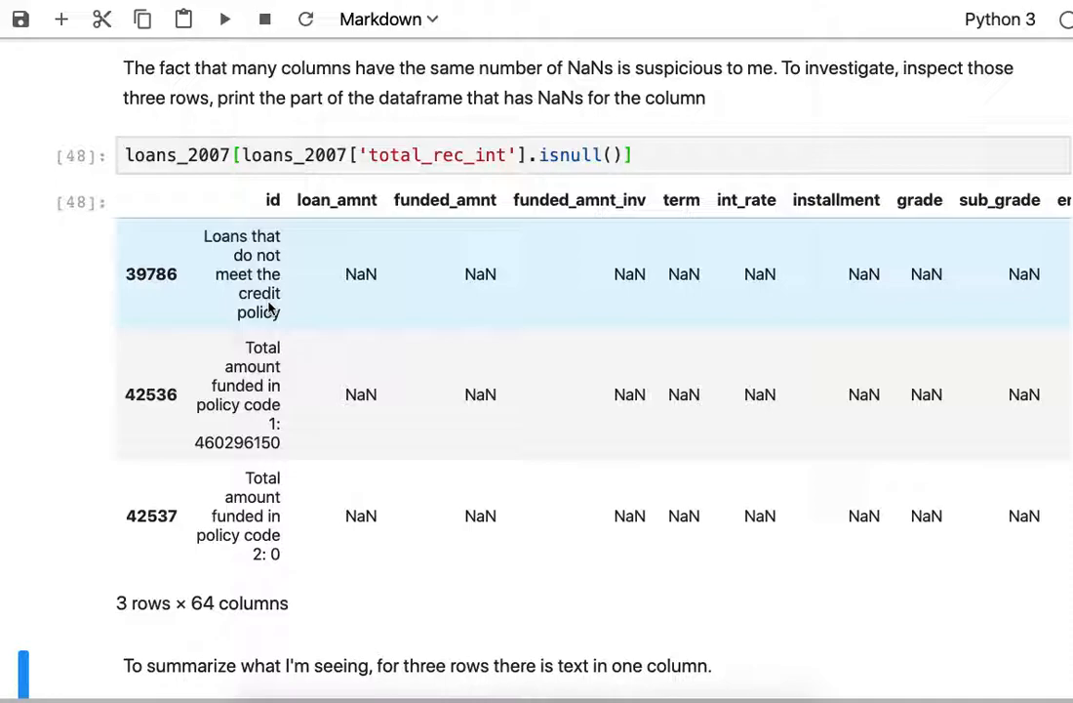
pyautogui.moveTo(335, 553)
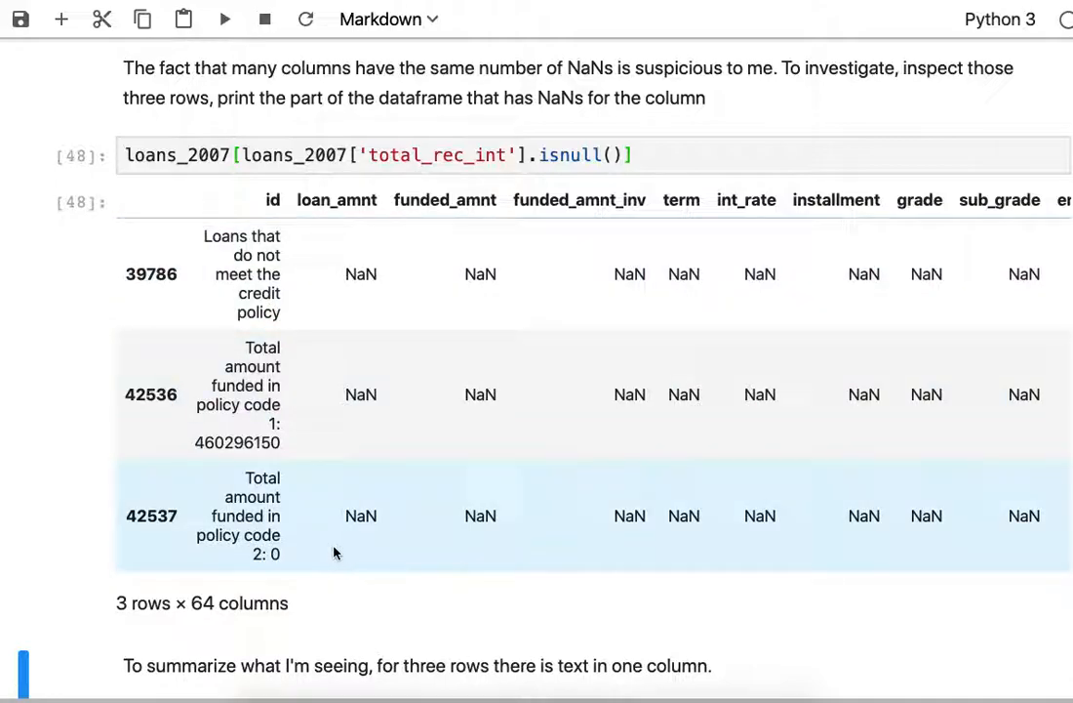
pyautogui.scroll(-3)
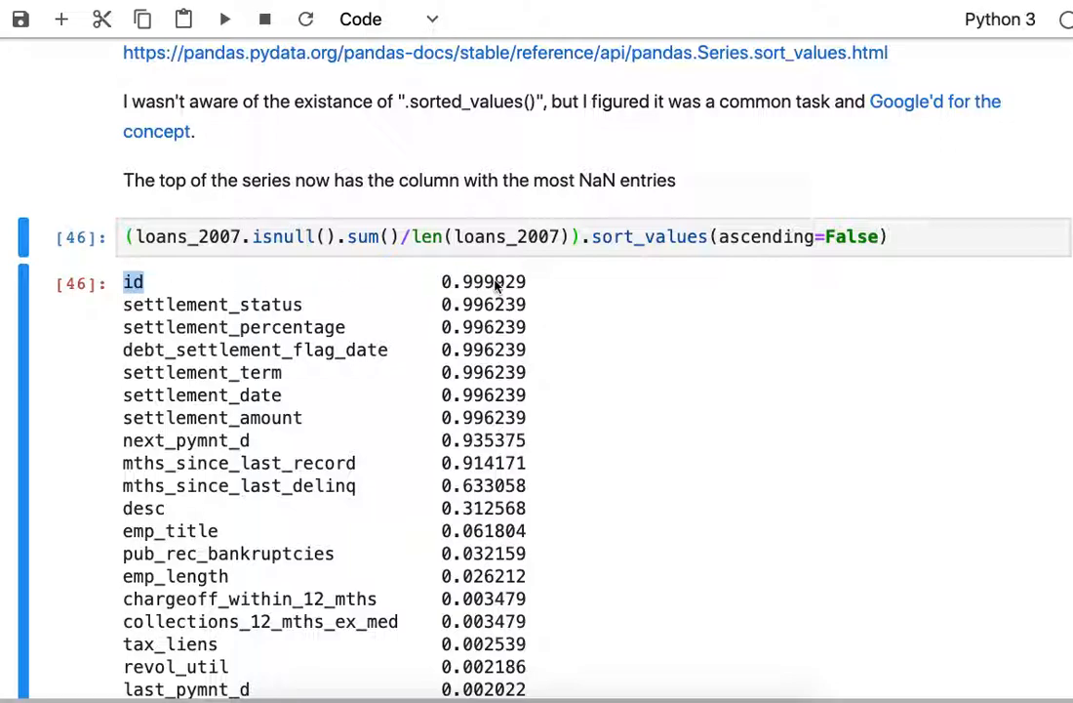
pyautogui.moveTo(452, 286)
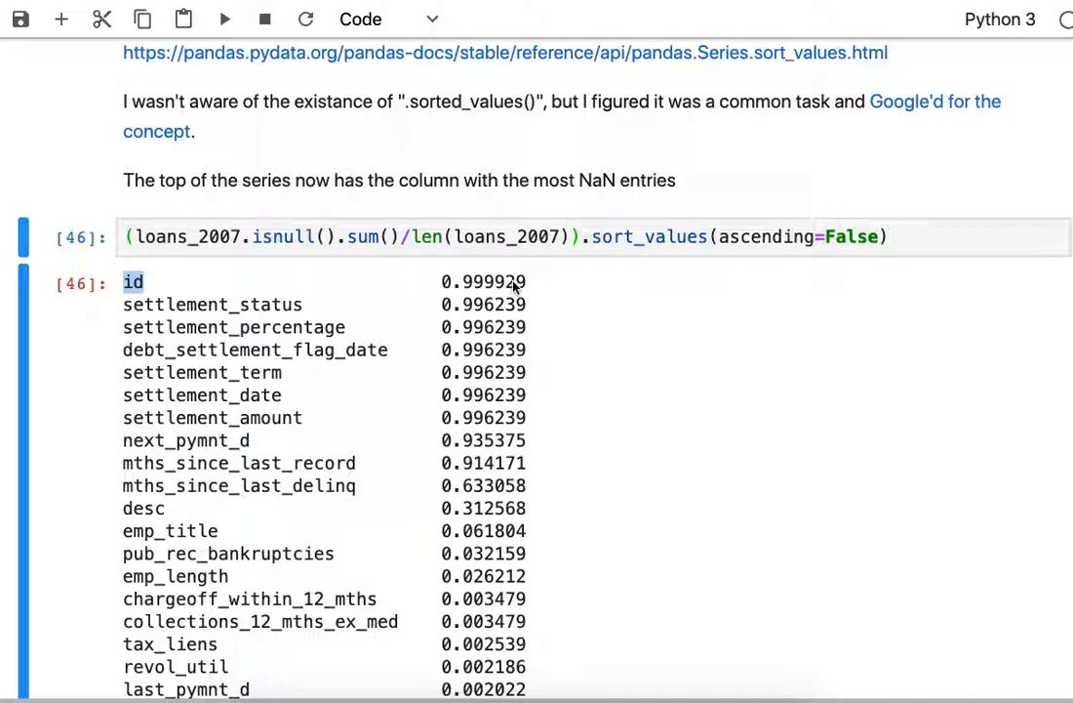
pyautogui.moveTo(549, 322)
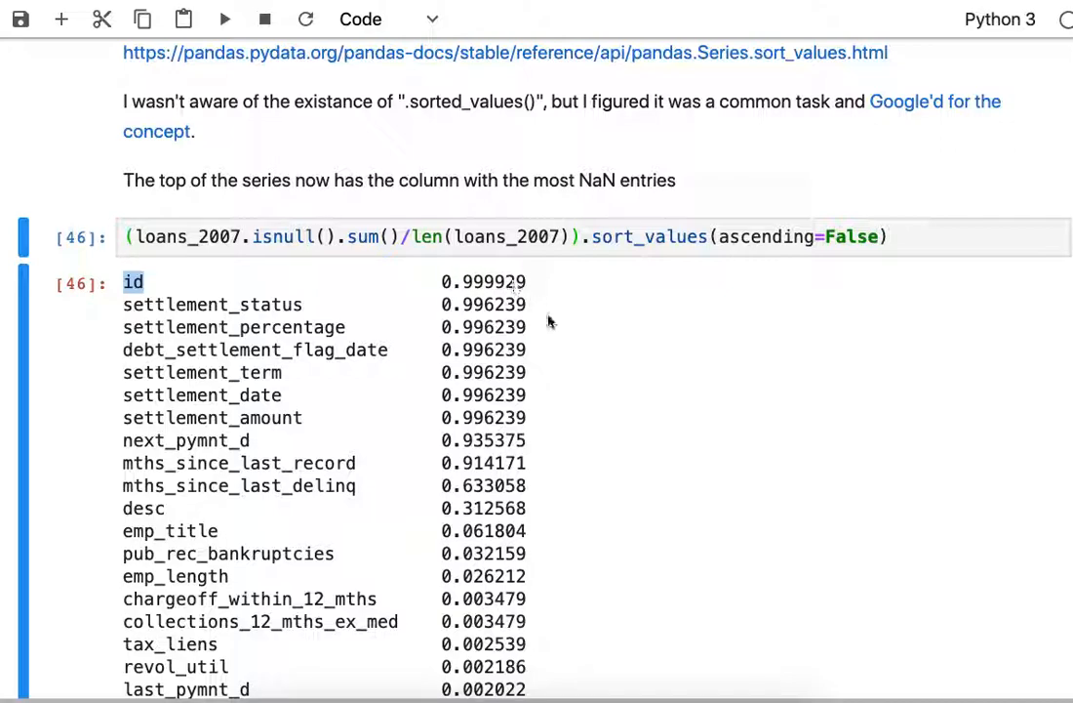
pyautogui.scroll(-3)
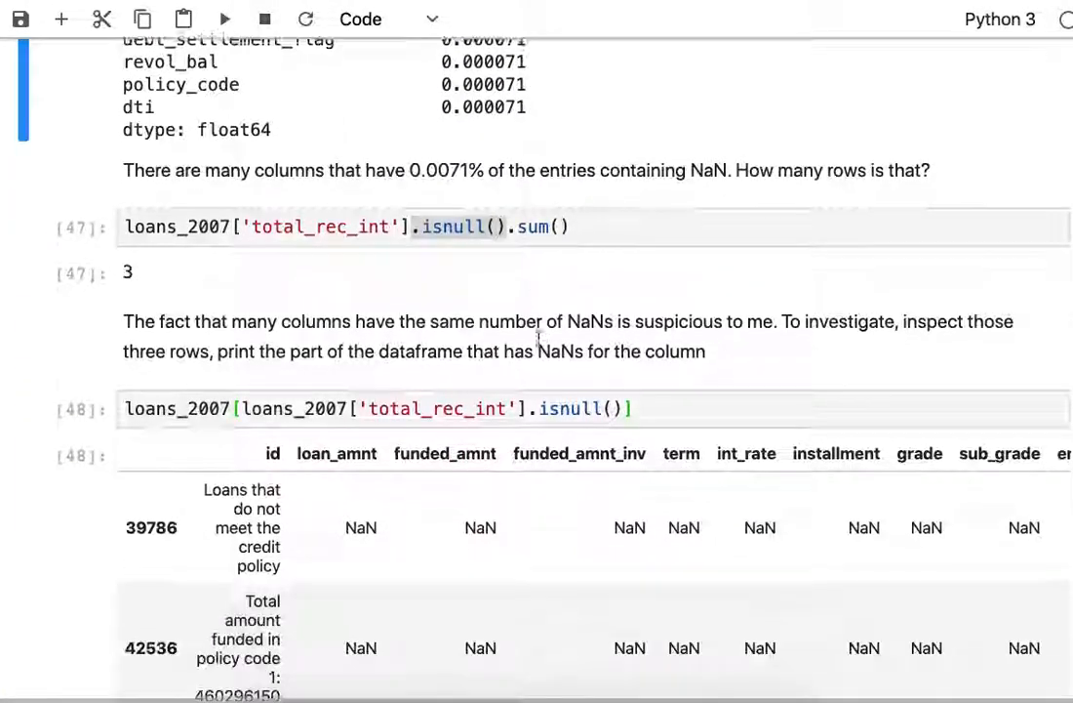
pyautogui.scroll(-3)
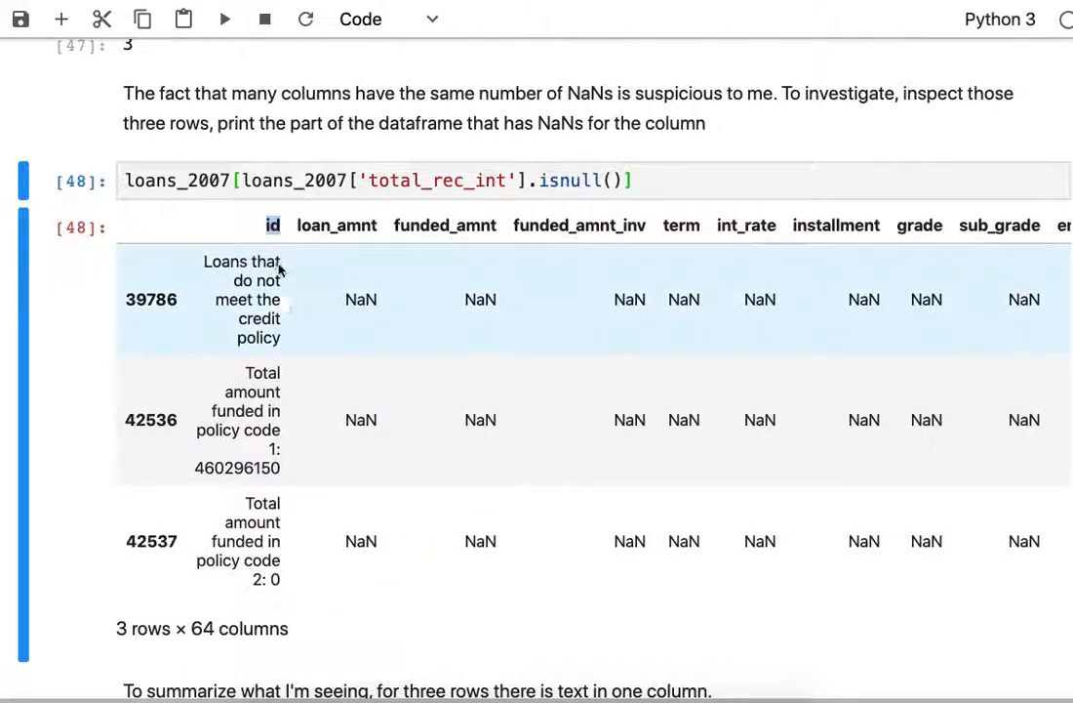
pyautogui.moveTo(276, 324)
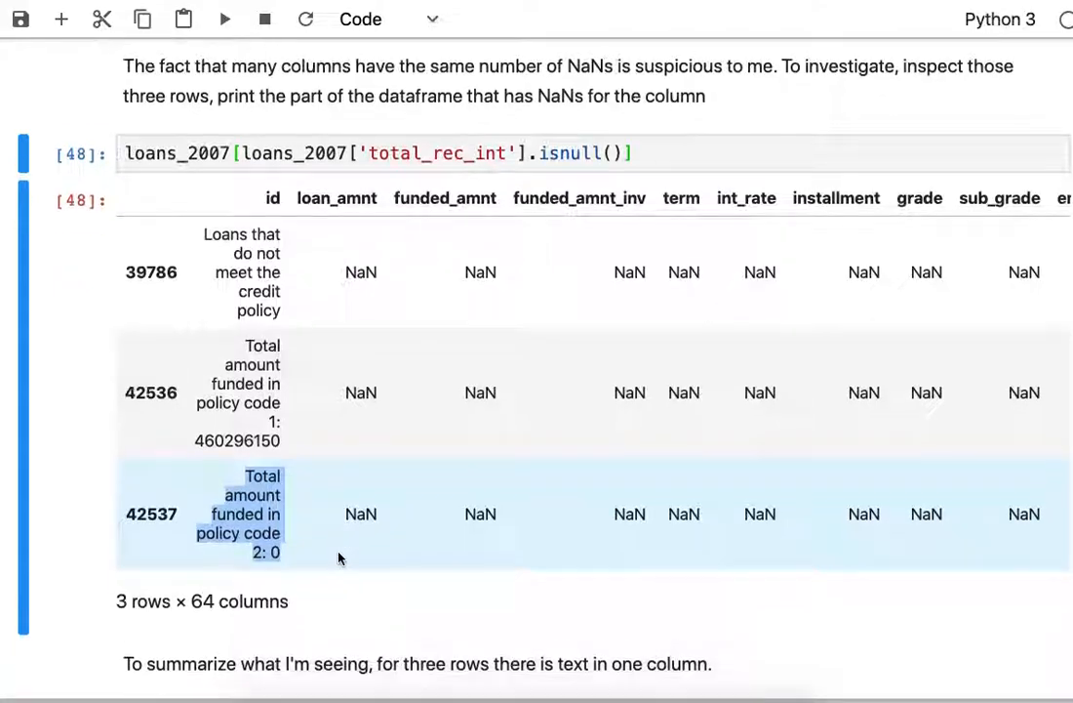
pyautogui.scroll(-3)
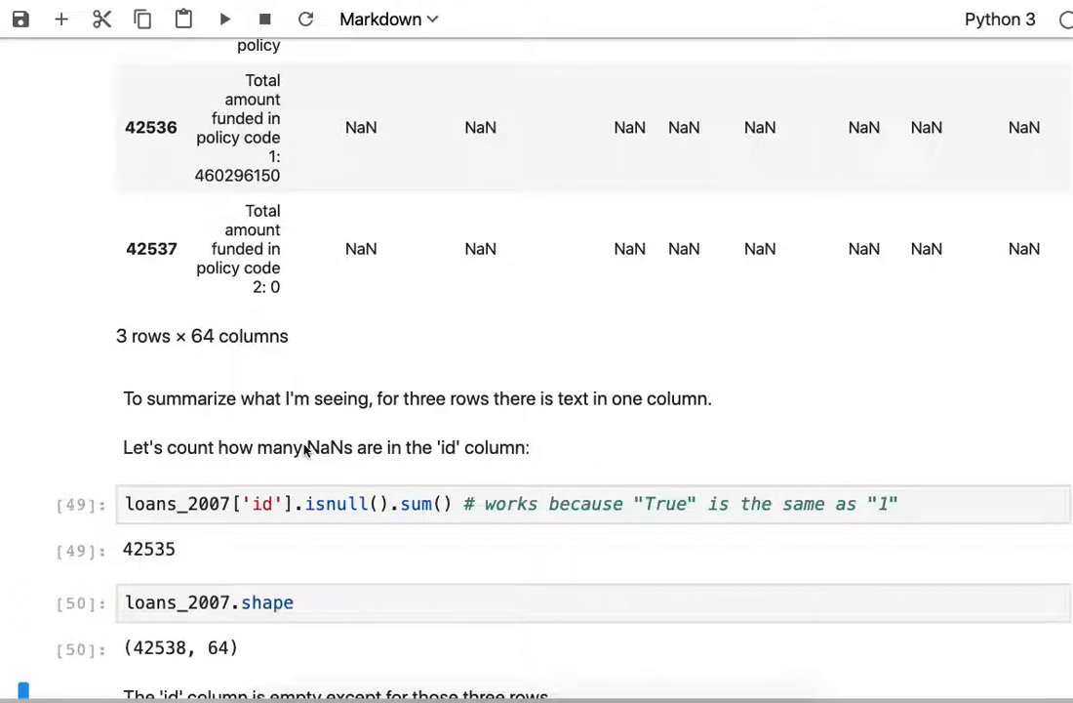
# - Rerun loans_2007.shape confirming 42538 rows and 64 columns
pyautogui.scroll(-3)
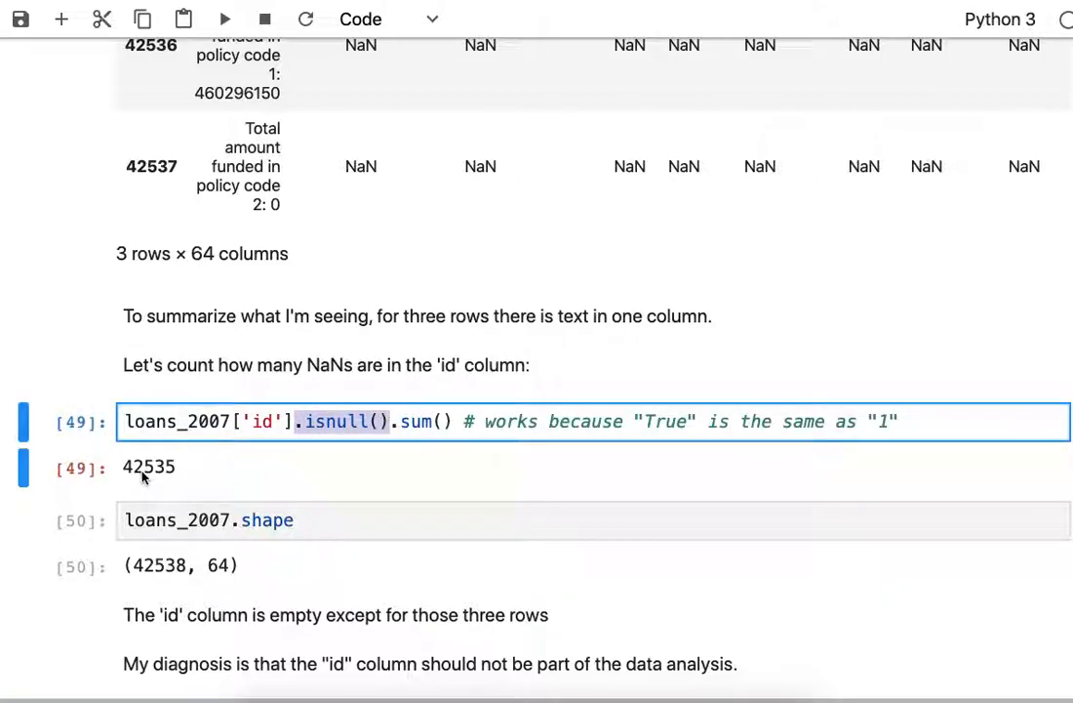
pyautogui.moveTo(178, 475)
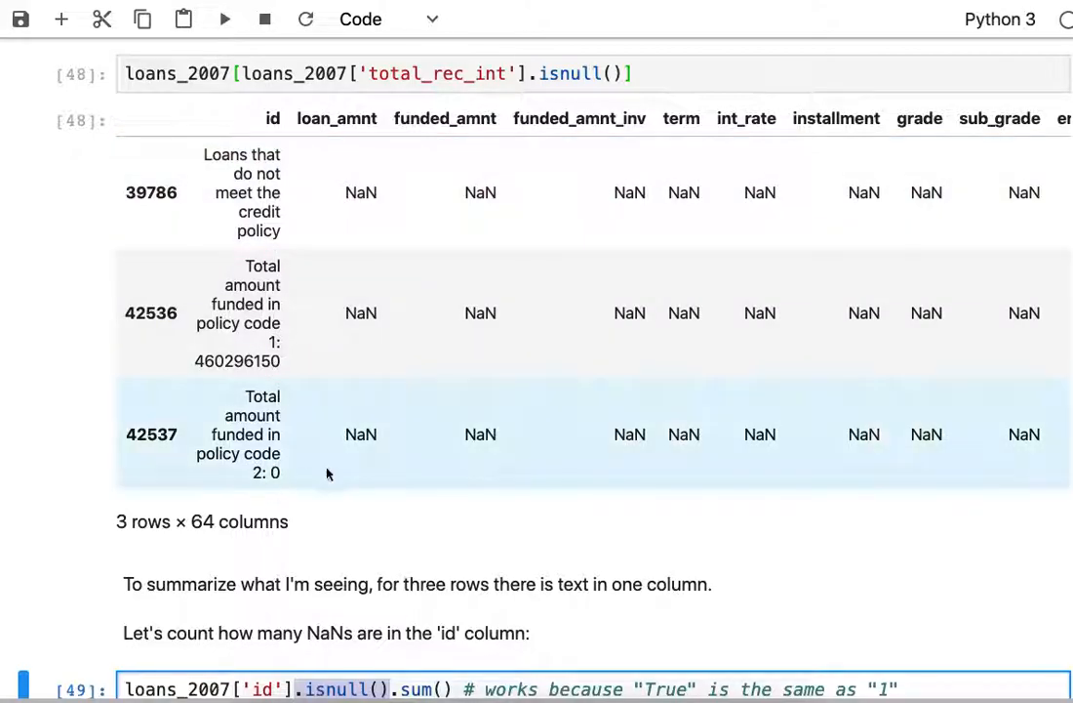
pyautogui.moveTo(300, 505)
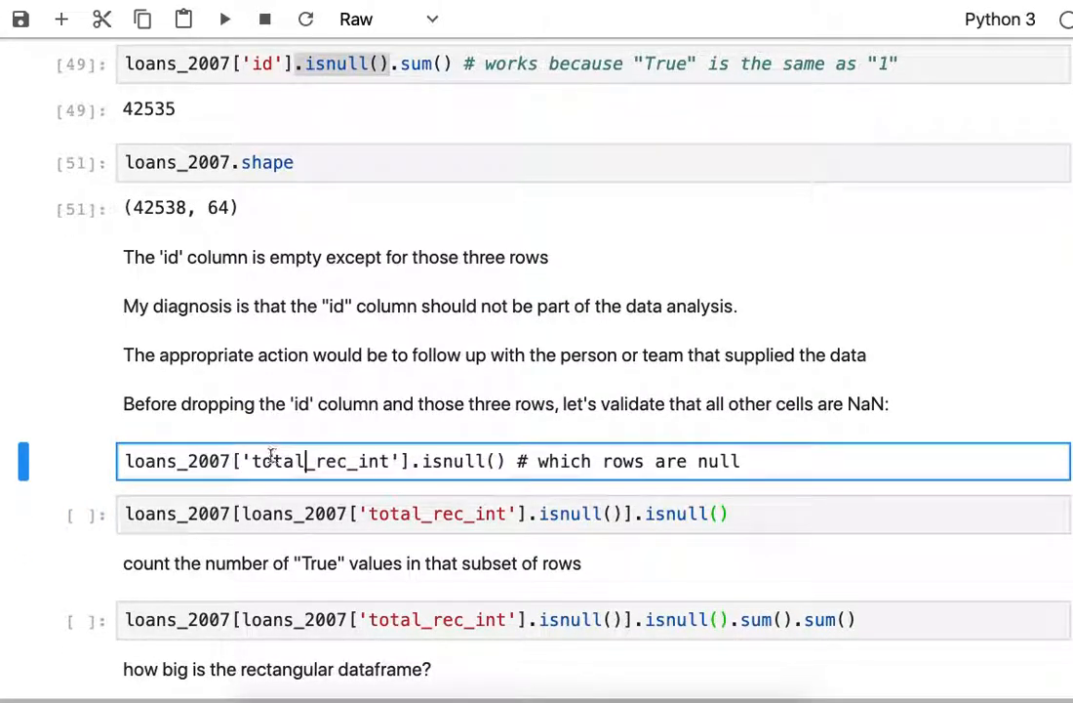
# - List the three loans rows where total_rec_int is null
pyautogui.doubleClick(327, 461)
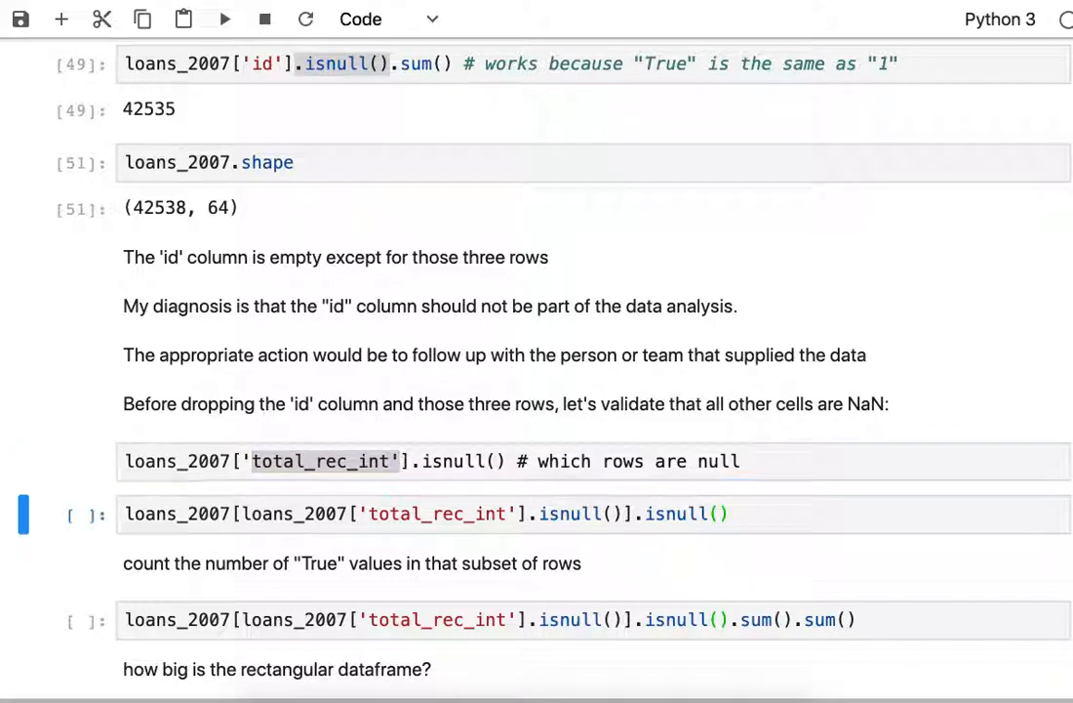
pyautogui.scroll(3)
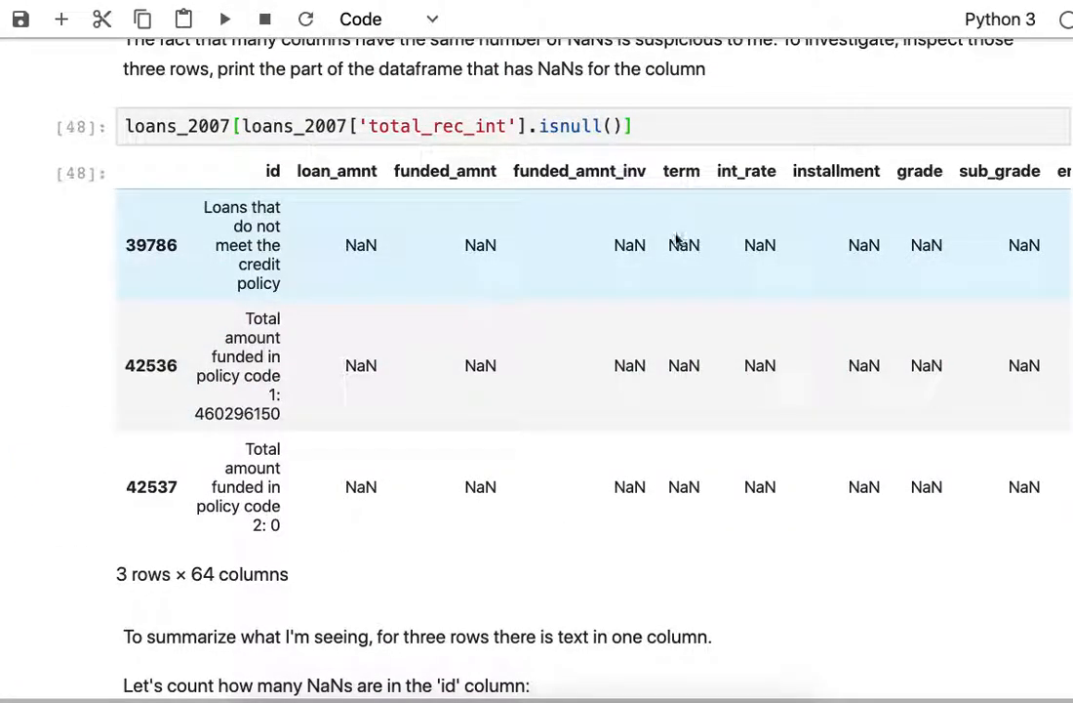
pyautogui.scroll(-3)
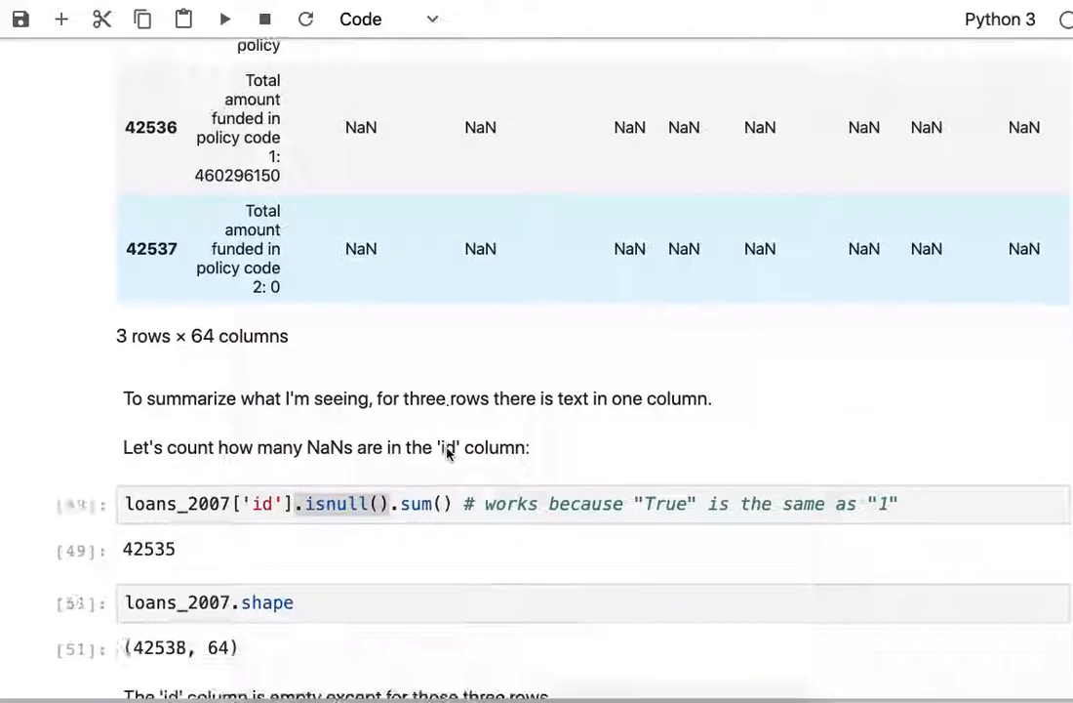
pyautogui.scroll(-3)
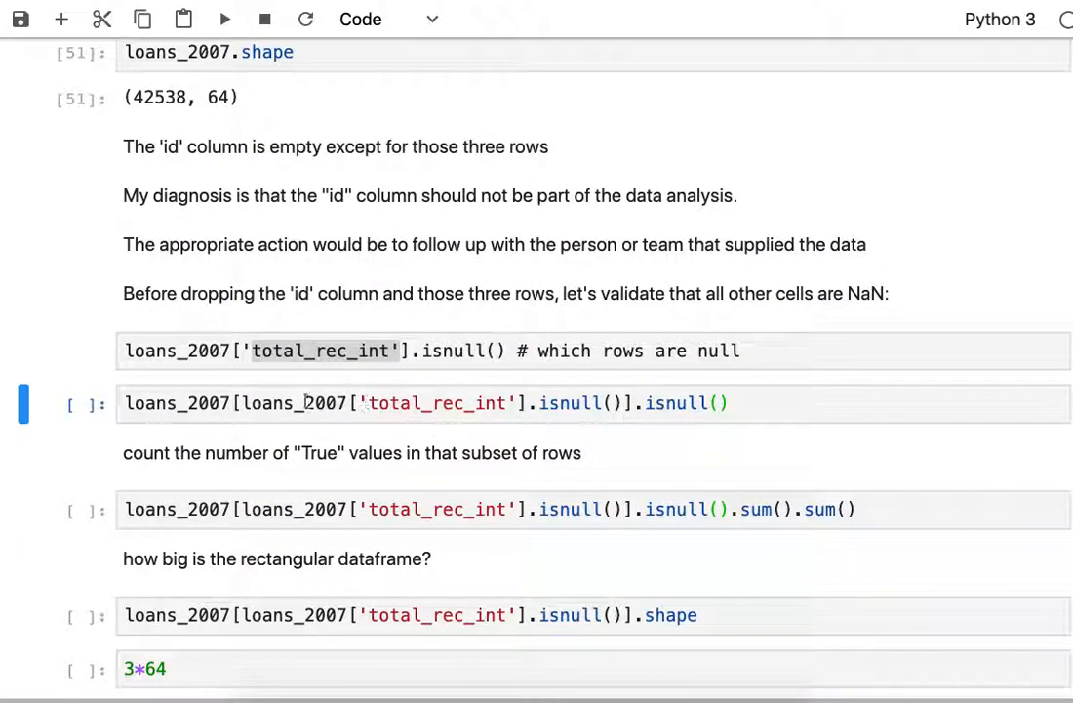
pyautogui.click(258, 403)
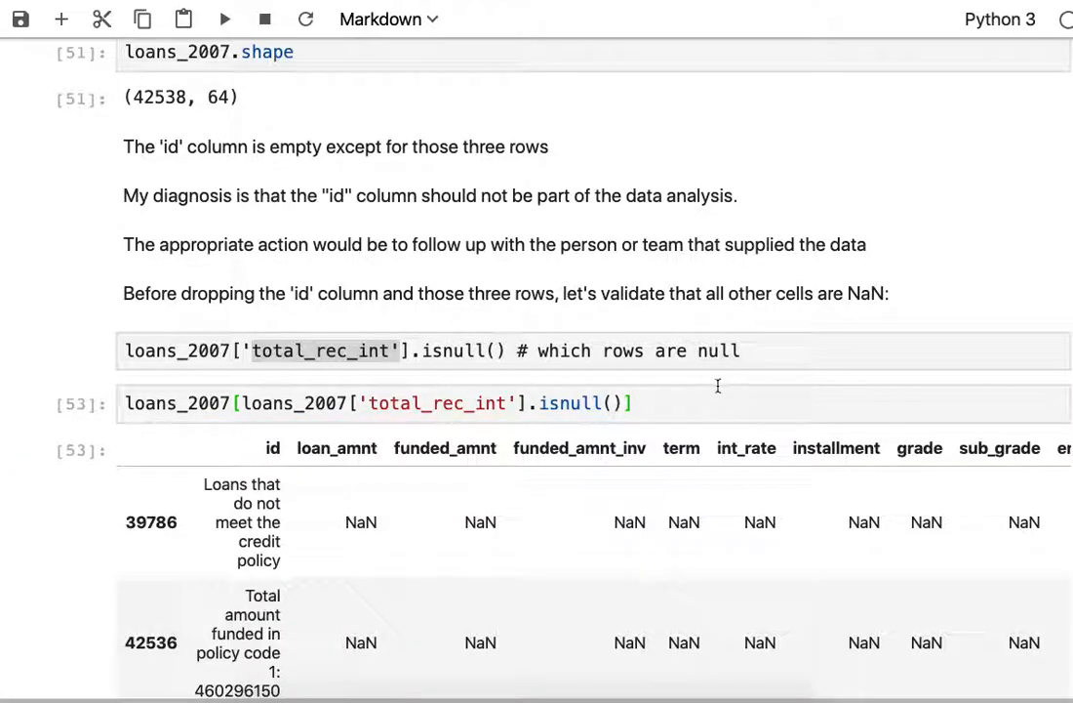
# - Run isnull() on those three rows, showing False for id and True elsewhere
pyautogui.click(390, 402)
pyautogui.write('.isnull()')
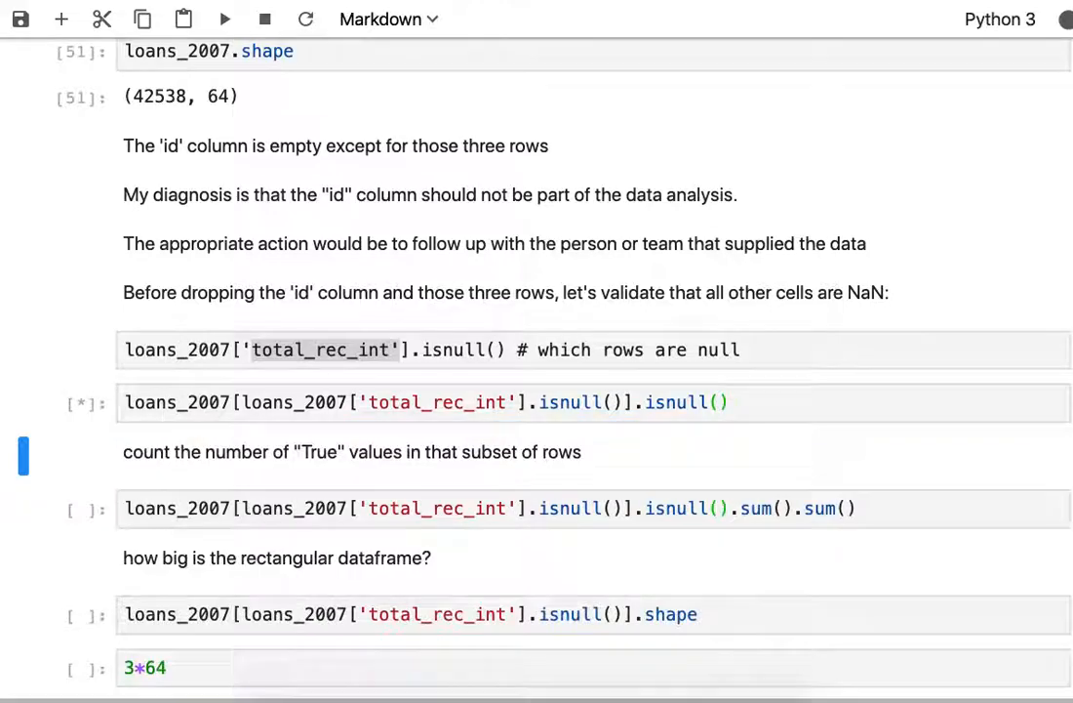
pyautogui.click(224, 20)
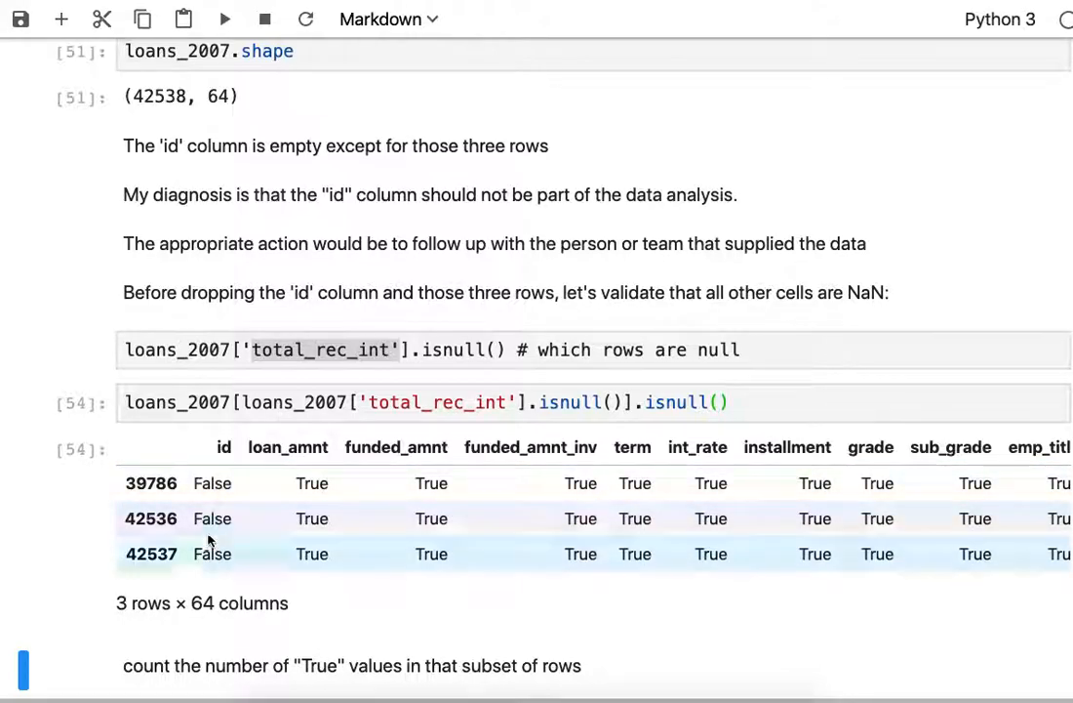
pyautogui.scroll(-3)
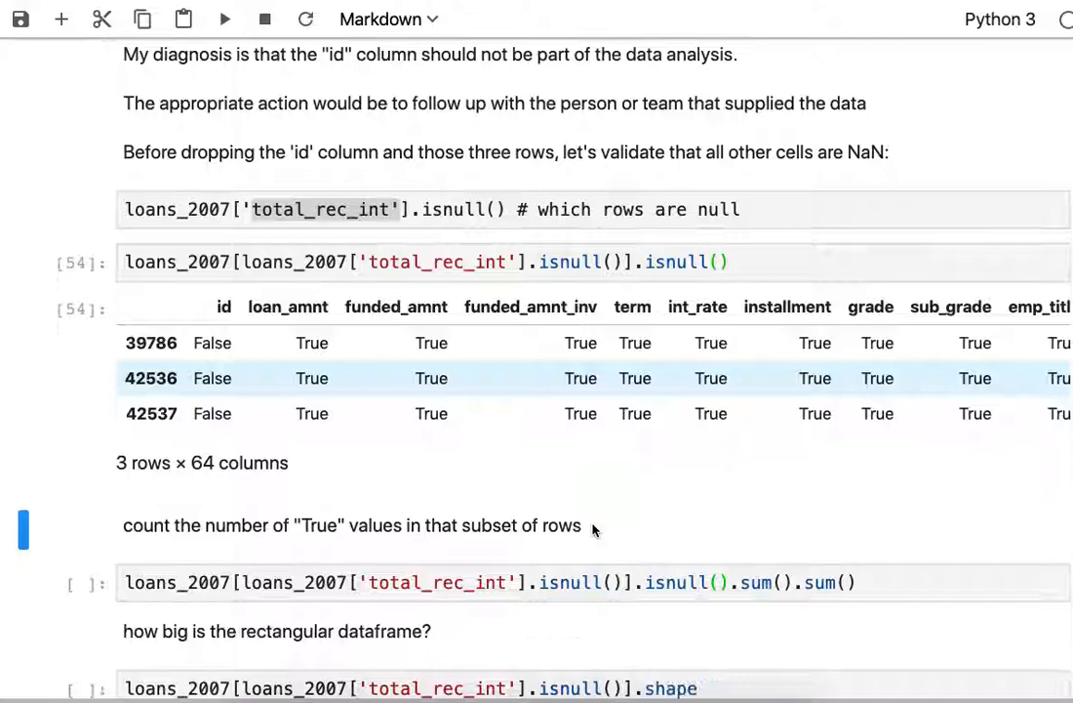
pyautogui.scroll(-3)
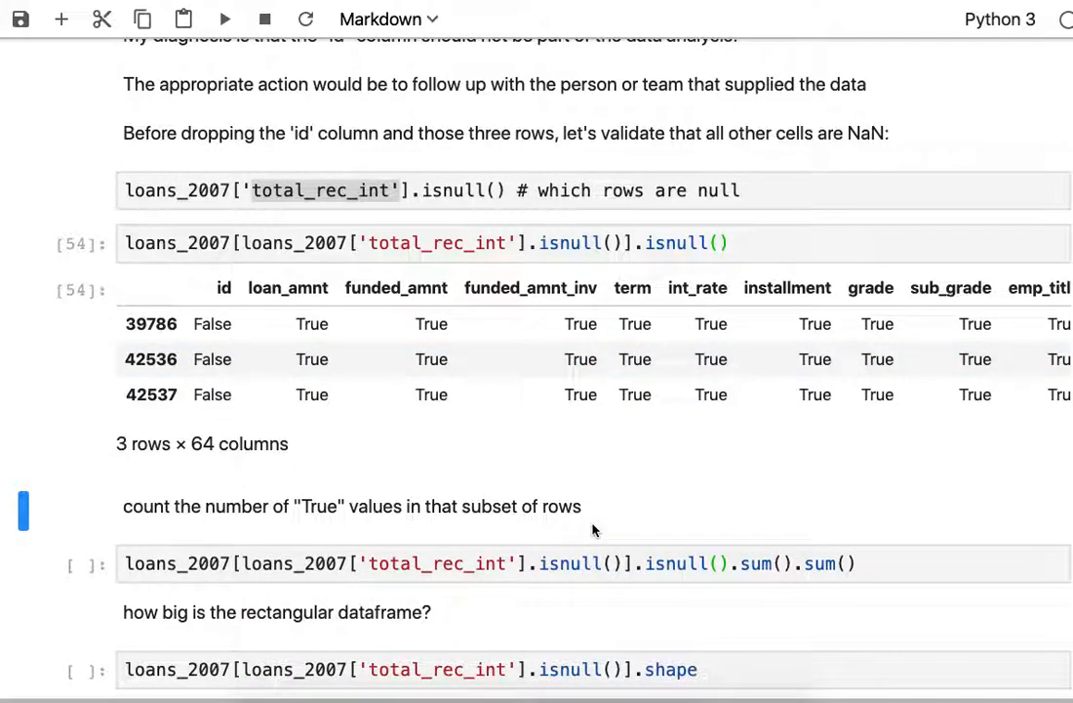
pyautogui.moveTo(593, 520)
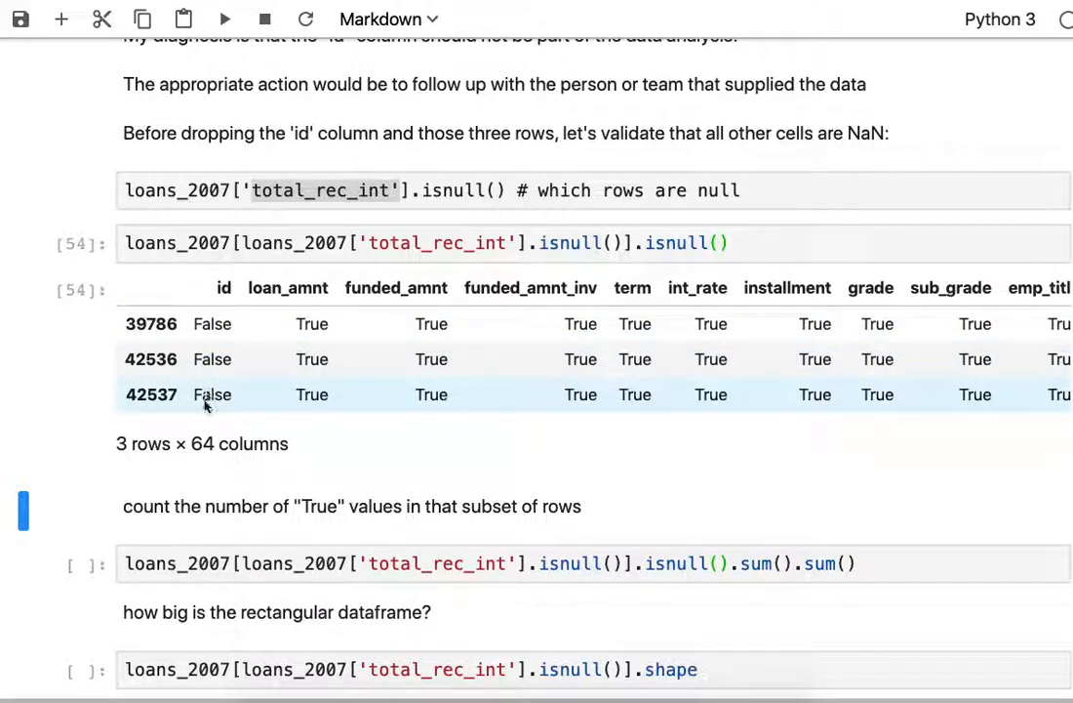
pyautogui.moveTo(212, 337)
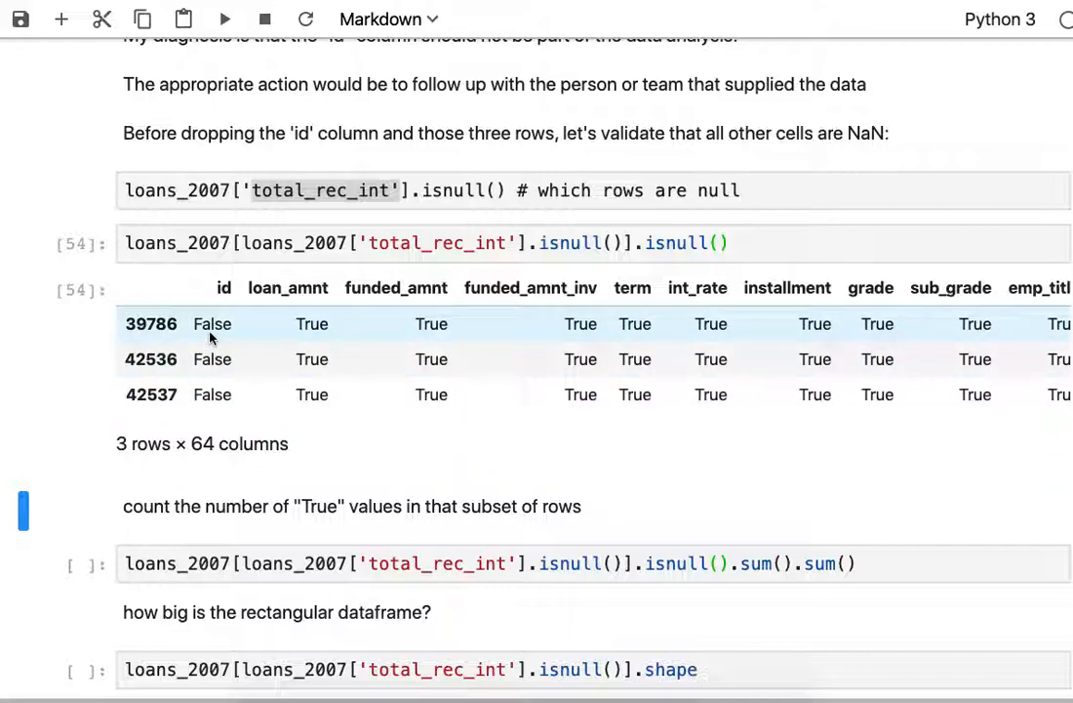
pyautogui.moveTo(273, 358)
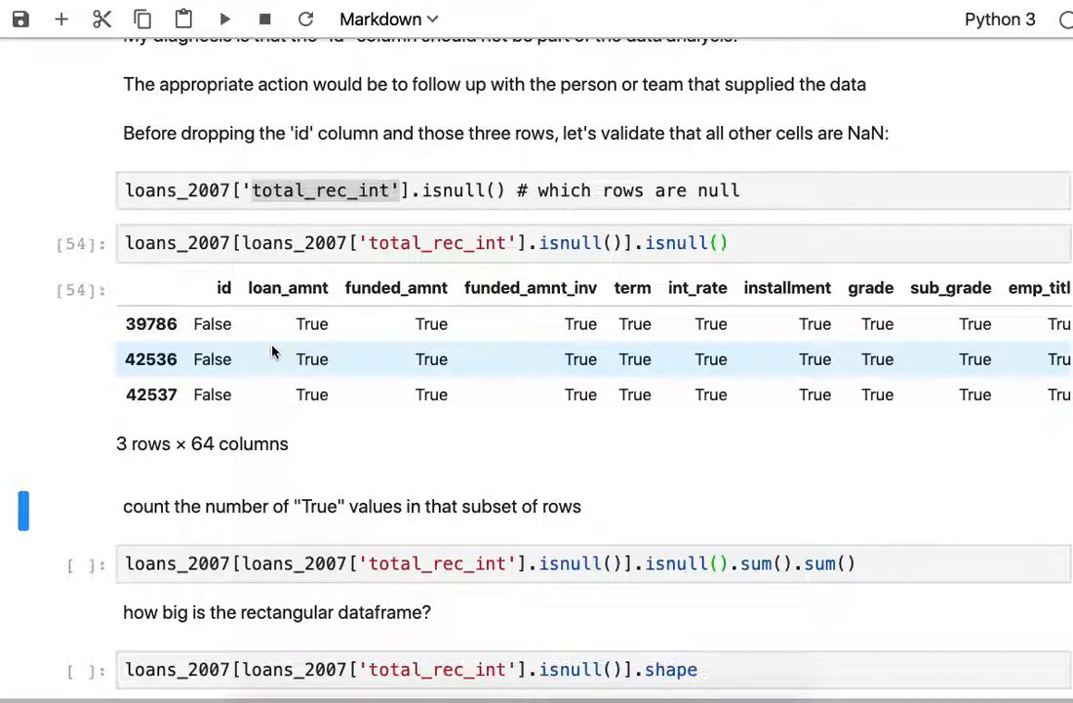
pyautogui.moveTo(213, 323)
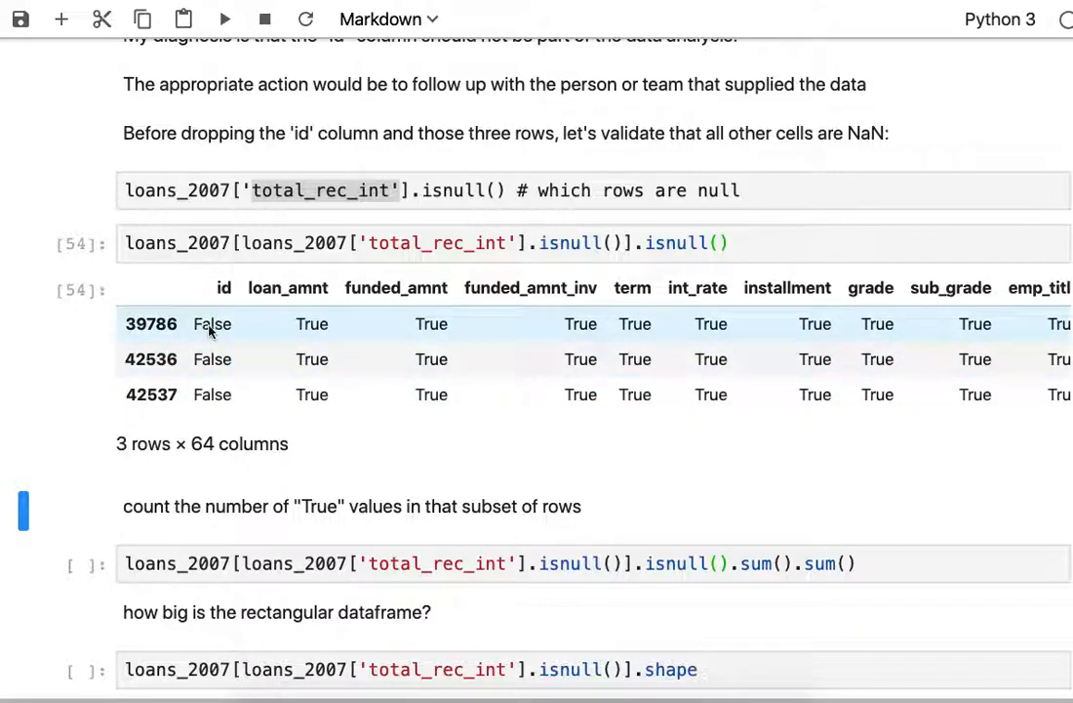
pyautogui.moveTo(624, 346)
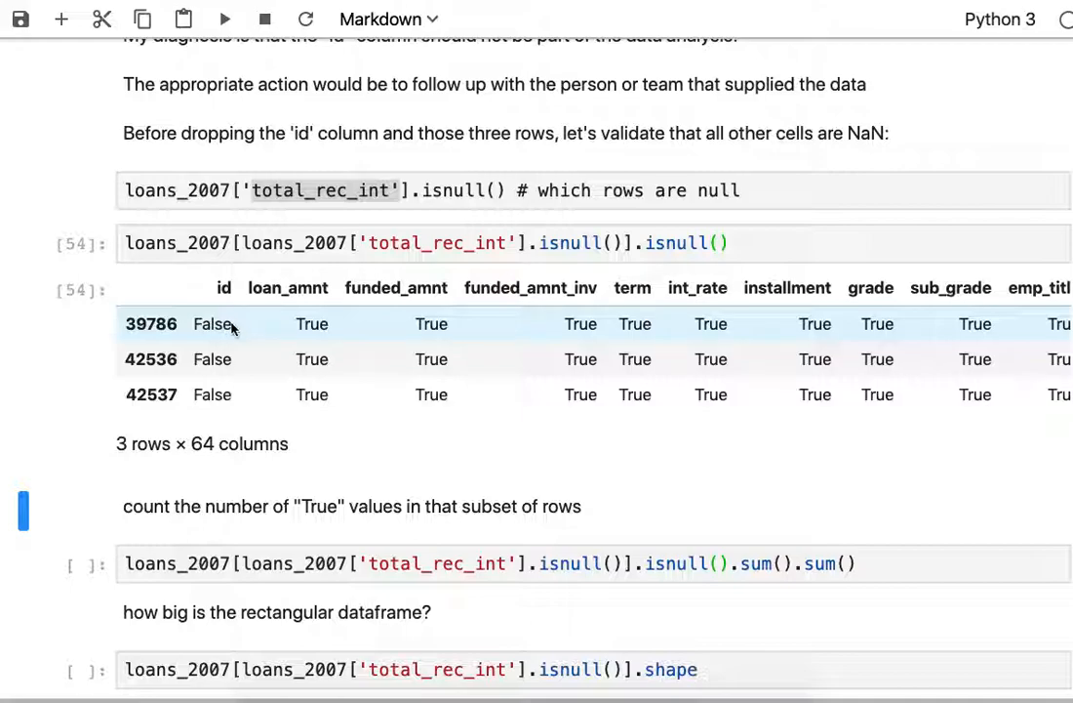
pyautogui.moveTo(217, 329)
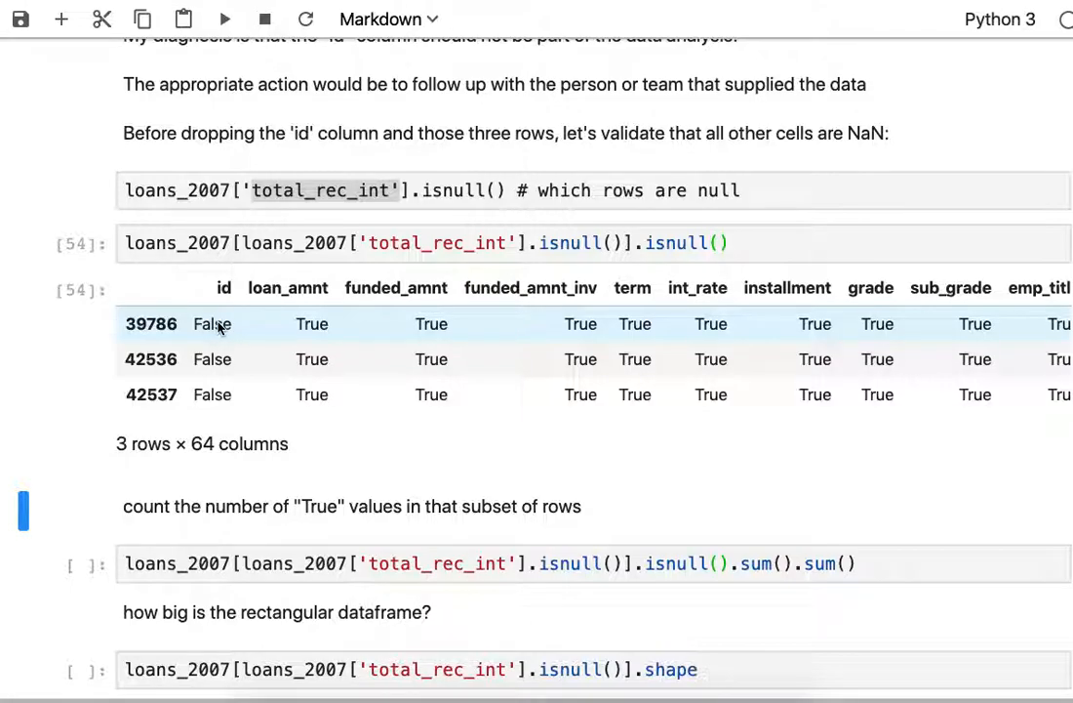
pyautogui.moveTo(213, 394)
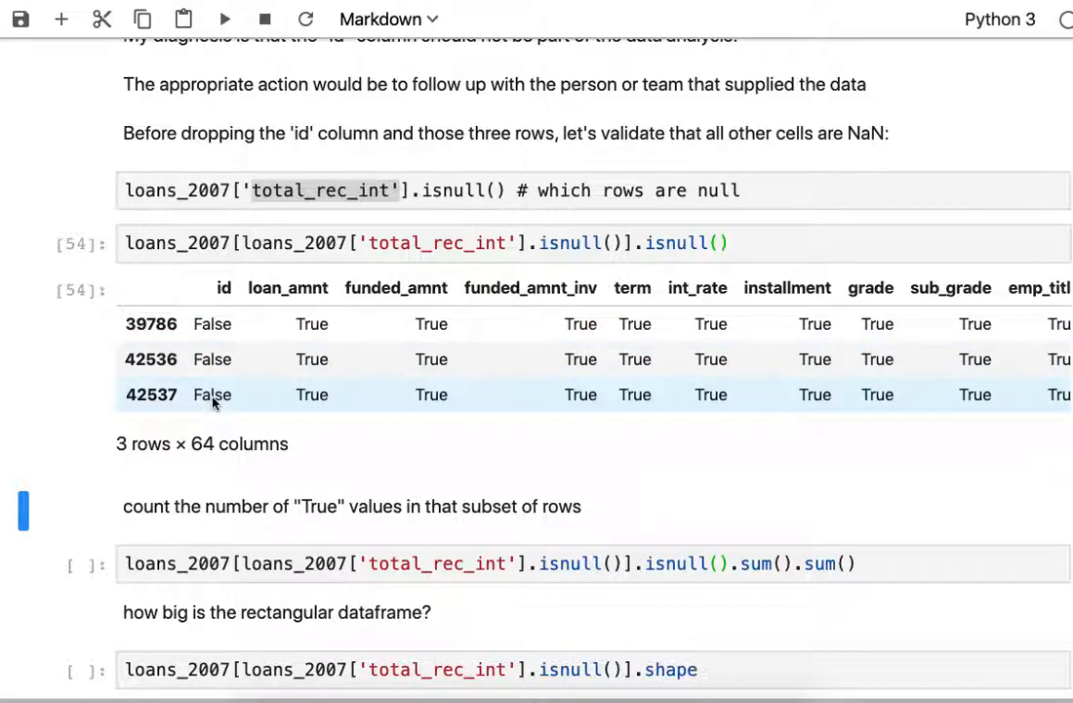
pyautogui.moveTo(274, 387)
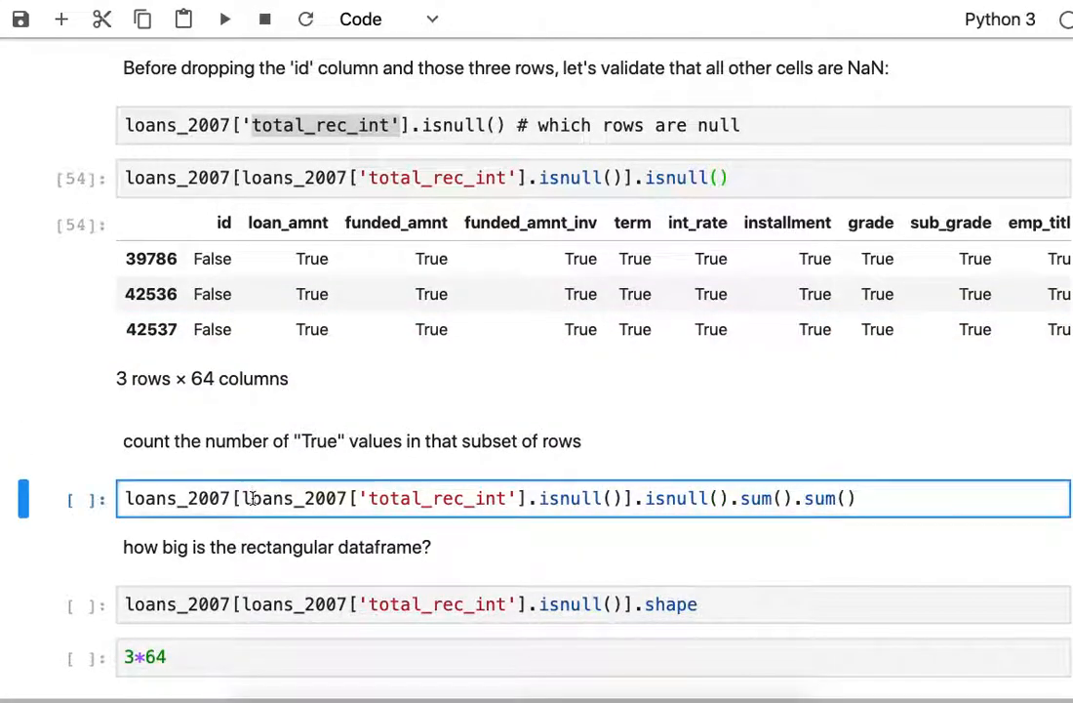
# - Count 189 True values across the three rows of shape (3, 64), i.e. 192 cells
pyautogui.press('shift+enter')
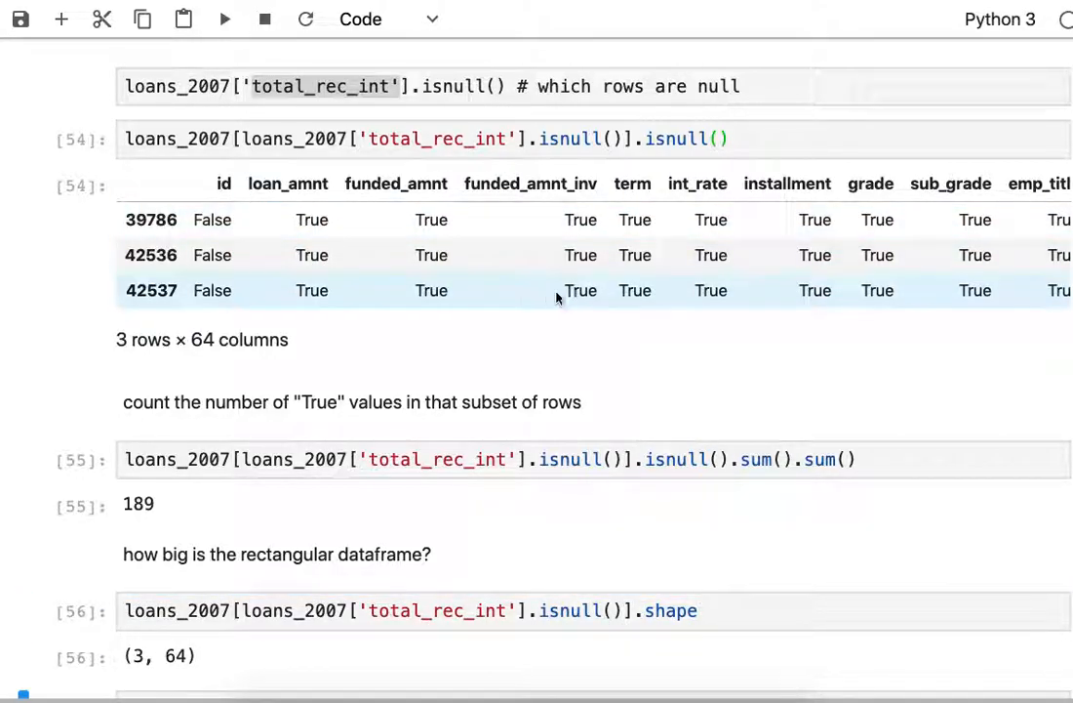
pyautogui.moveTo(132, 671)
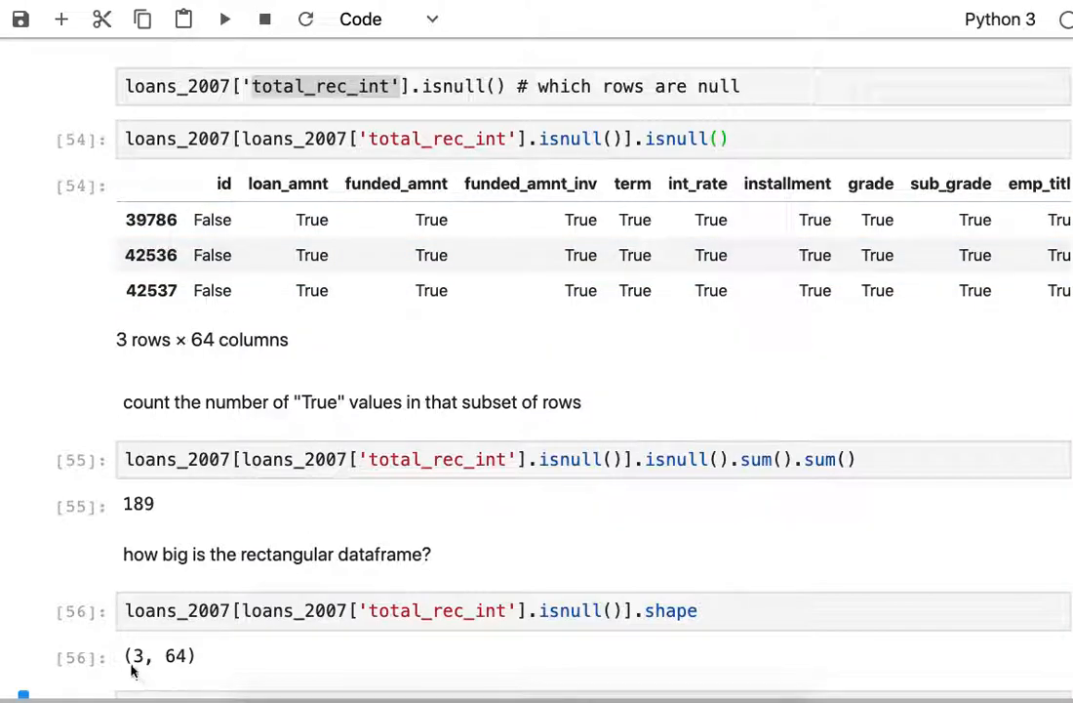
pyautogui.moveTo(232, 290)
pyautogui.write('3*64')
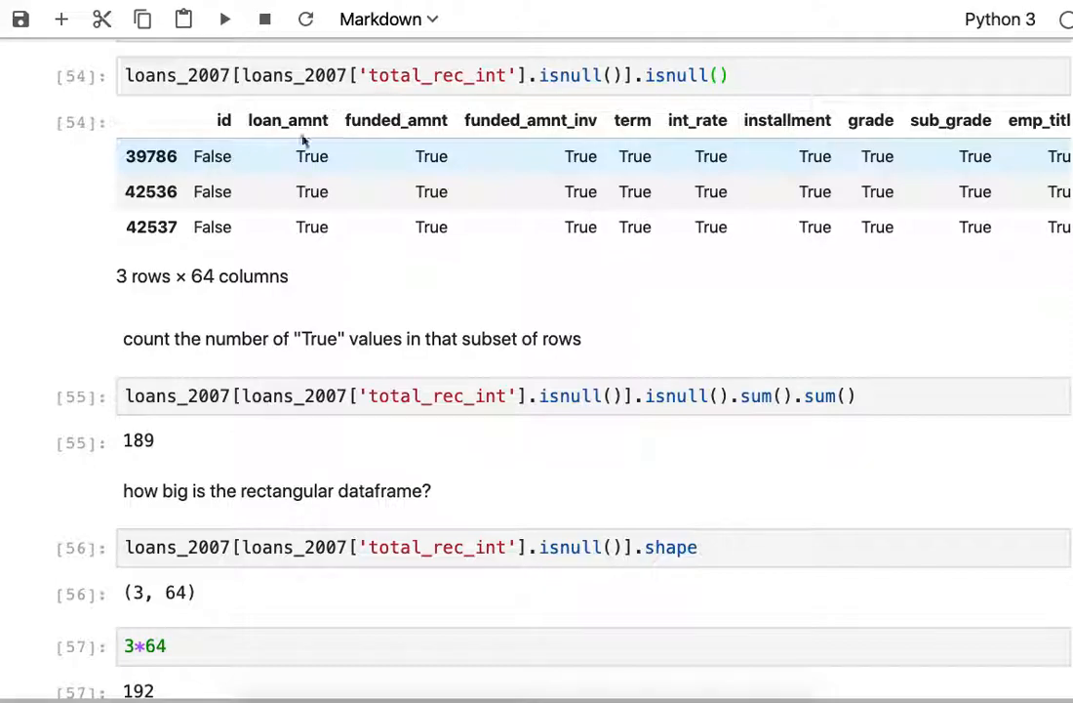
pyautogui.moveTo(229, 179)
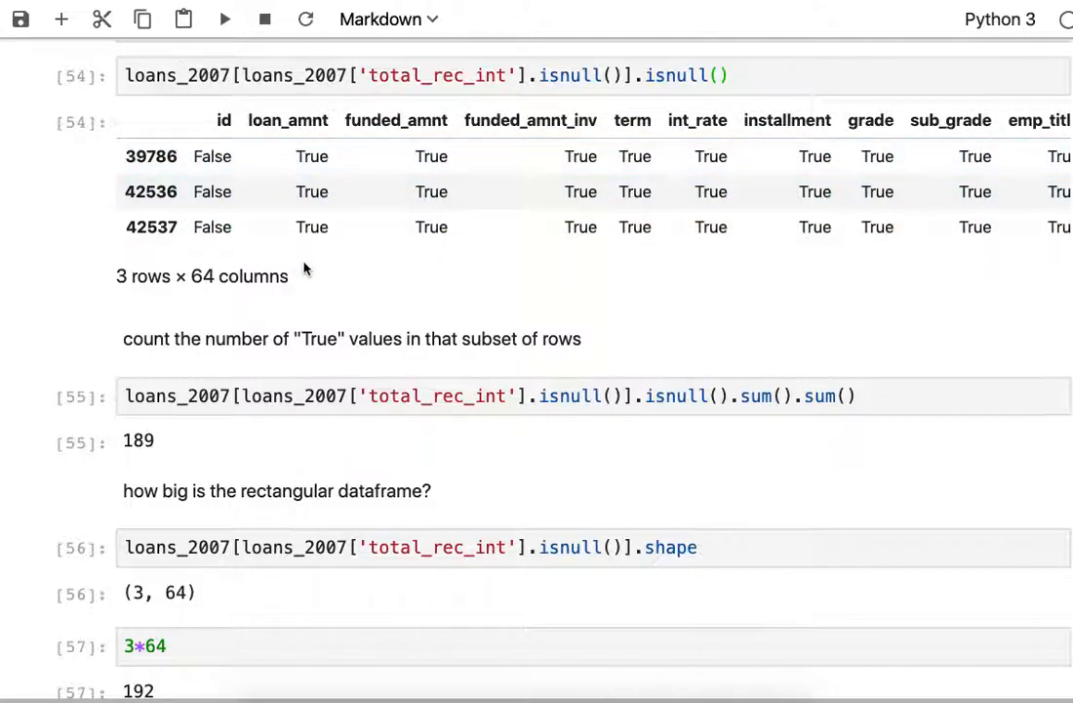
pyautogui.scroll(-3)
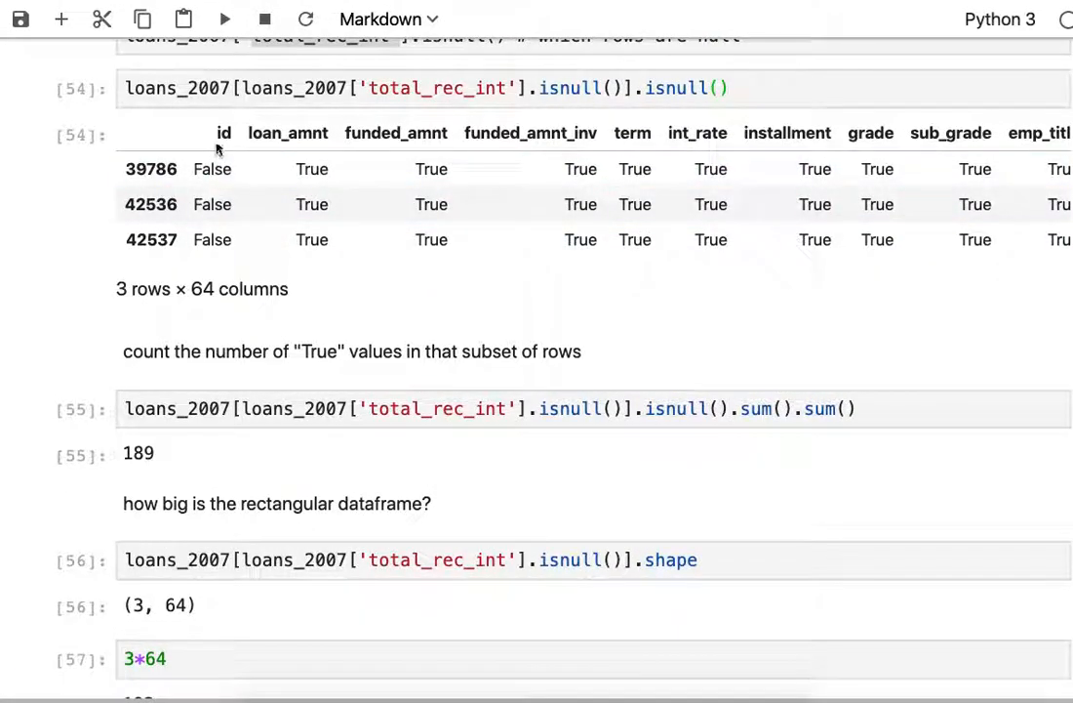
pyautogui.moveTo(410, 245)
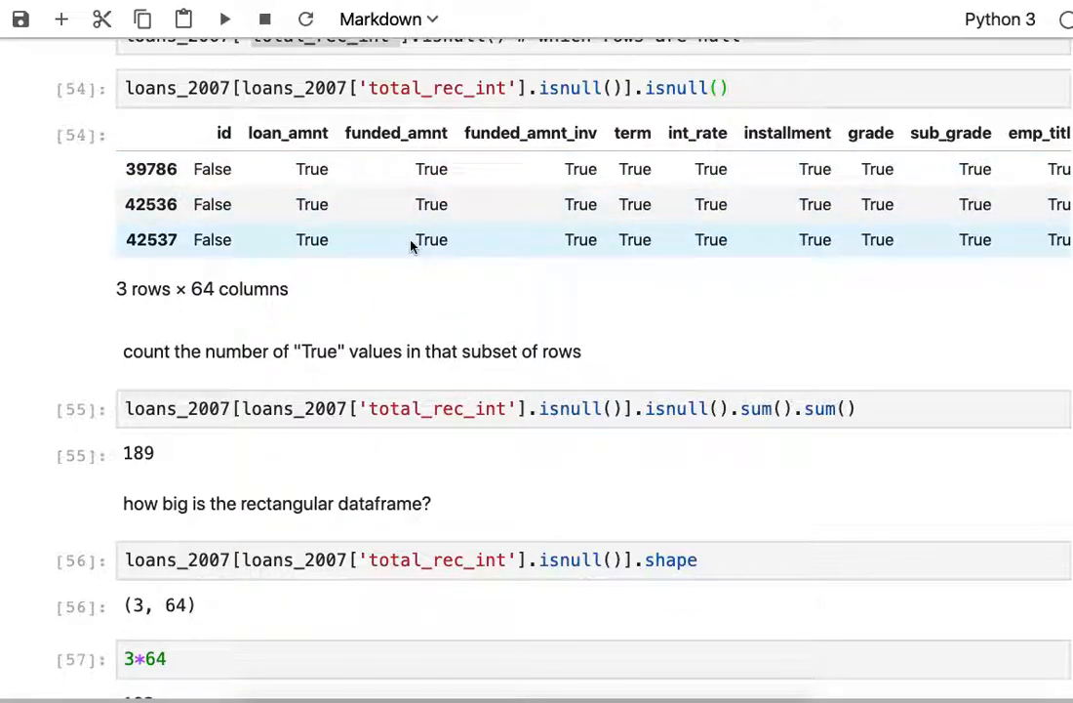
pyautogui.moveTo(420, 256)
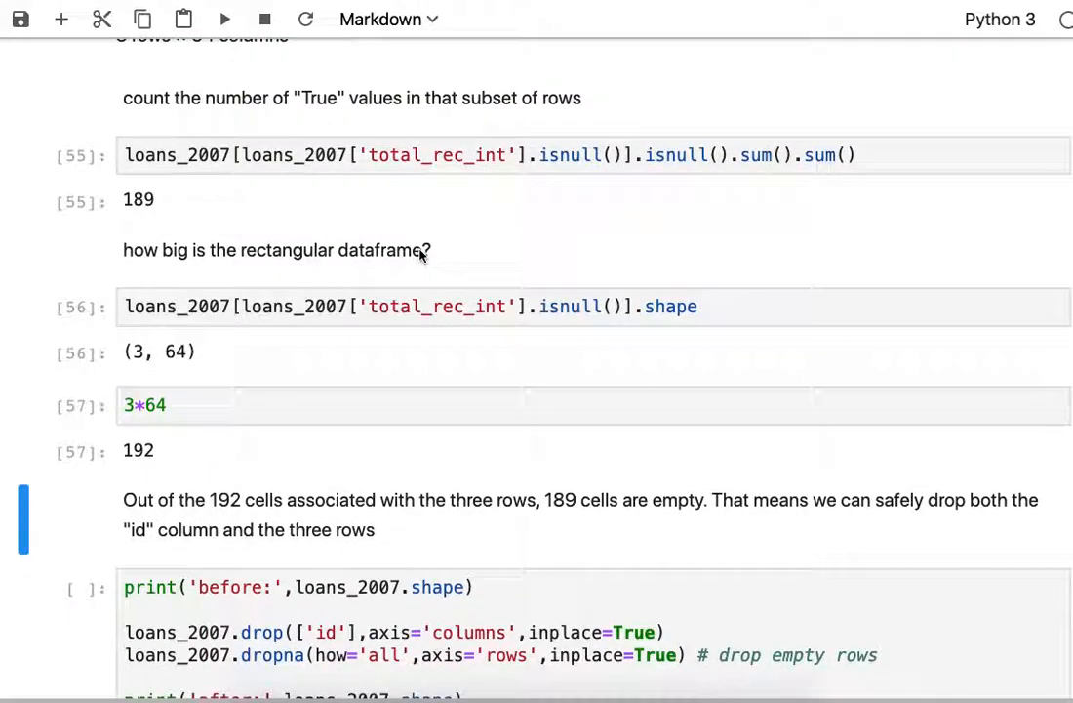
# - Highlight the row count going from 42538 to 42535 after dropping id and empty rows
pyautogui.scroll(-3)
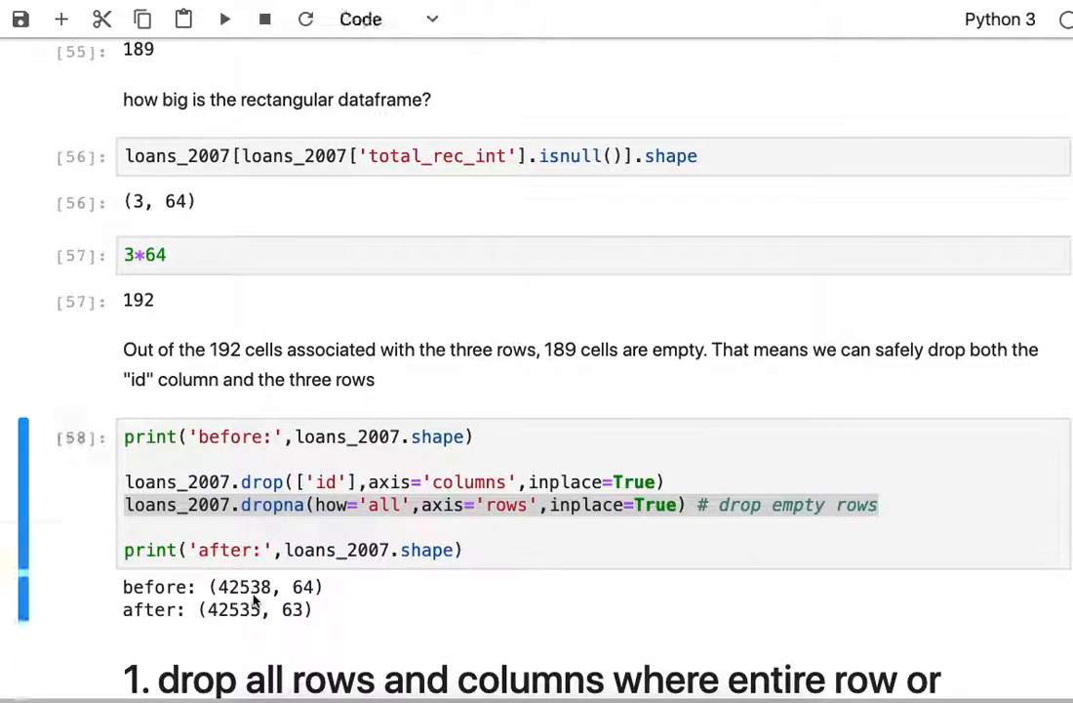
pyautogui.doubleClick(244, 587)
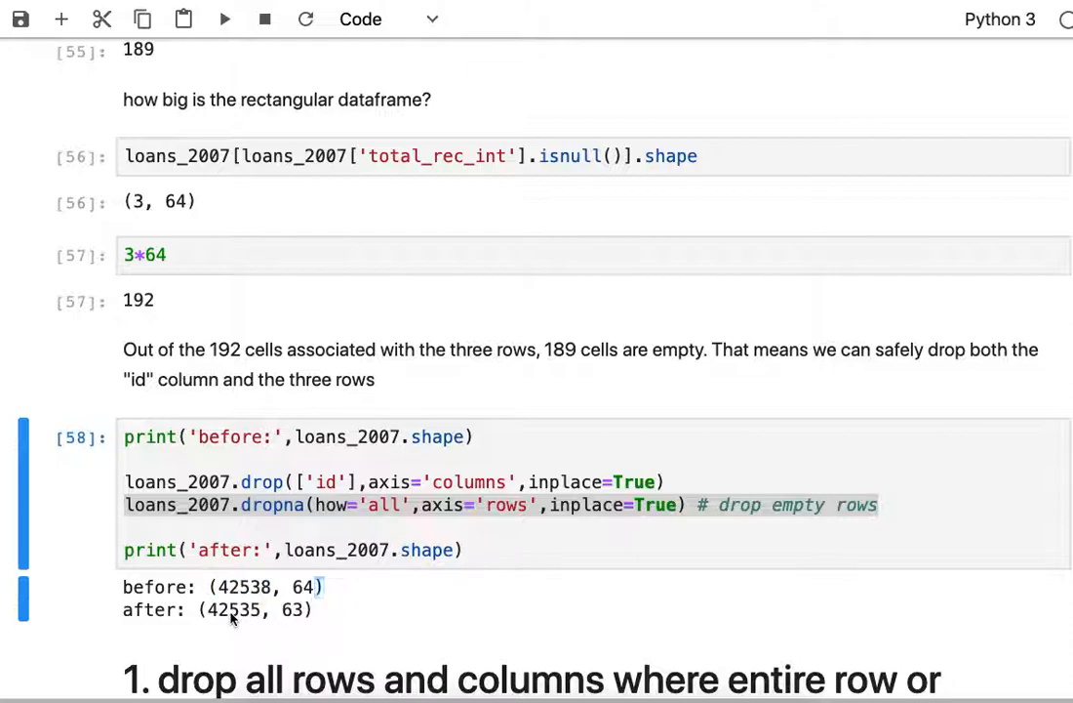
pyautogui.doubleClick(234, 609)
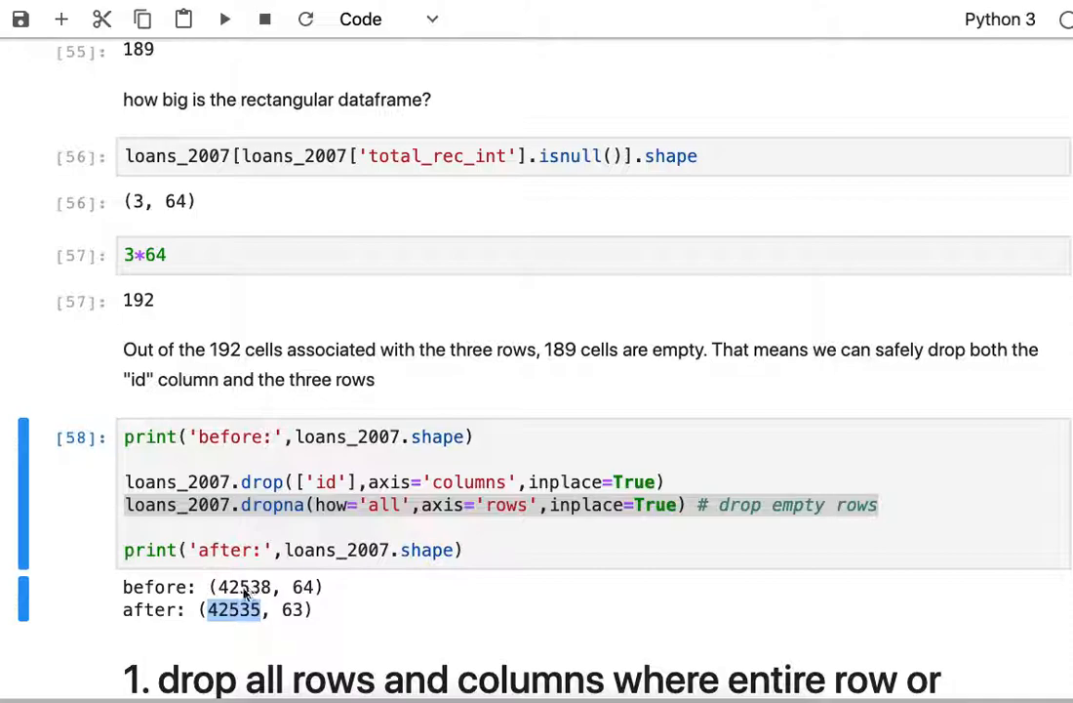
pyautogui.moveTo(230, 625)
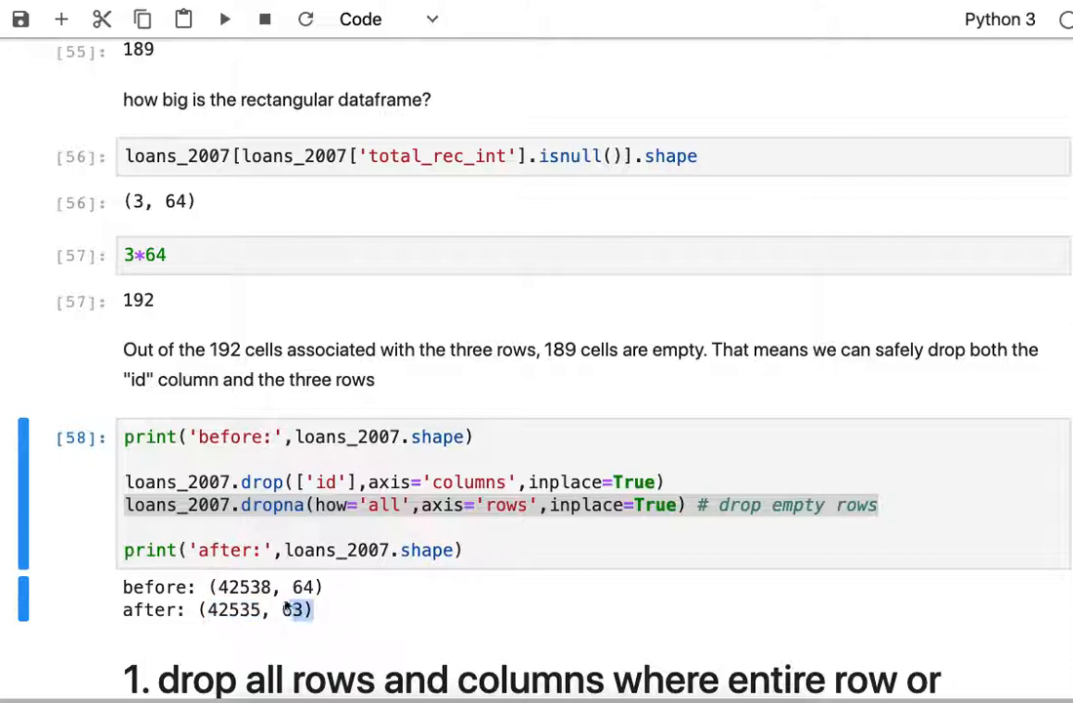
pyautogui.doubleClick(335, 549)
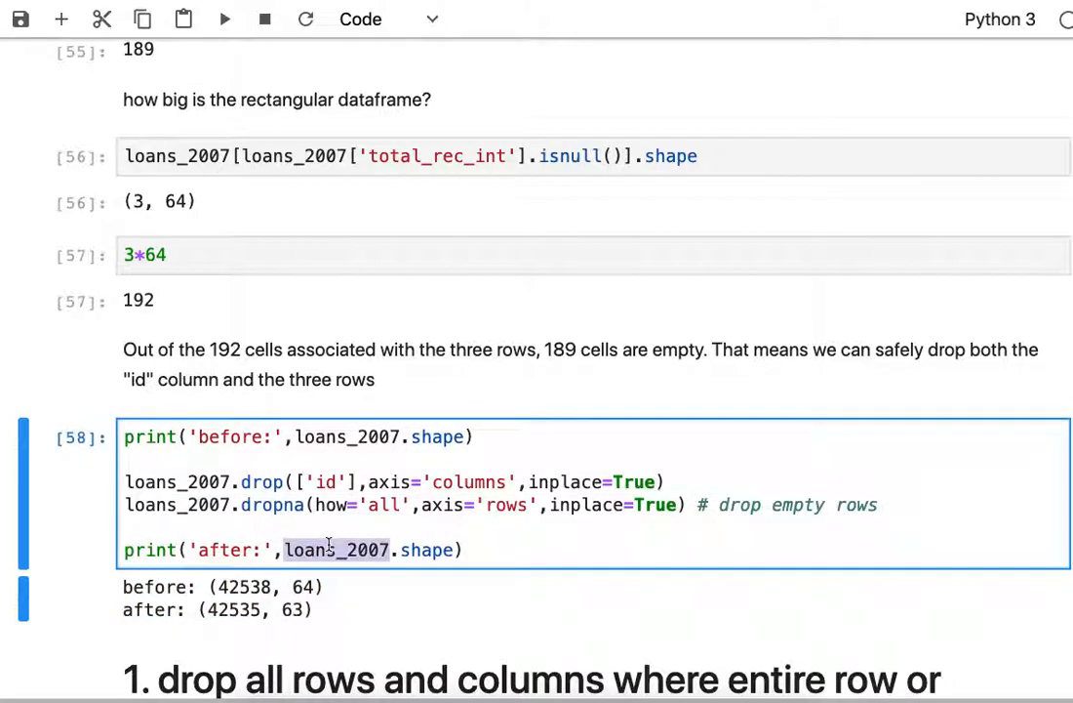
pyautogui.moveTo(388, 583)
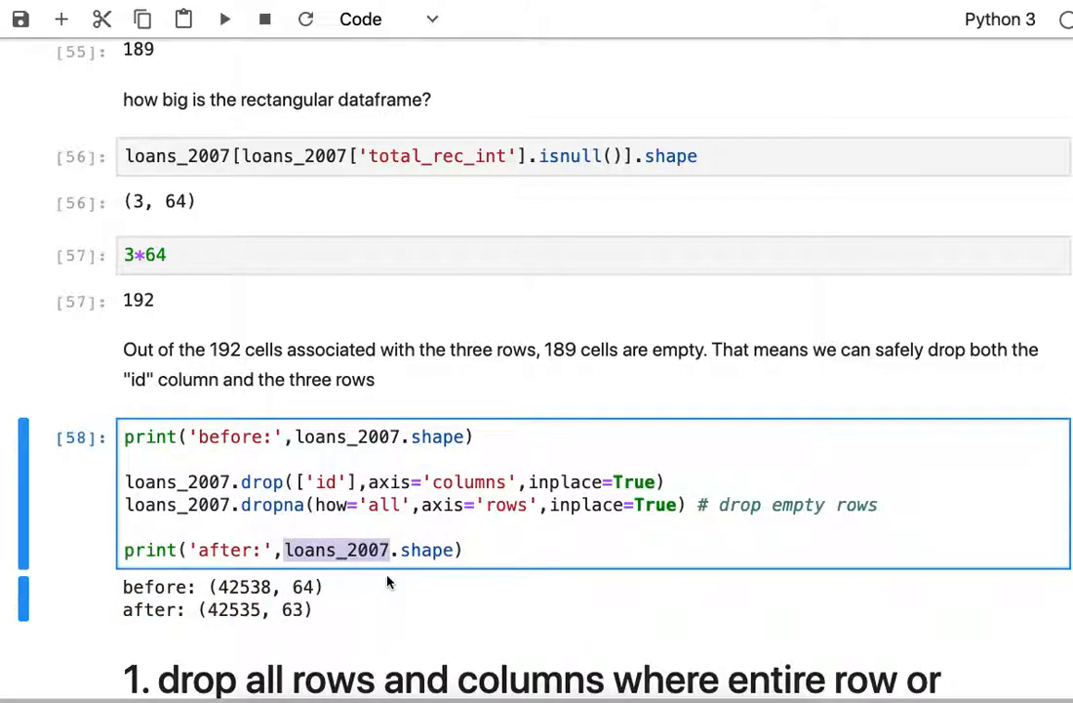
pyautogui.scroll(-3)
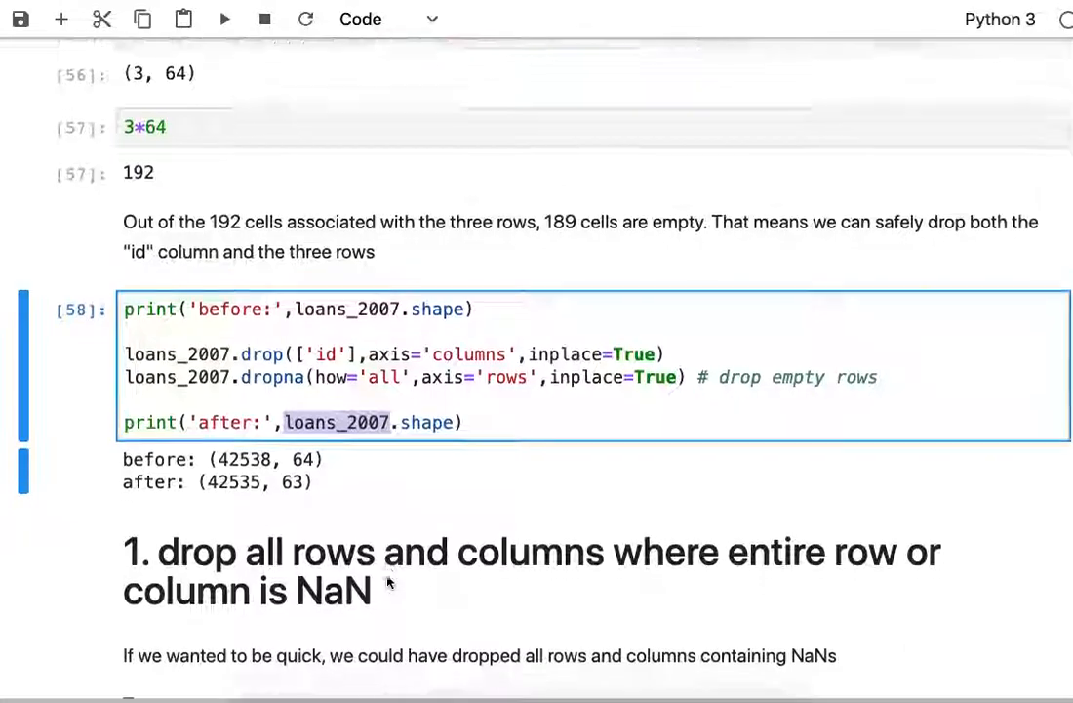
pyautogui.scroll(-3)
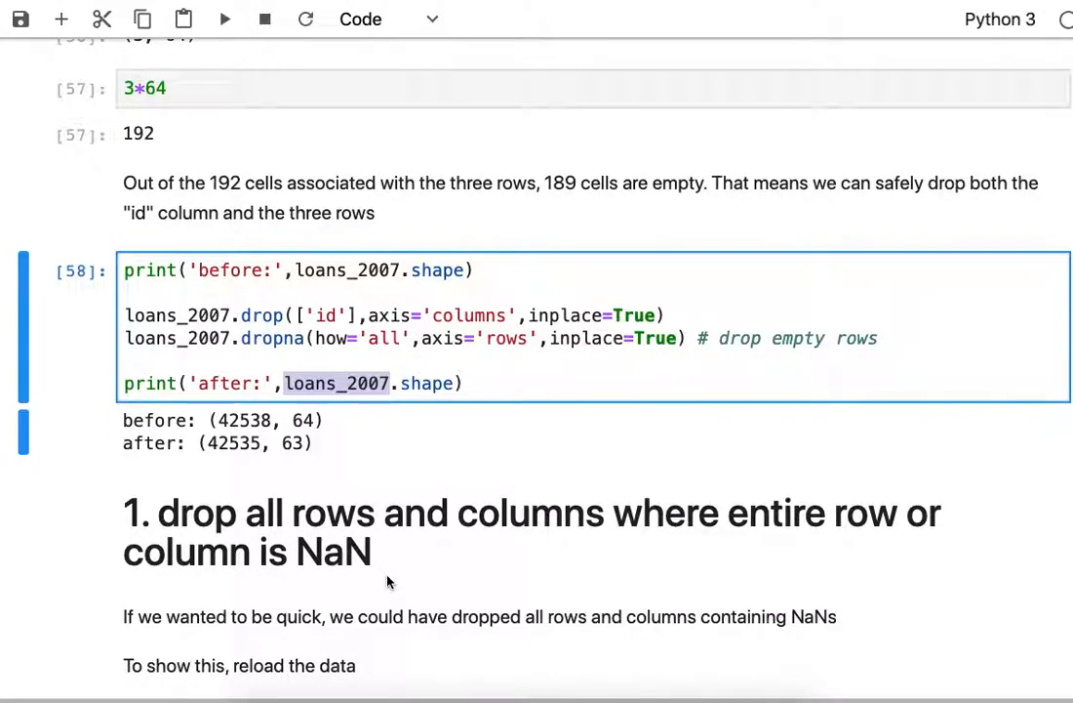
pyautogui.scroll(-3)
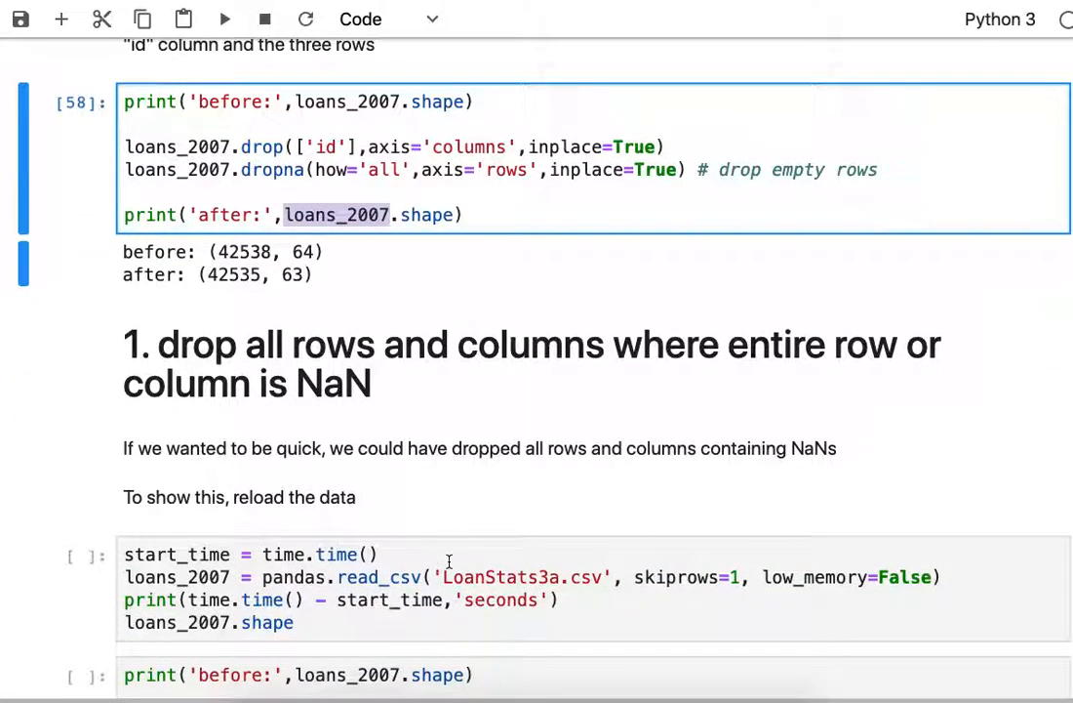
# - Highlight the two dropna(how='all') lines cutting the reloaded table from 145 to 64 columns
pyautogui.scroll(-3)
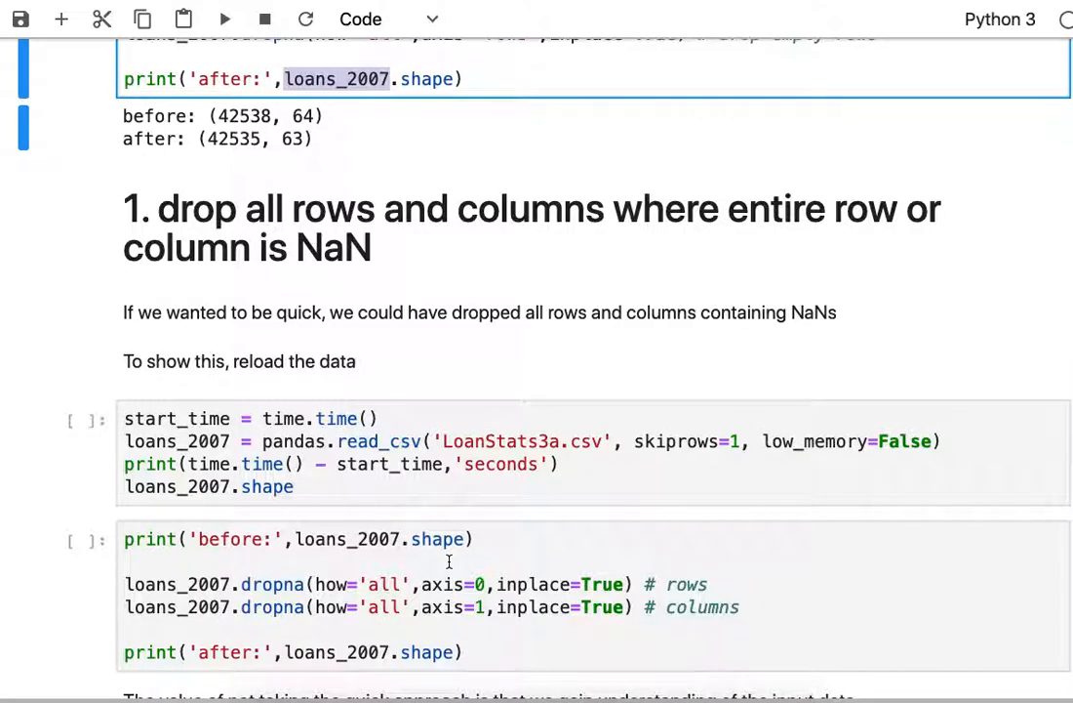
pyautogui.moveTo(273, 583)
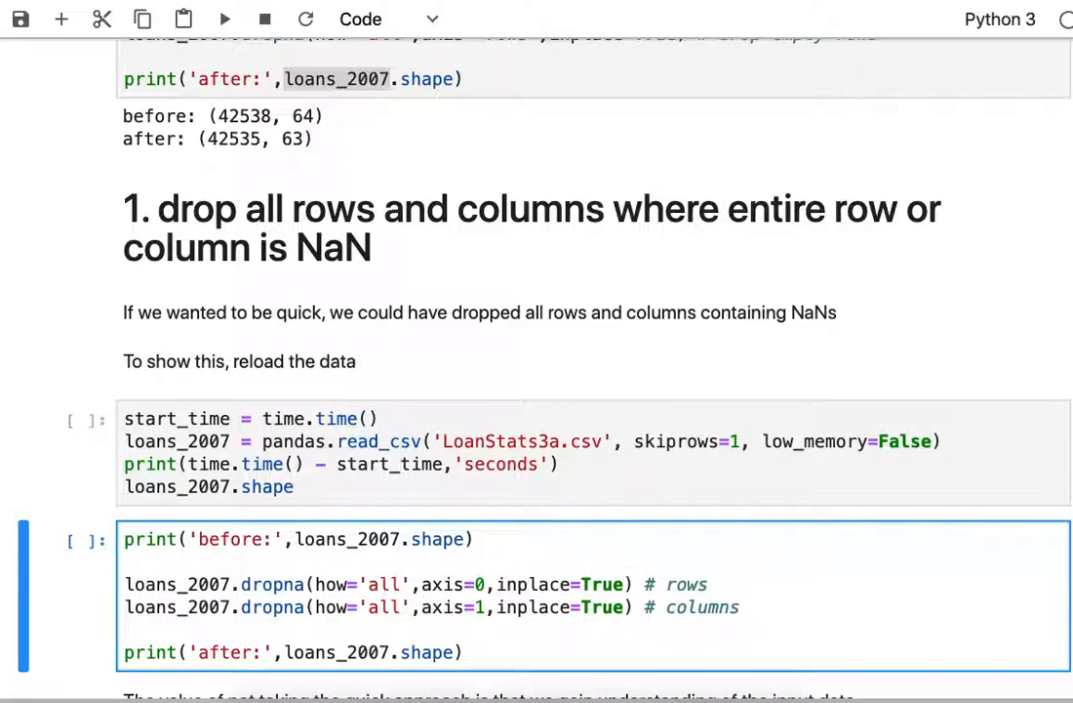
pyautogui.moveTo(123, 583); pyautogui.dragTo(739, 607)
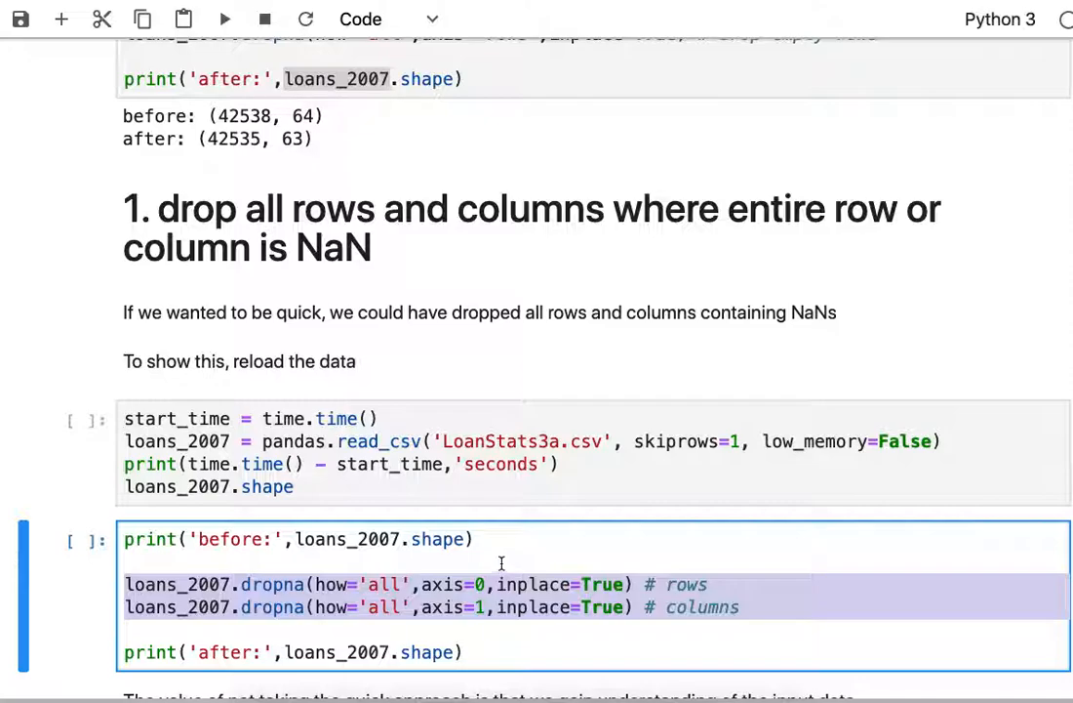
pyautogui.scroll(-3)
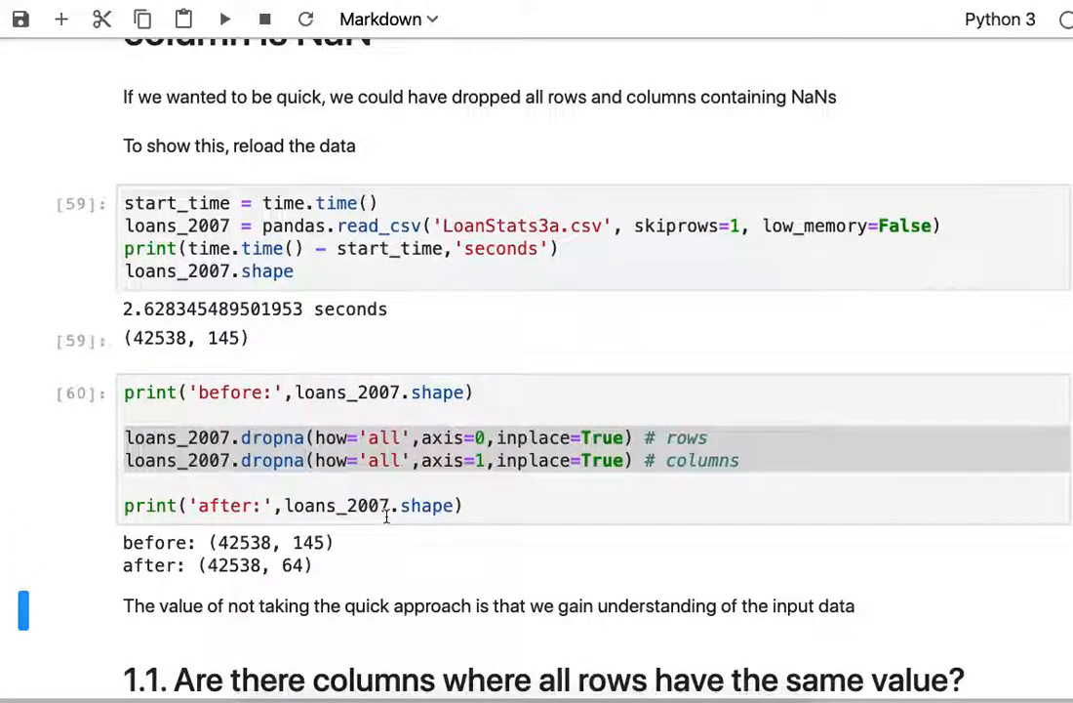
# - Scroll through the nunique()==1 output listing ten constant columns like pymnt_plan and policy_code
pyautogui.scroll(-3)
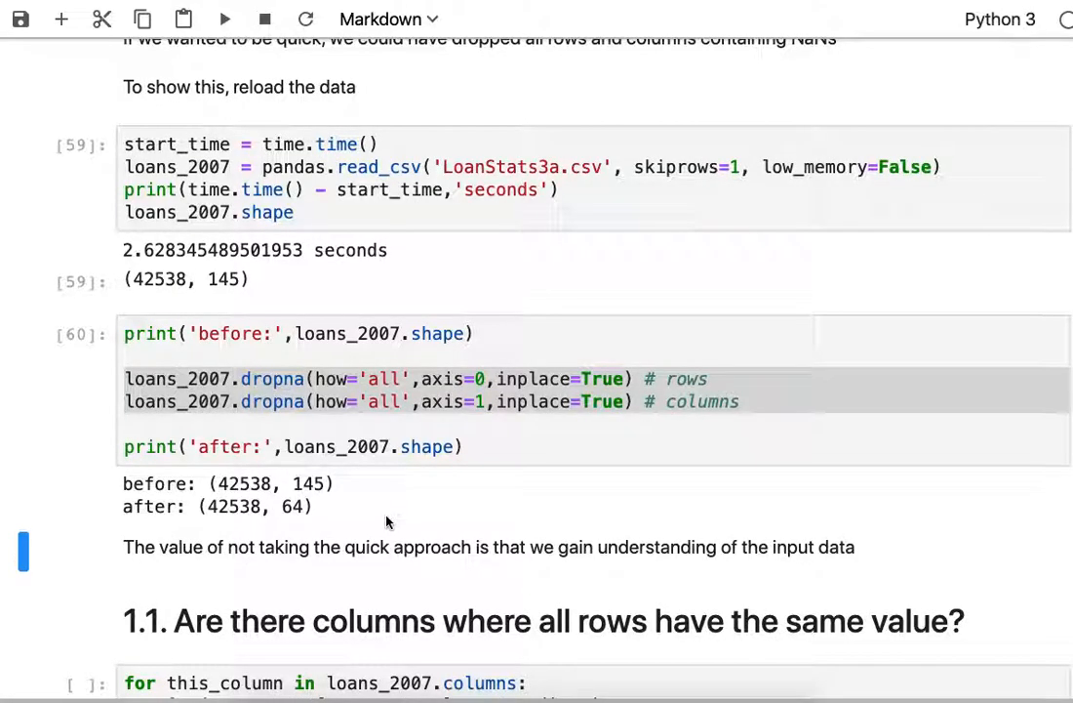
pyautogui.scroll(-3)
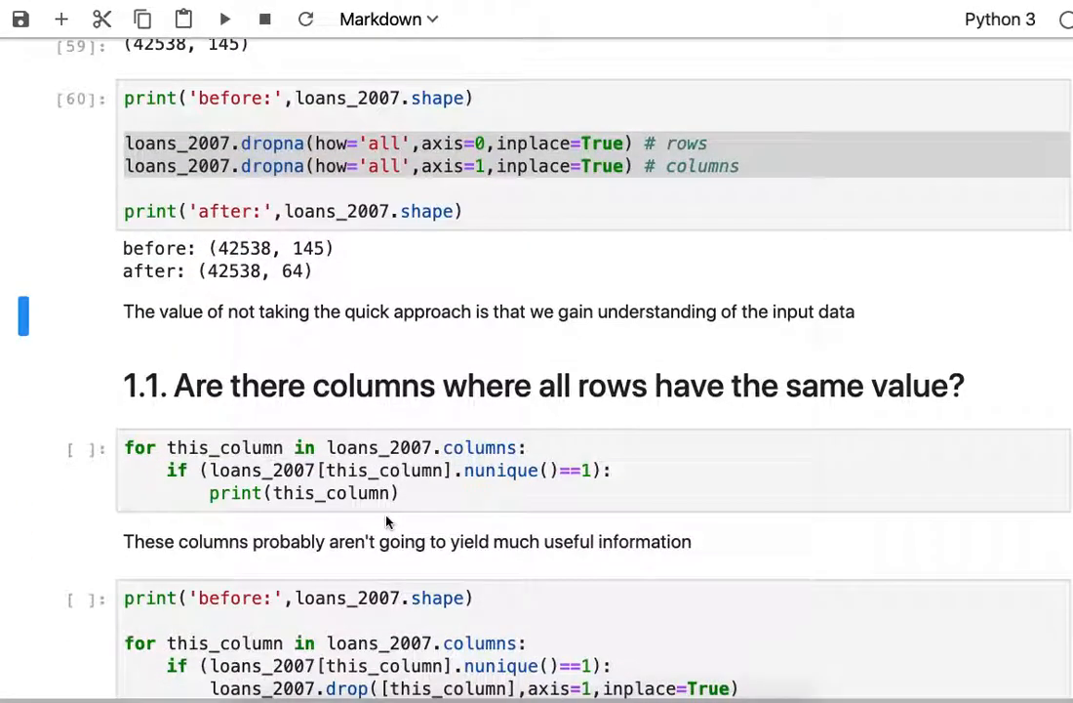
pyautogui.moveTo(322, 385)
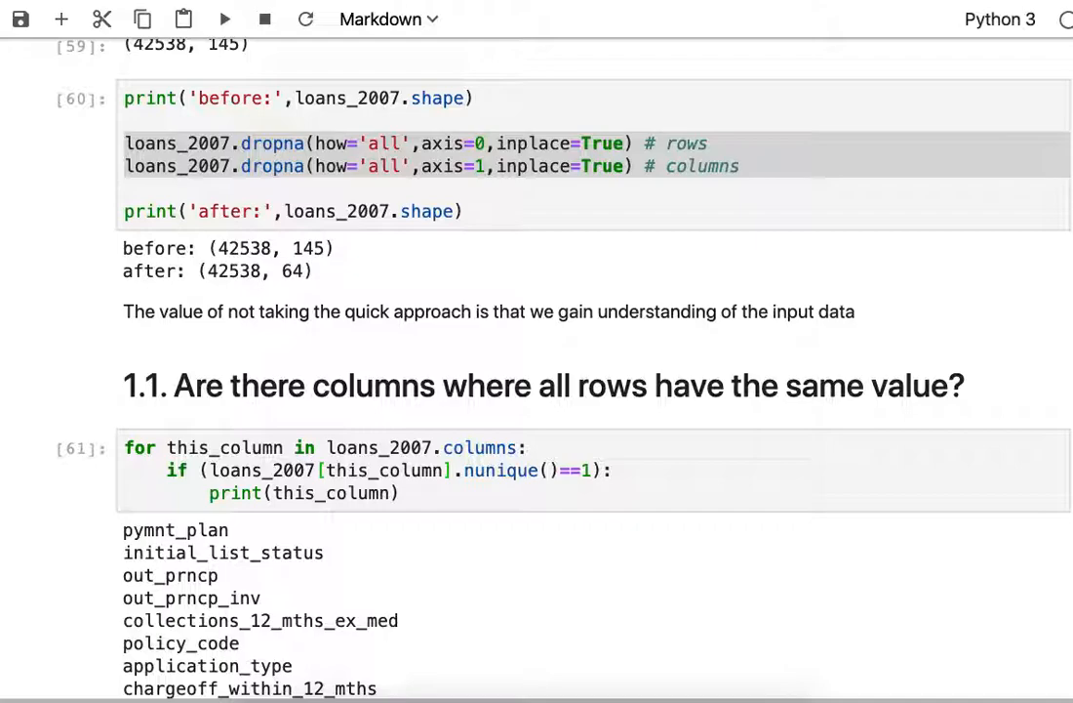
pyautogui.scroll(-3)
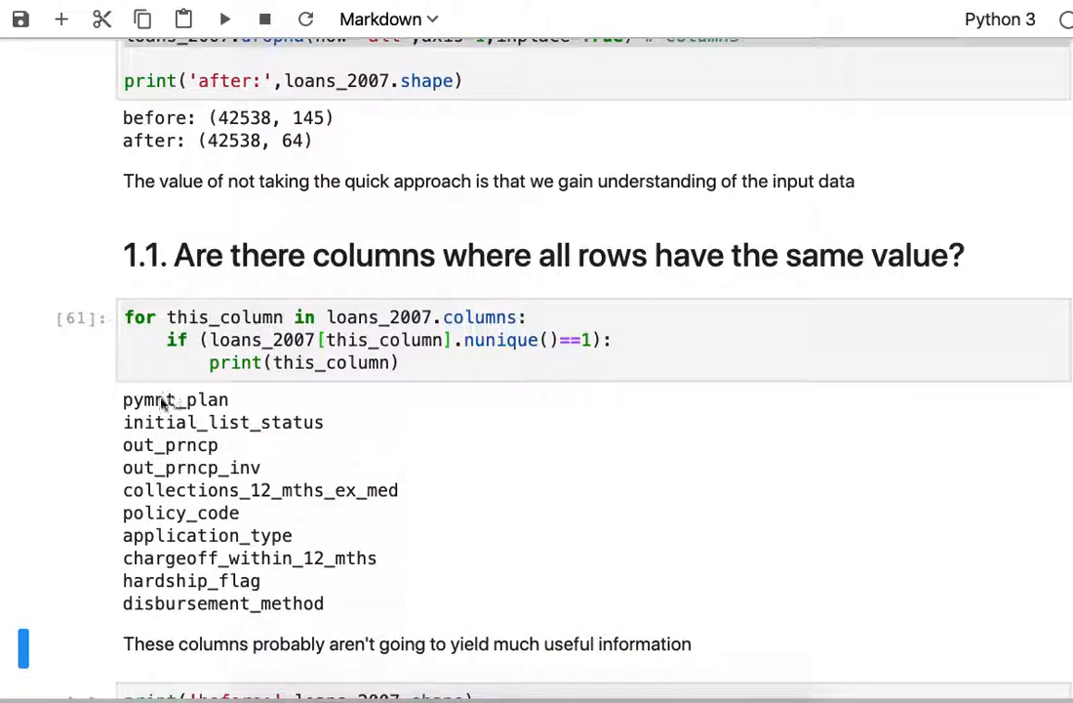
pyautogui.moveTo(366, 477)
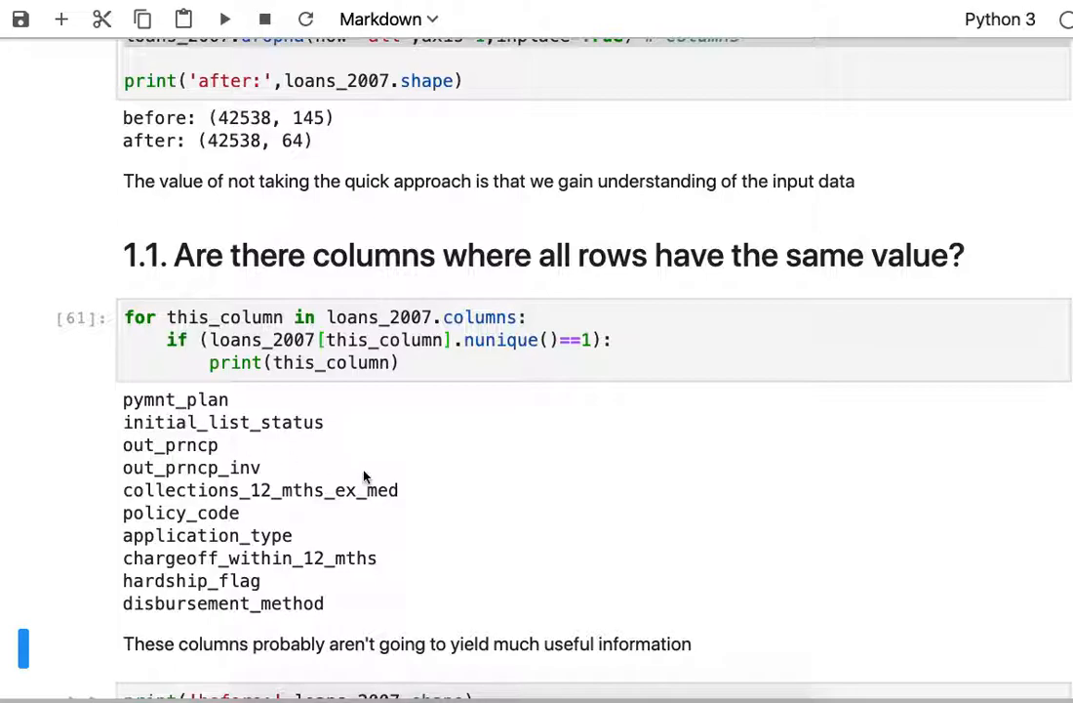
pyautogui.scroll(-3)
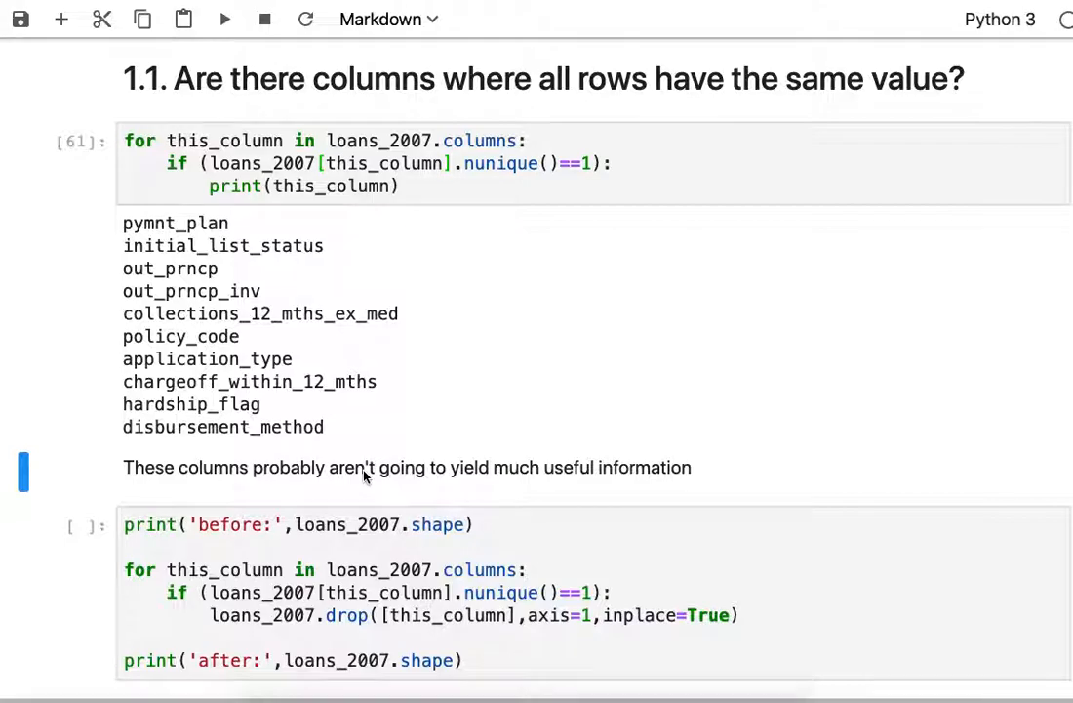
pyautogui.scroll(-3)
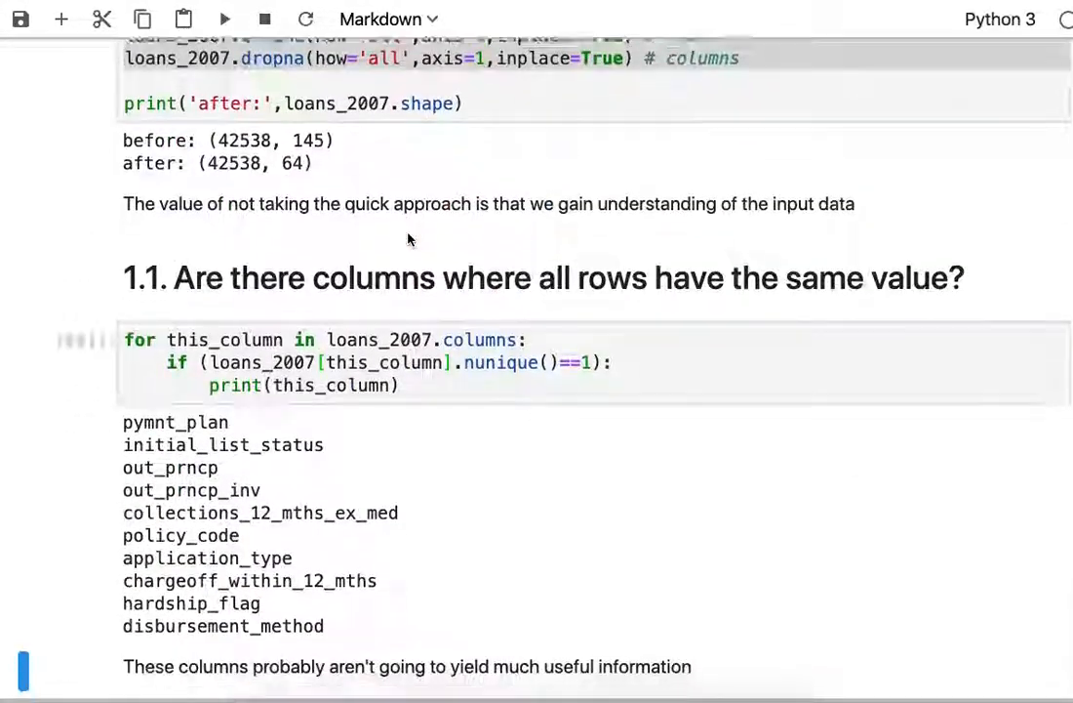
# - Scroll past dropping the ten constant columns to the uniq_per_col helper definition
pyautogui.scroll(-3)
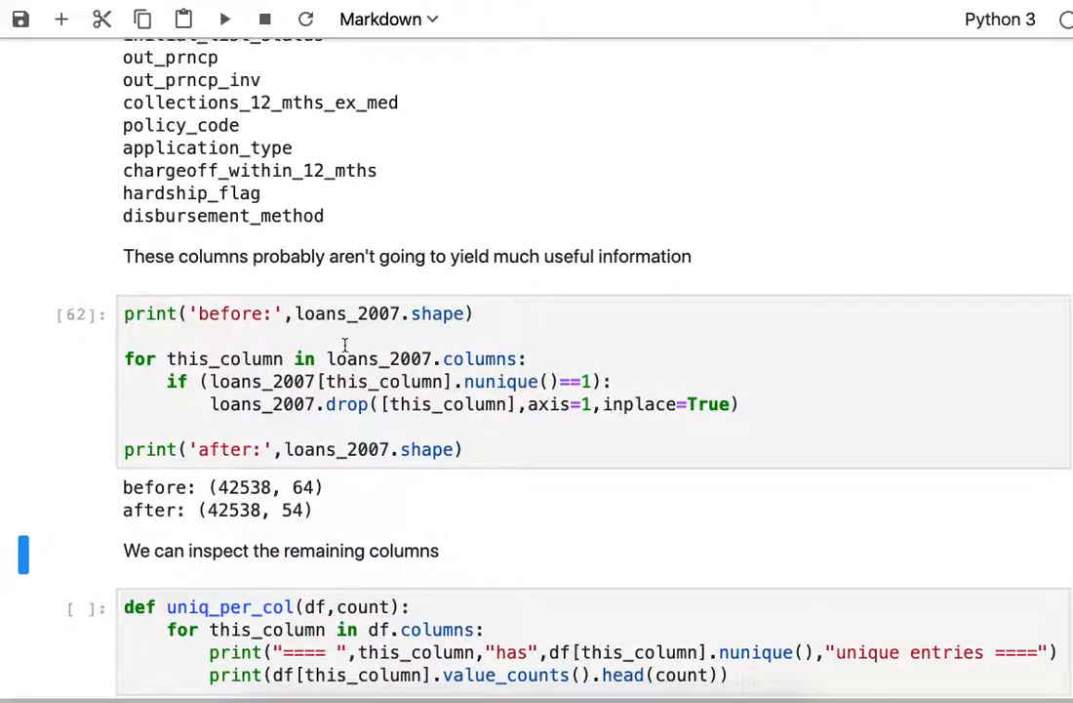
pyautogui.moveTo(349, 500)
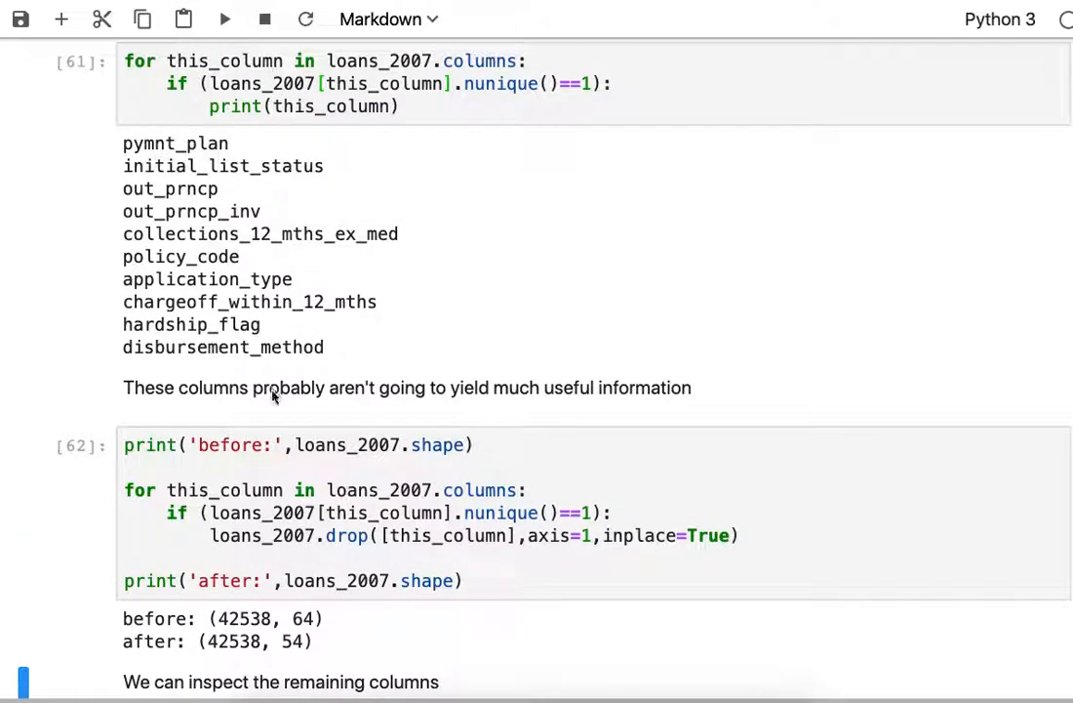
pyautogui.scroll(-3)
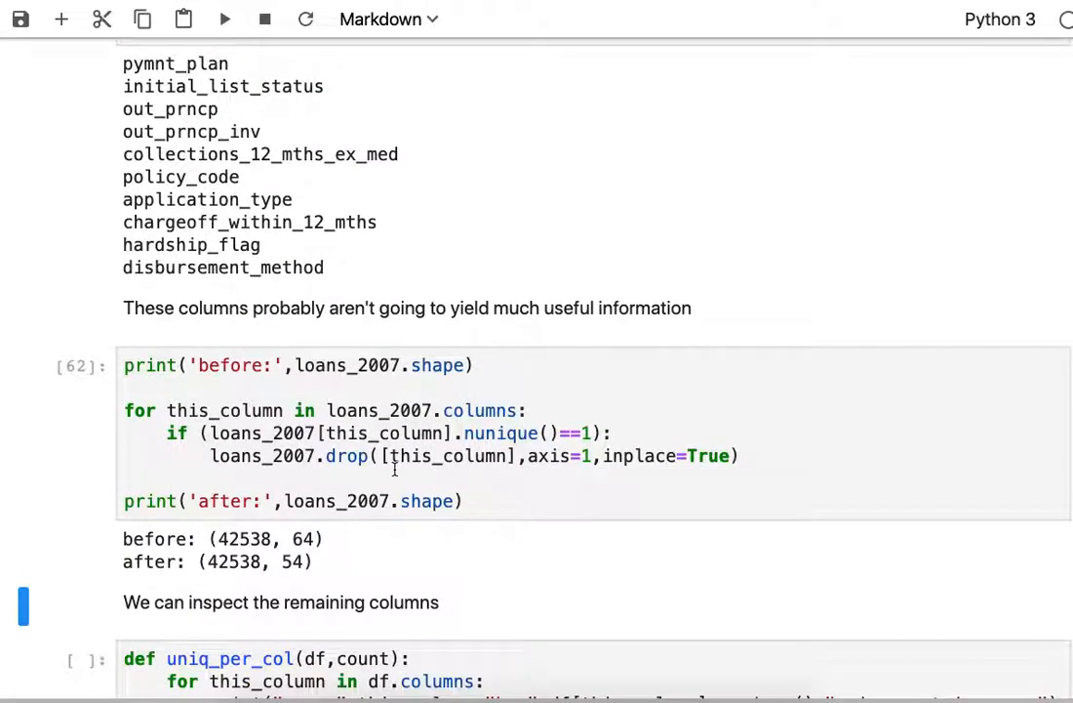
pyautogui.scroll(-3)
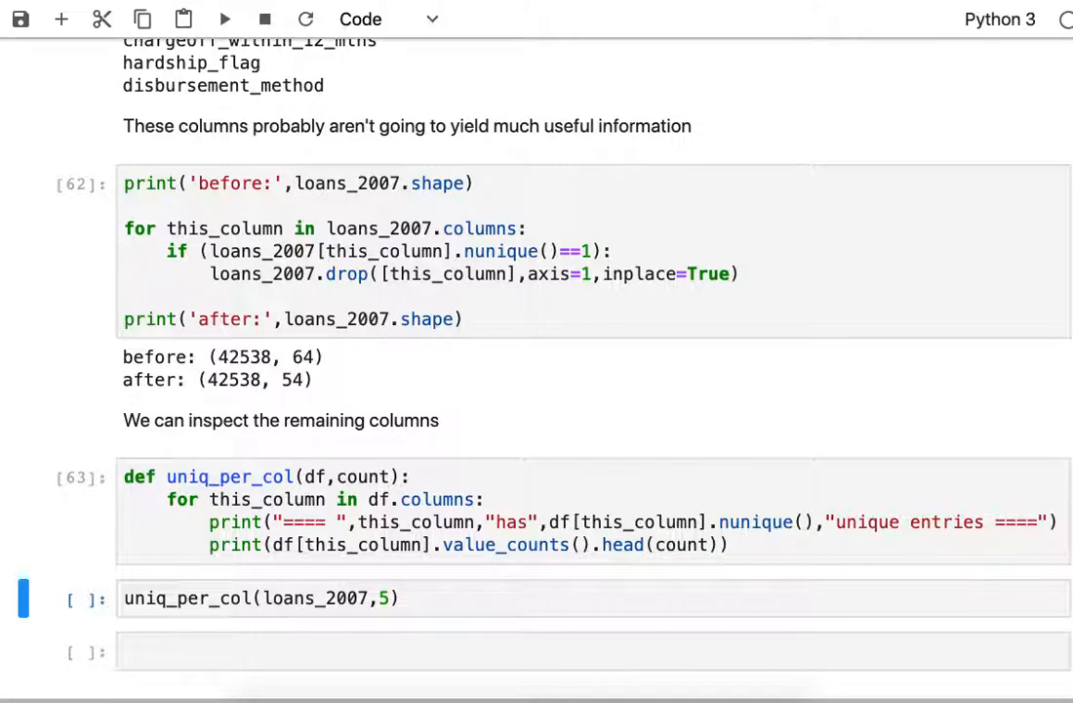
# - Run uniq_per_col(loans_2007,5) to print each column's unique count and top five values
pyautogui.click(224, 18)
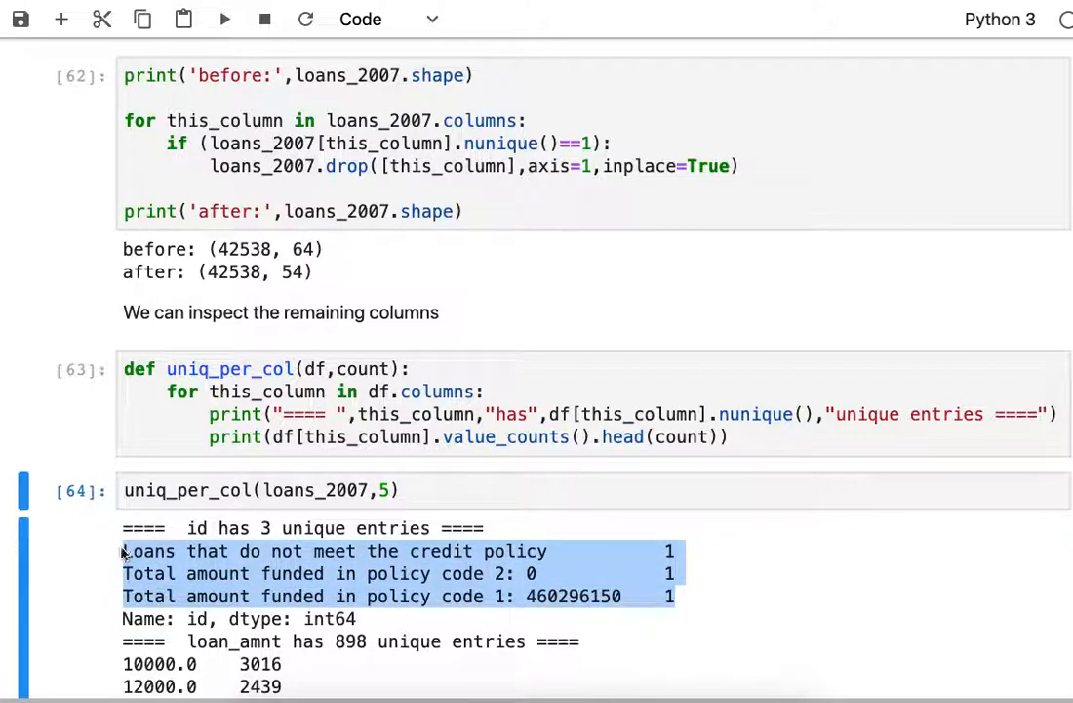
pyautogui.scroll(-3)
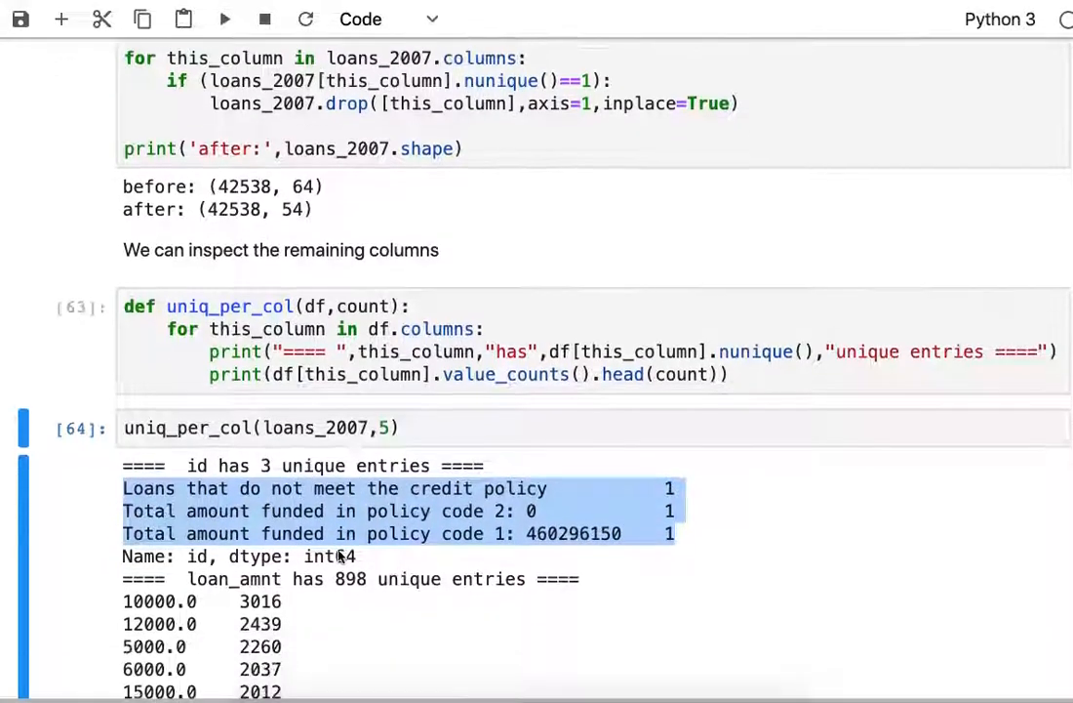
pyautogui.moveTo(532, 551)
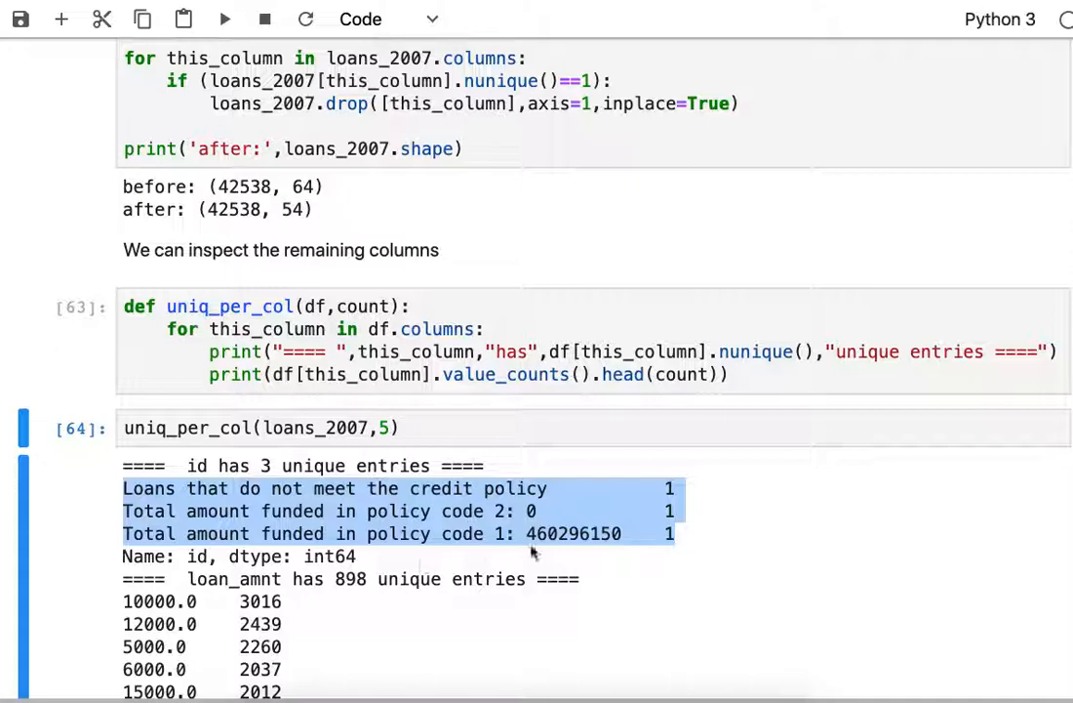
pyautogui.scroll(-3)
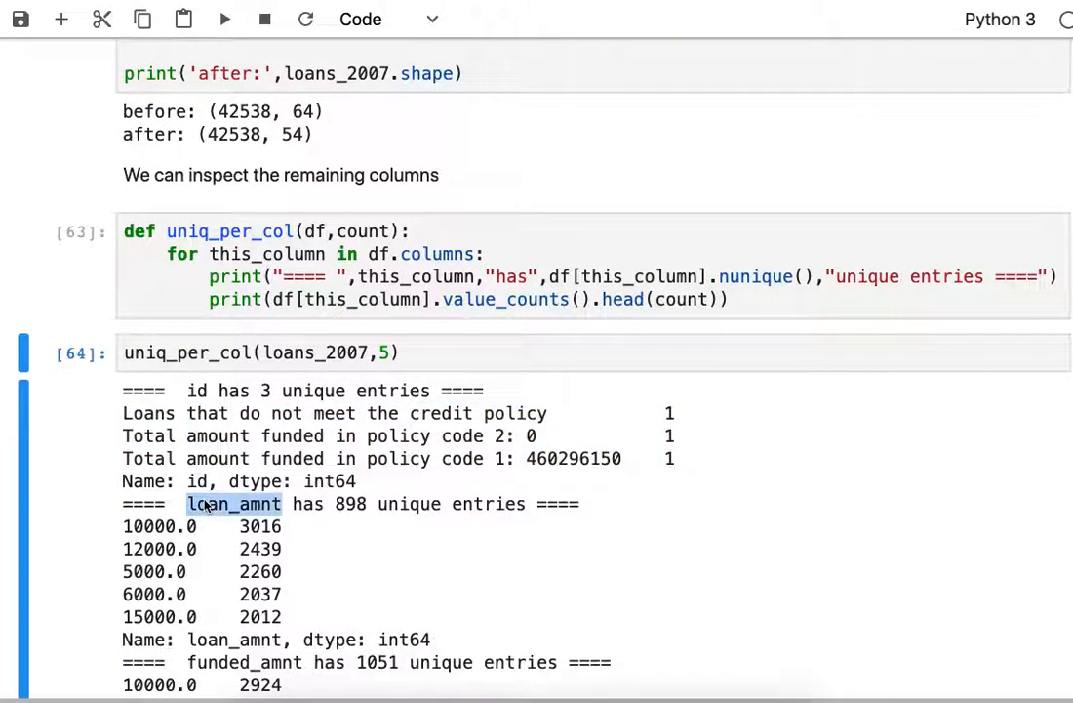
pyautogui.moveTo(317, 615)
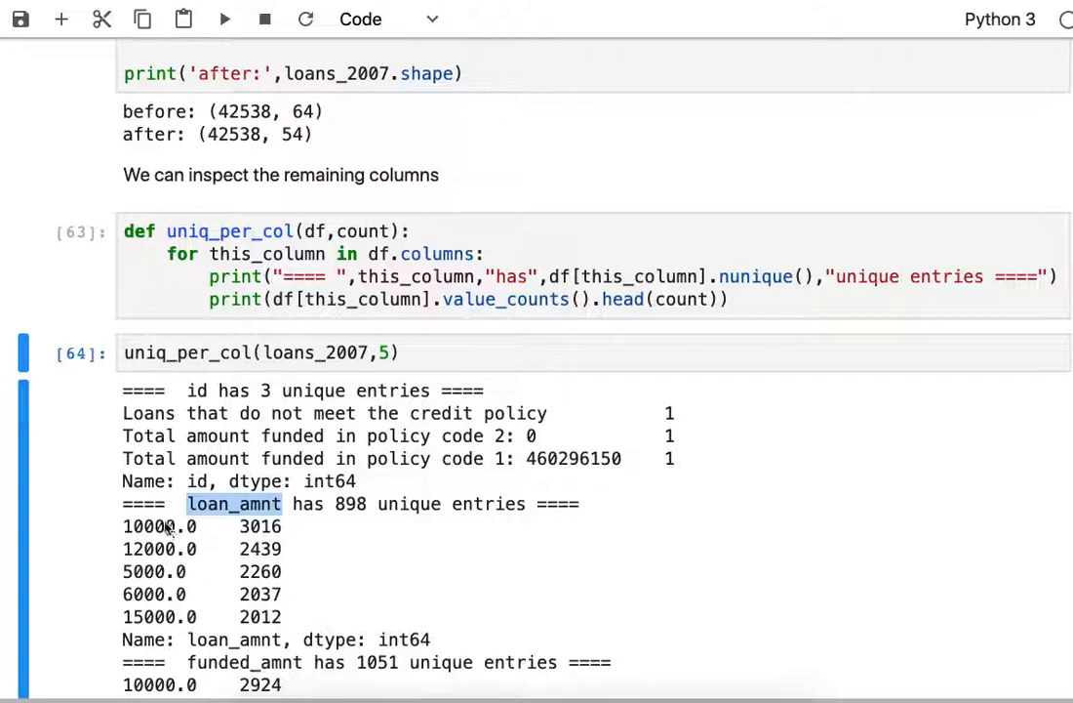
# - Highlight loan_amnt's top value 10000.0 and the five most frequent funded_amnt values
pyautogui.doubleClick(159, 526)
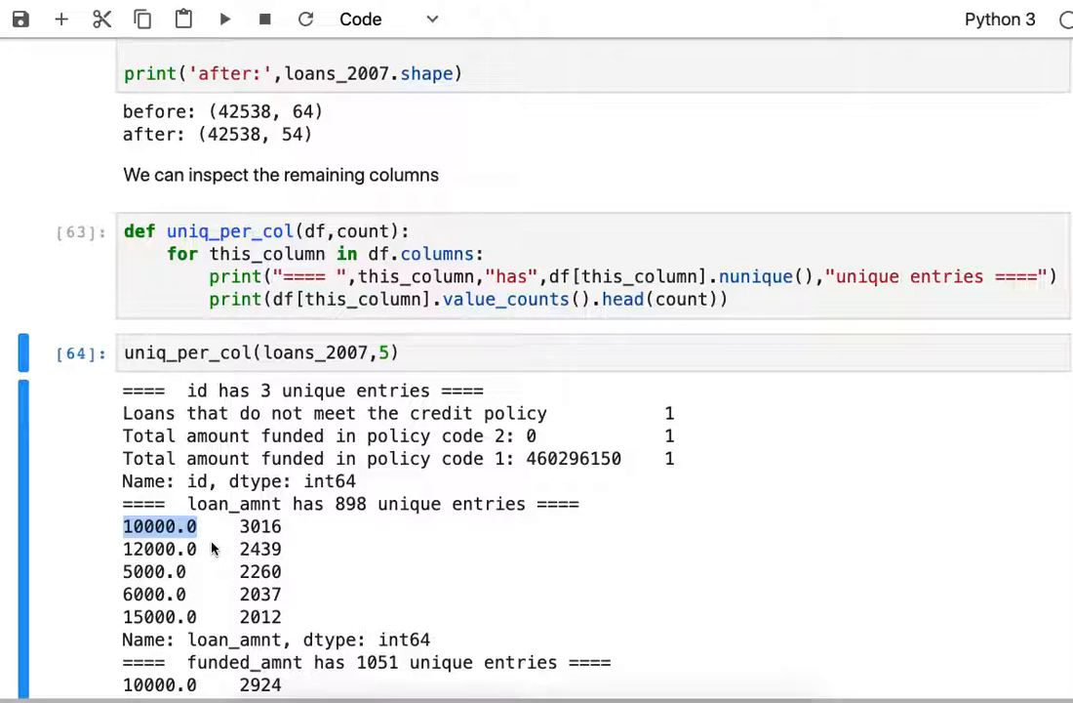
pyautogui.moveTo(247, 532)
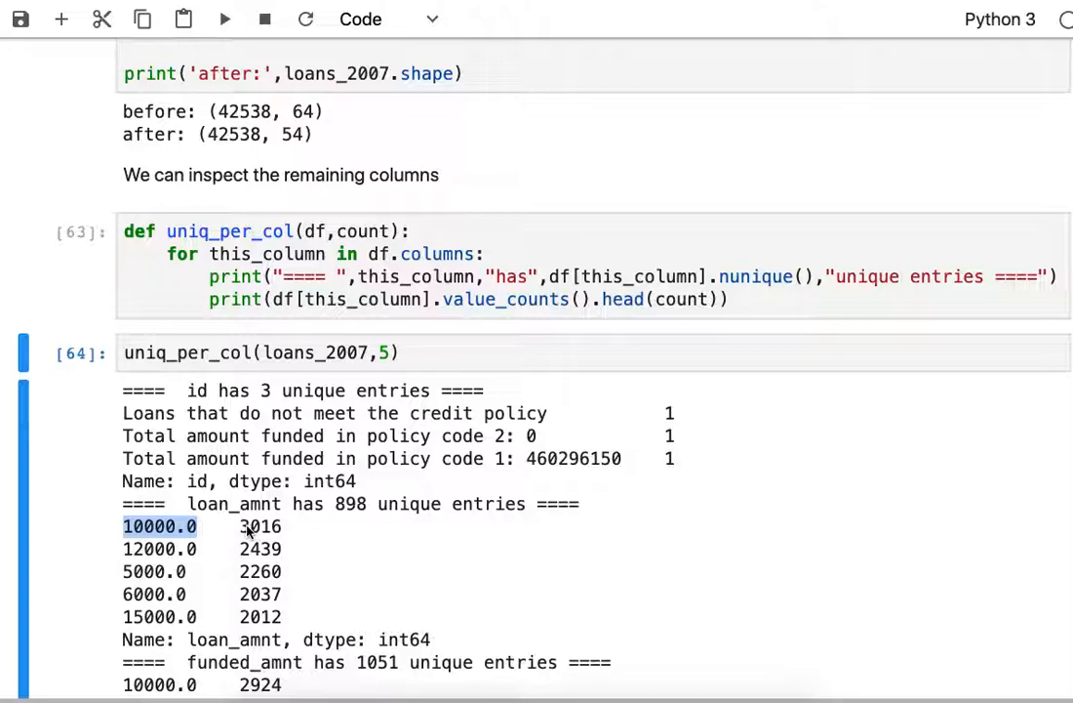
pyautogui.moveTo(282, 530)
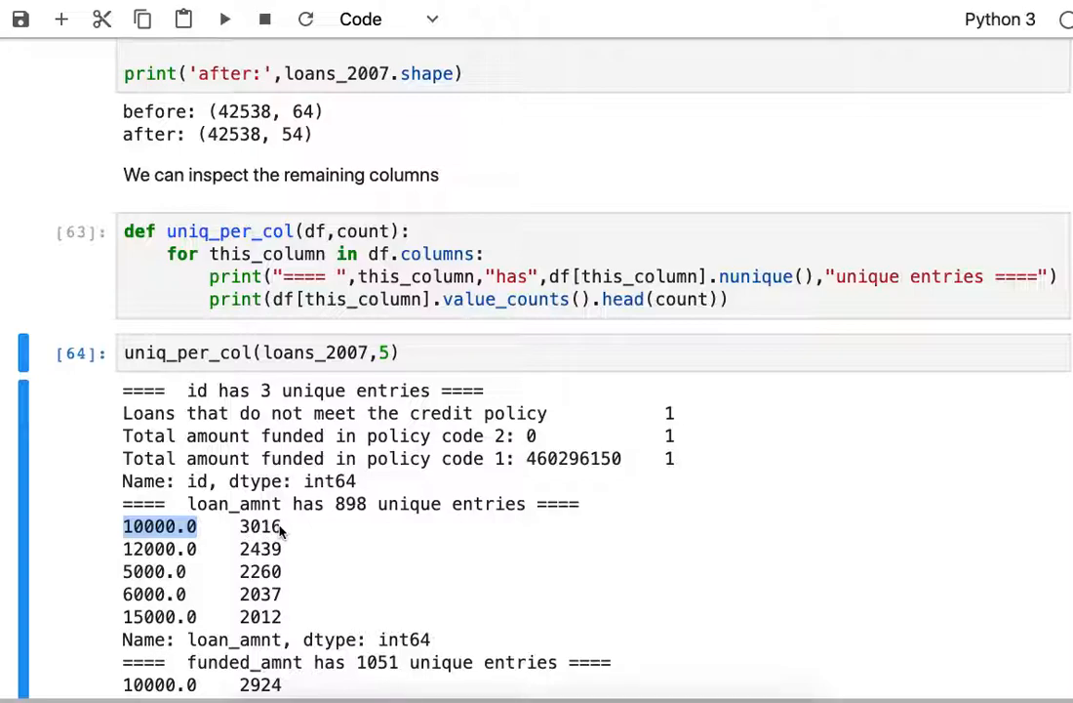
pyautogui.moveTo(288, 554)
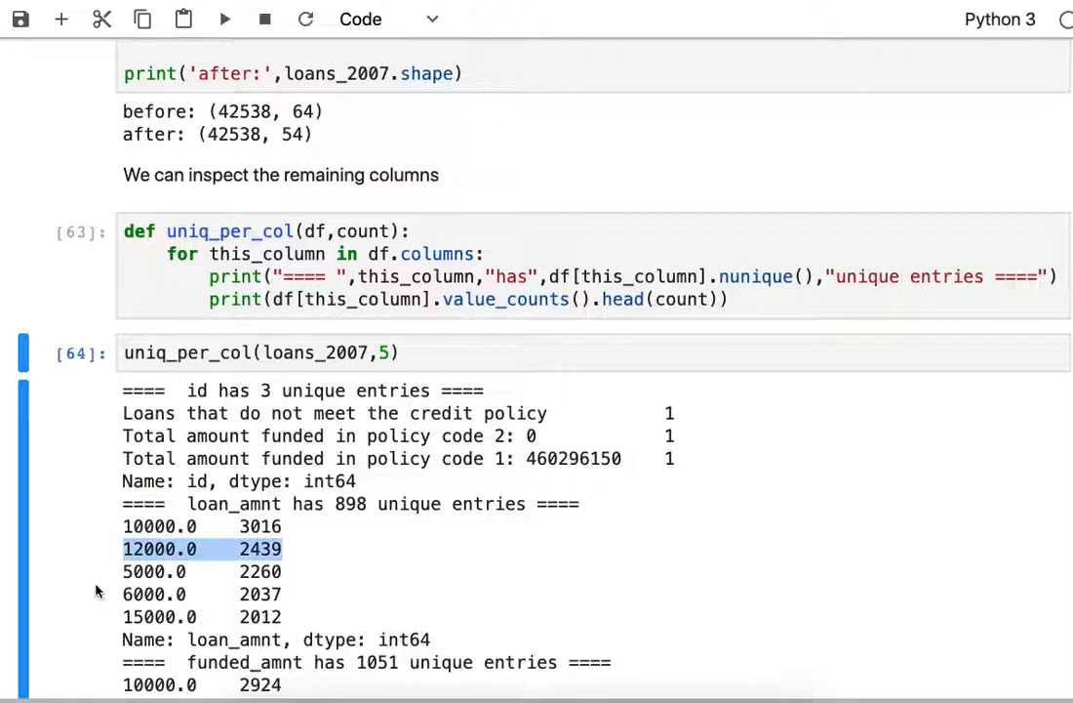
pyautogui.moveTo(317, 578)
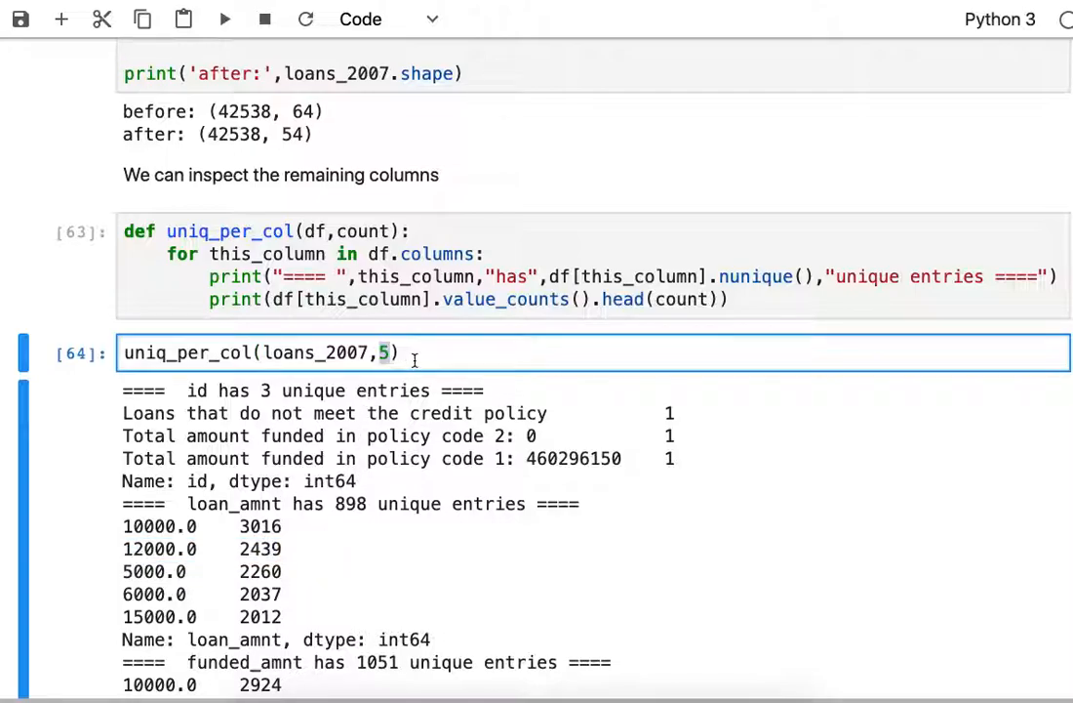
pyautogui.moveTo(364, 556)
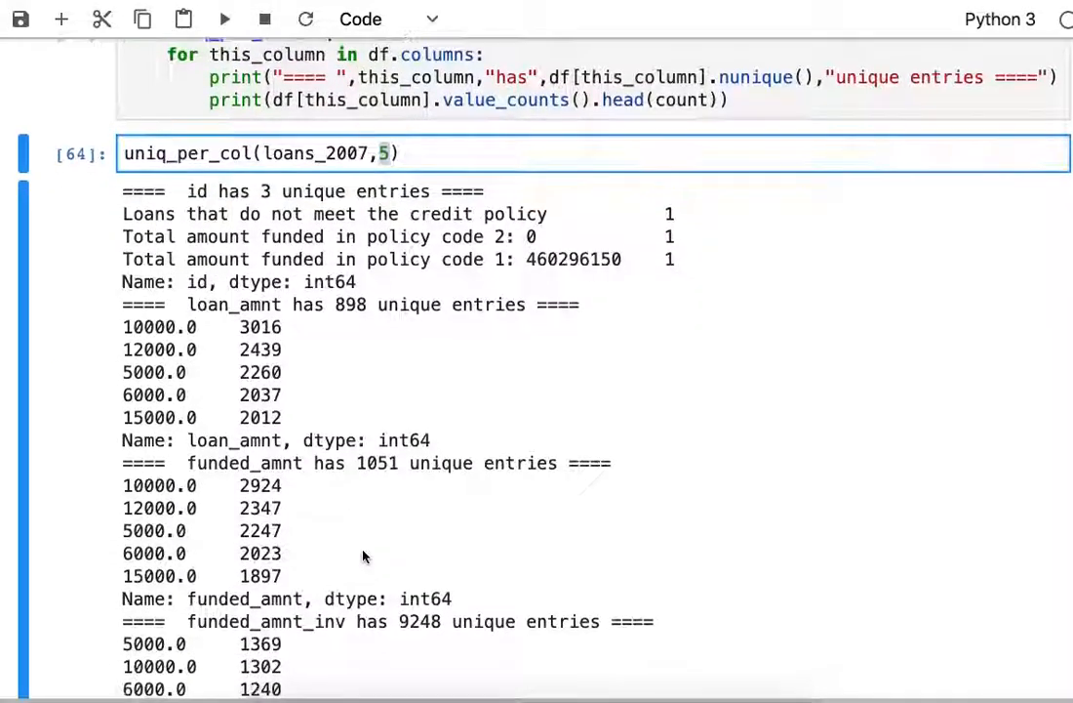
pyautogui.moveTo(290, 579)
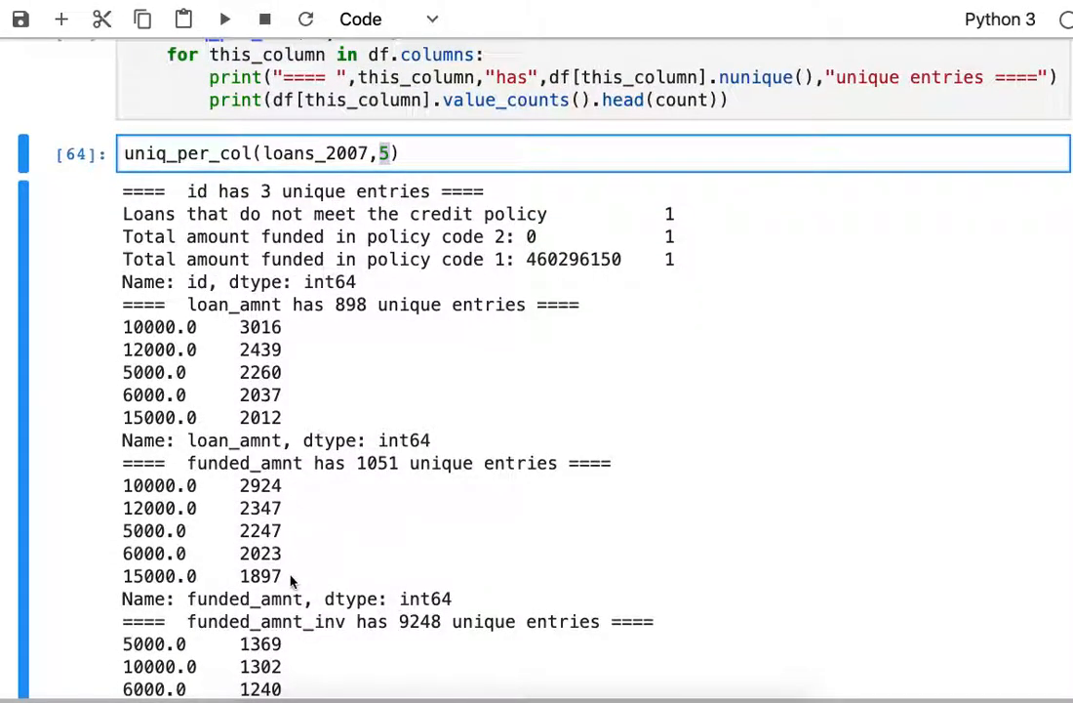
pyautogui.moveTo(122, 485); pyautogui.dragTo(283, 575)
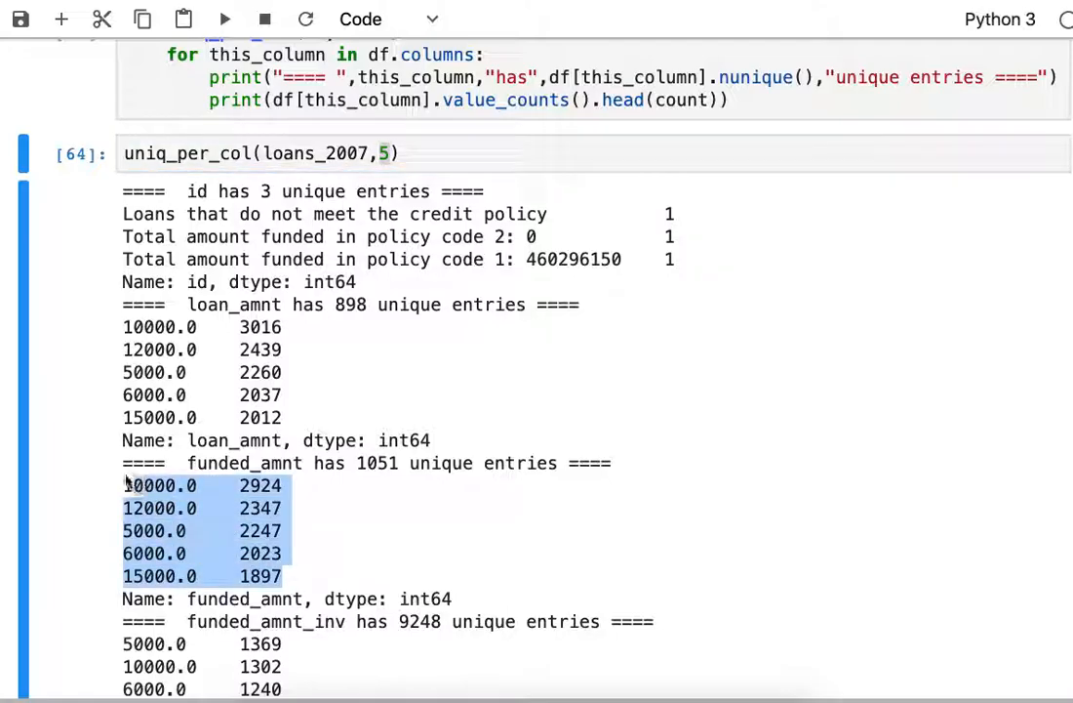
pyautogui.doubleClick(245, 463)
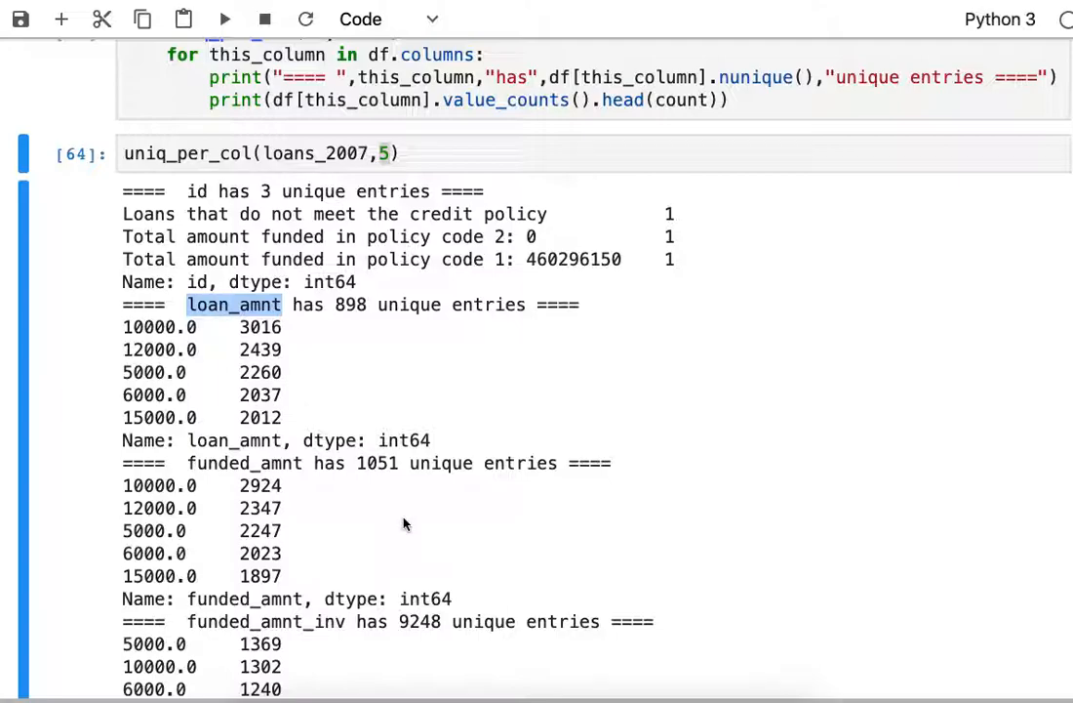
pyautogui.scroll(-3)
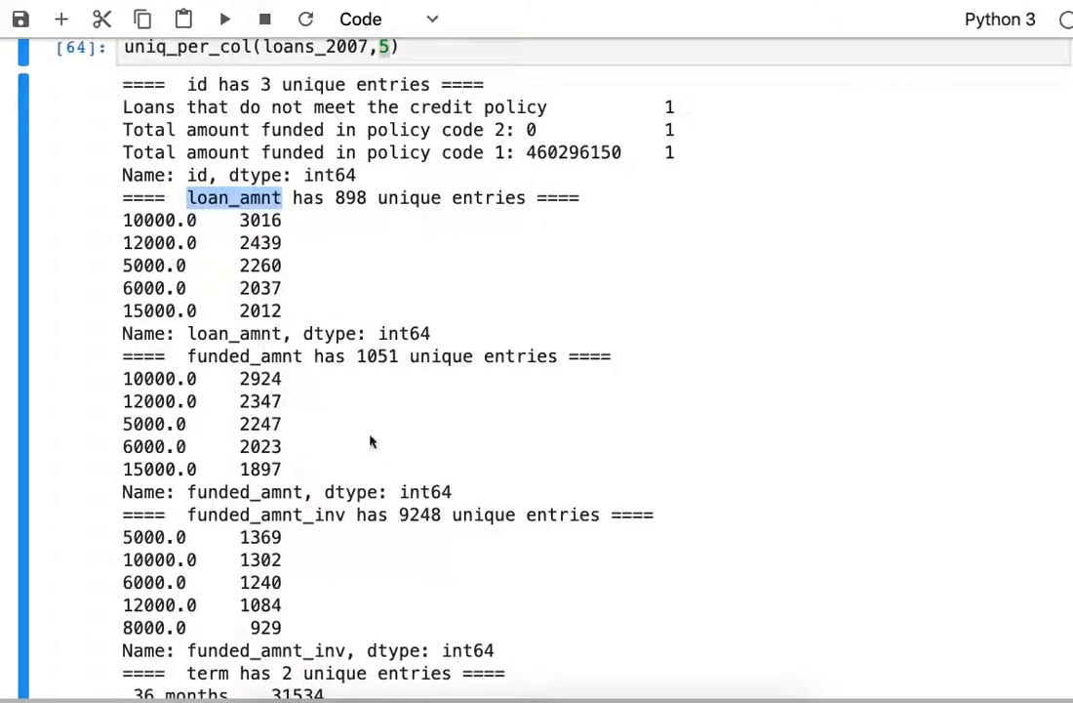
pyautogui.scroll(-3)
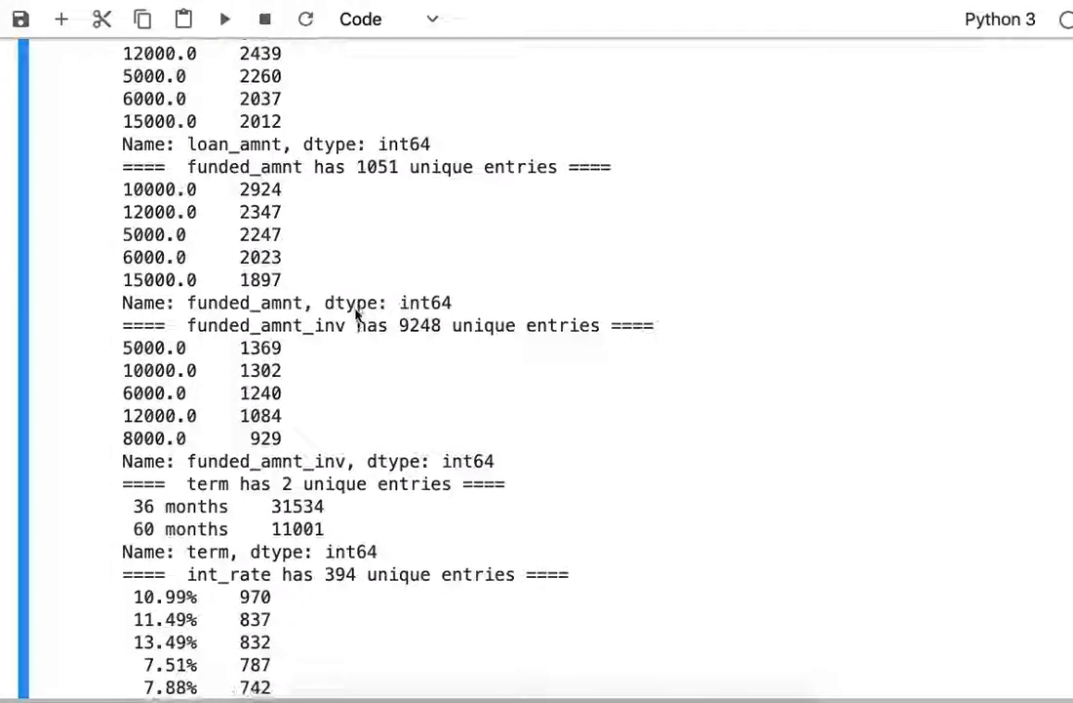
pyautogui.scroll(-3)
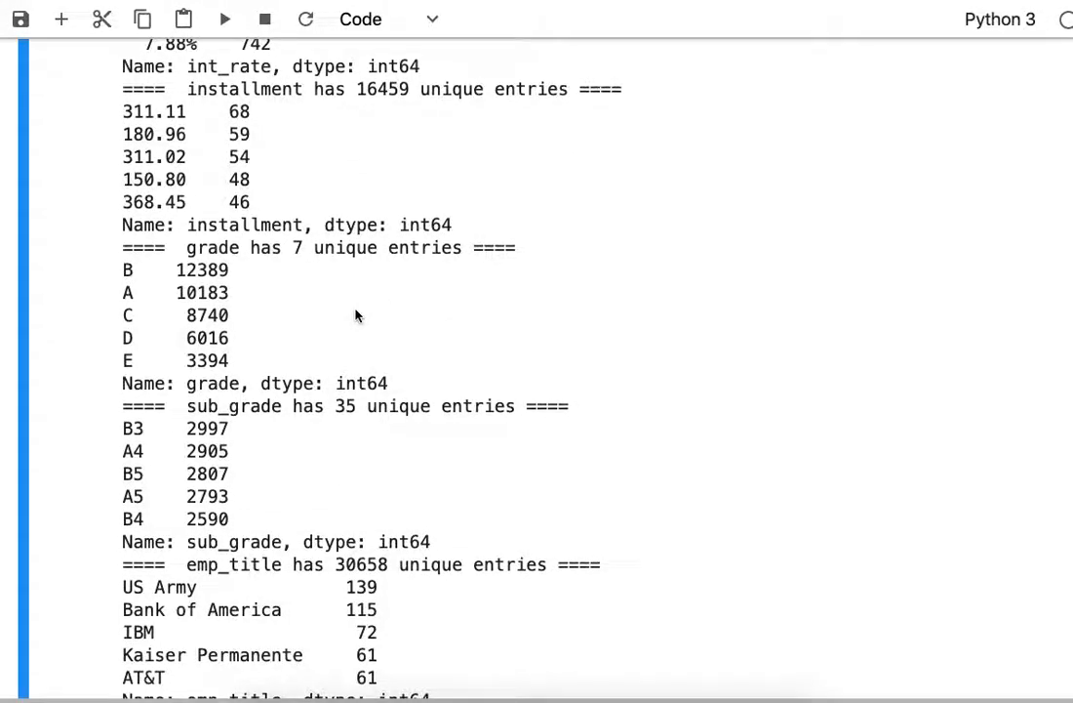
pyautogui.scroll(-3)
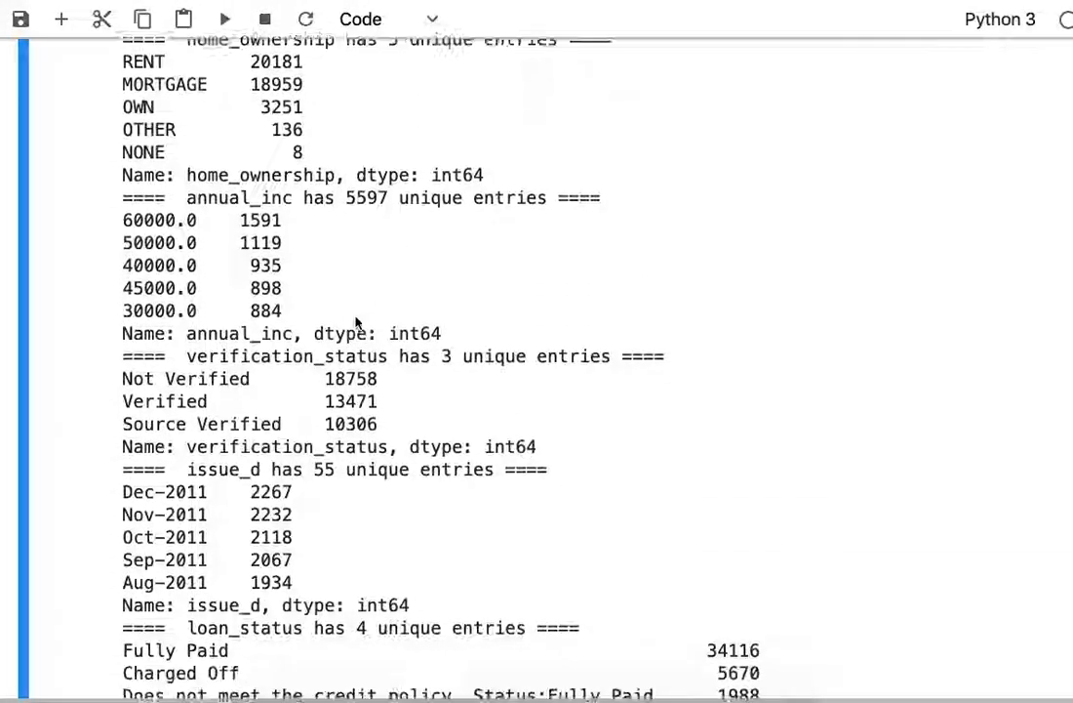
pyautogui.scroll(-3)
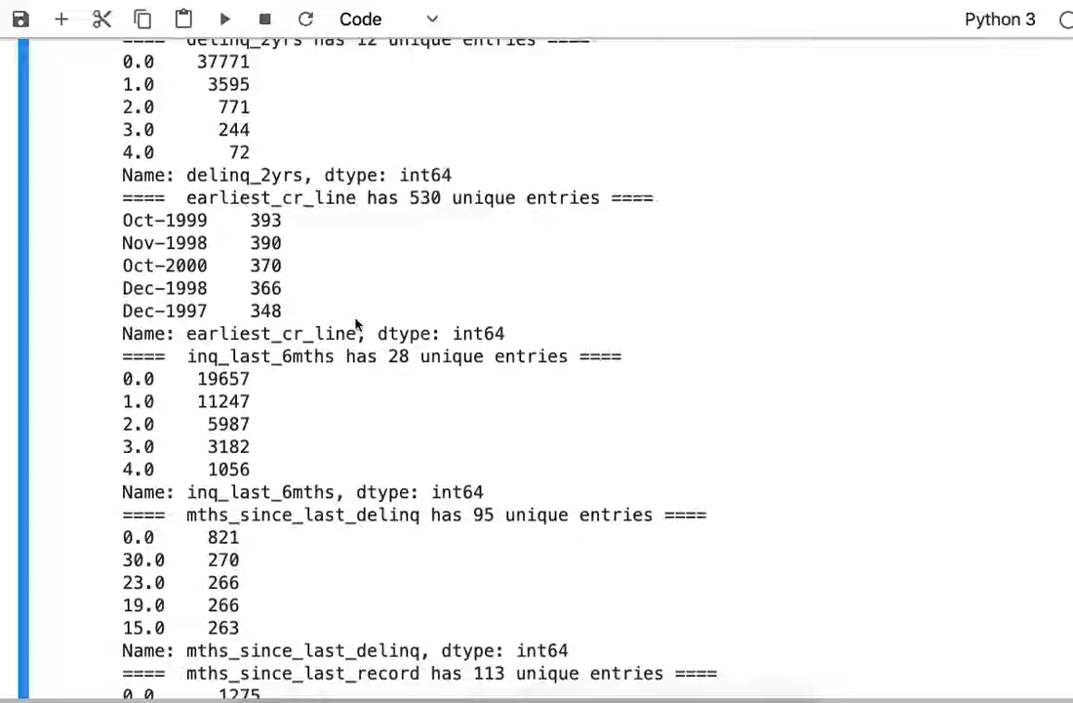
pyautogui.scroll(-3)
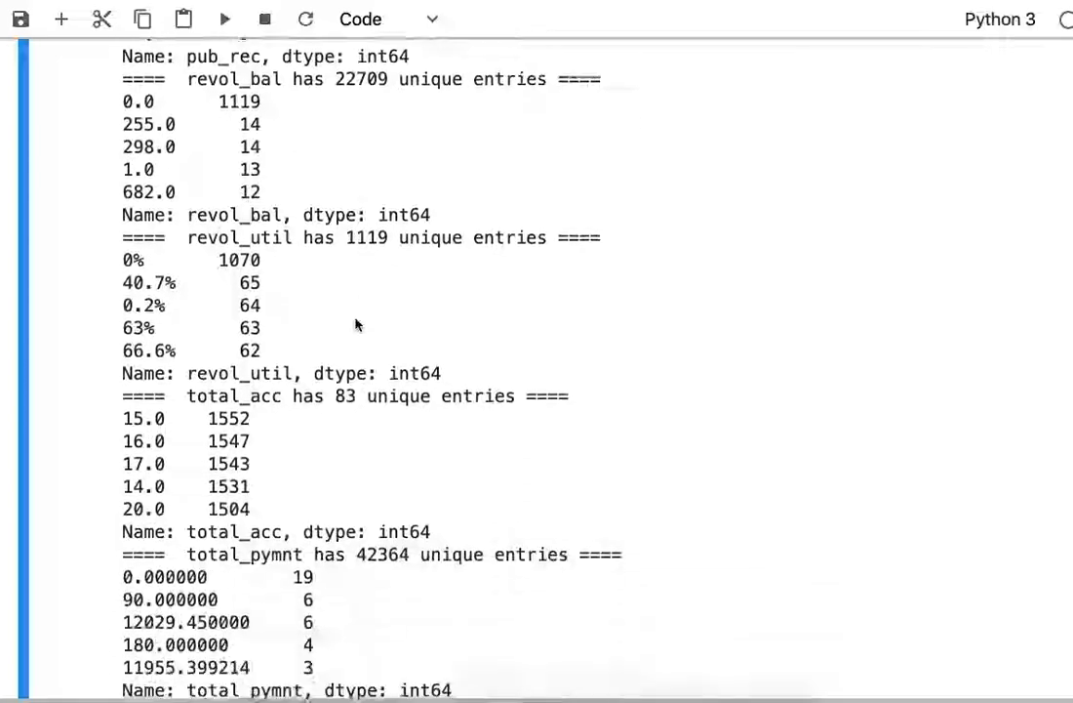